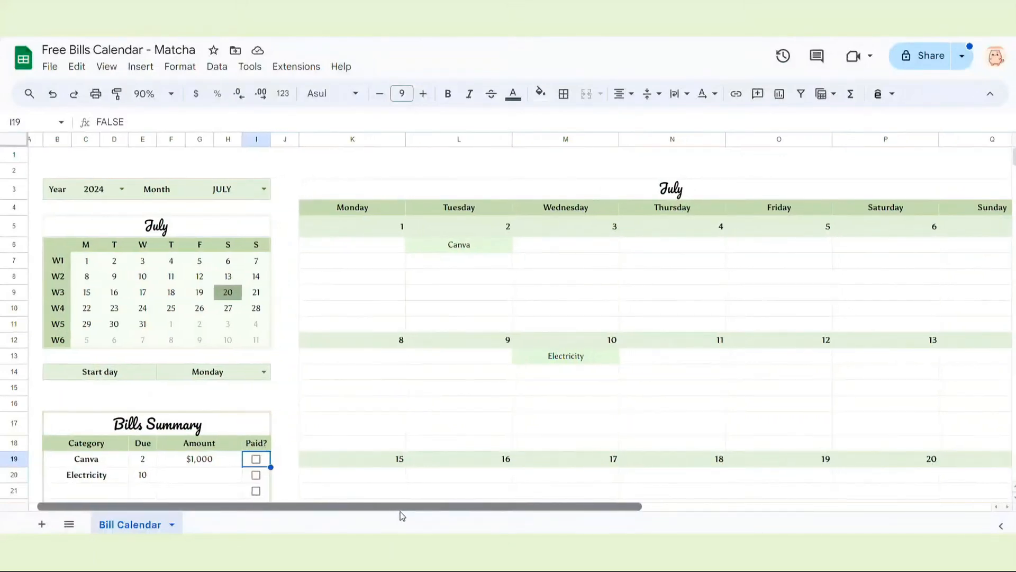
Step: Open the Bills Calendar template preview from the Notedii blog post's download link
scroll("right", 3)
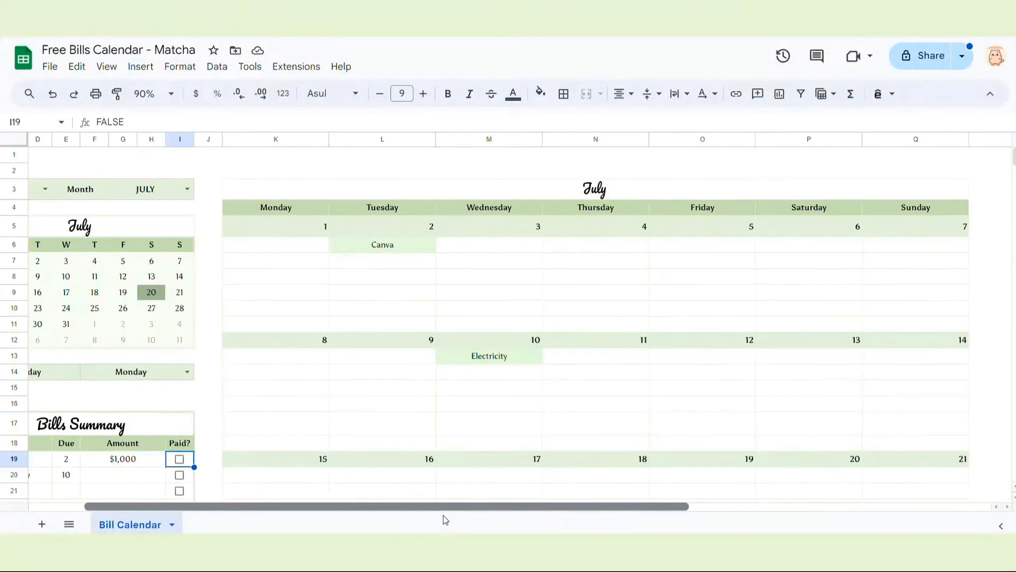
scroll("right", 3)
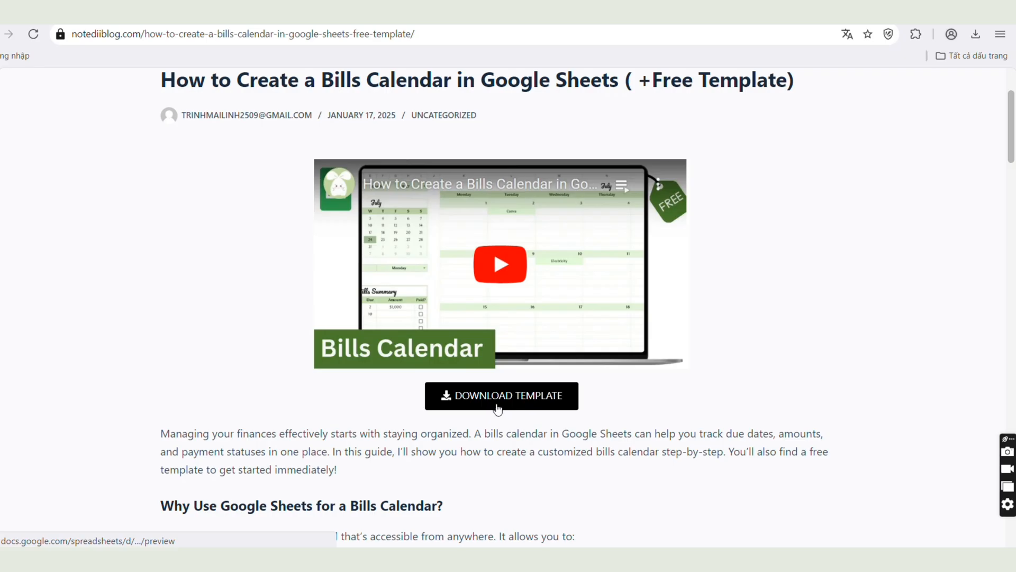
left_click(500, 395)
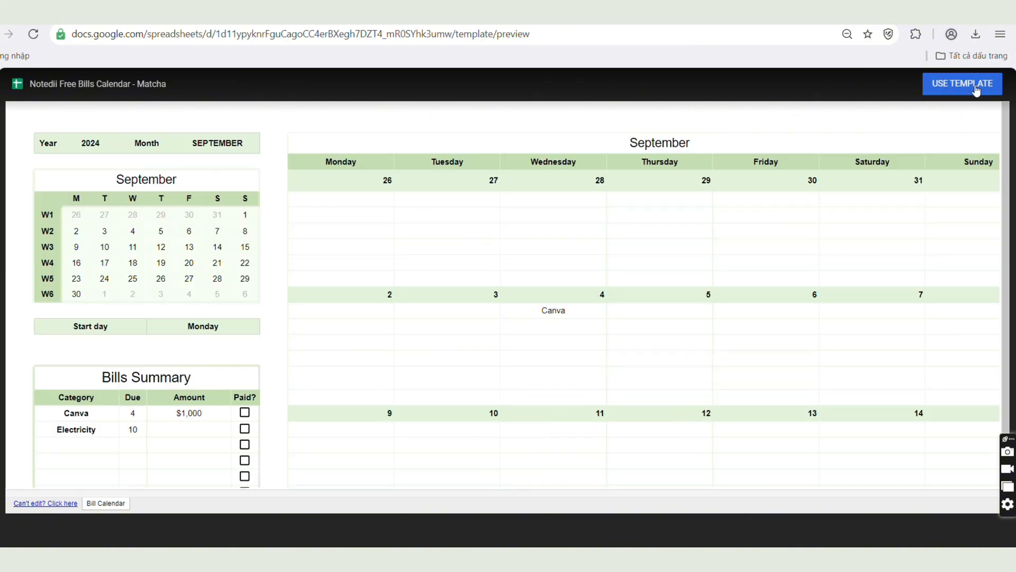
mouse_move(454, 27)
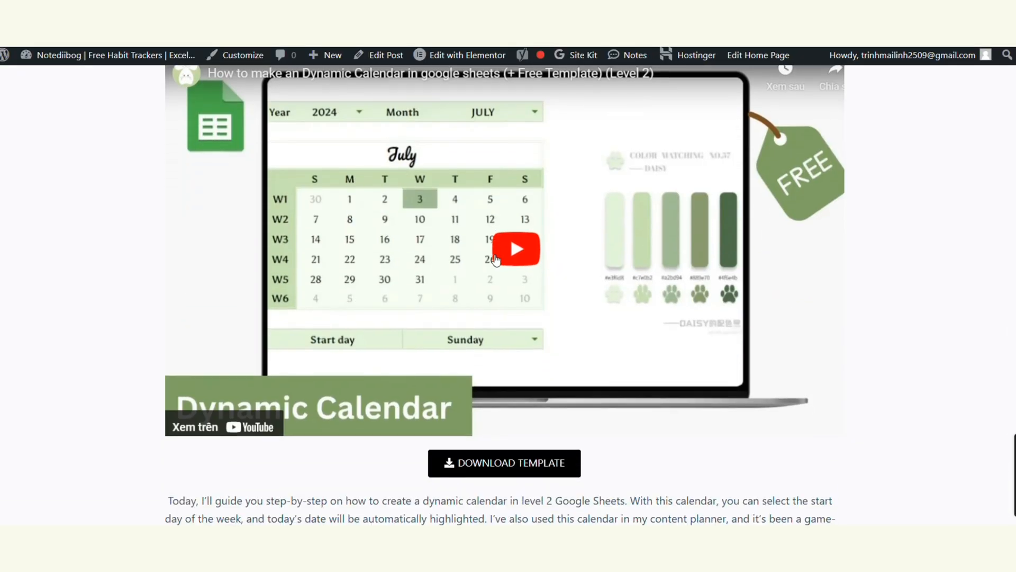
Step: Open the dynamic calendar template preview and create an editable copy with USE TEMPLATE
scroll("down", 3)
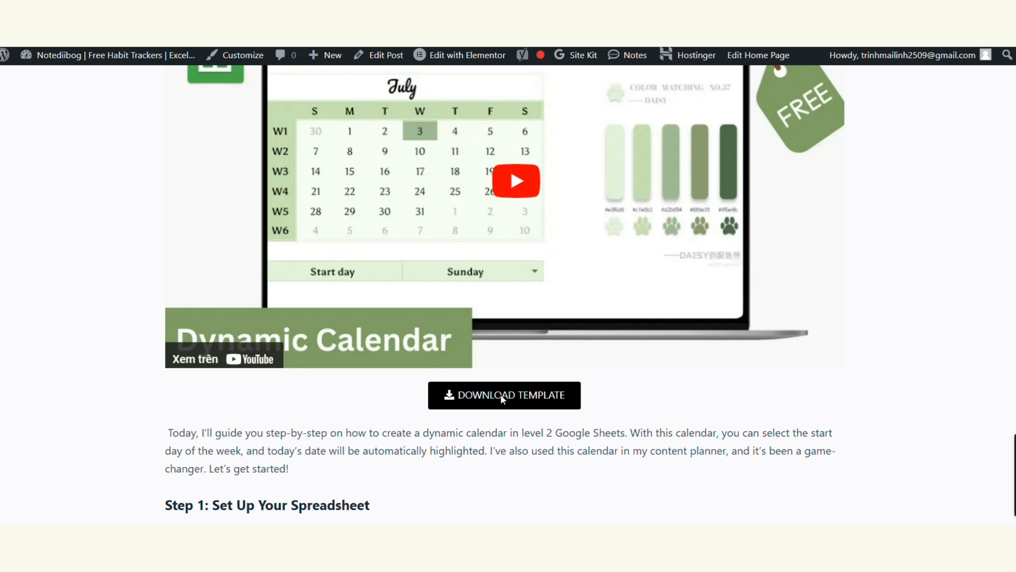
left_click(505, 395)
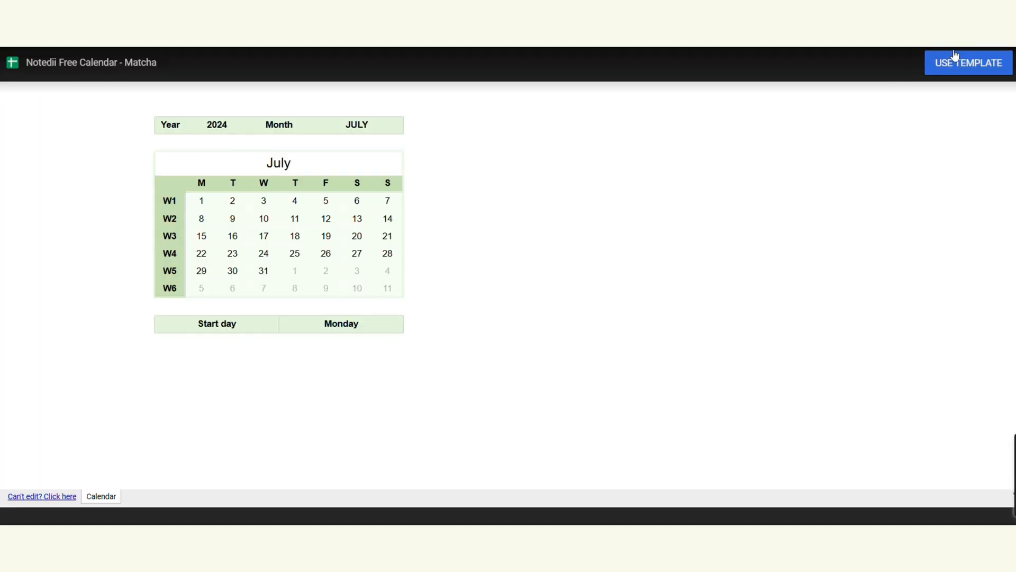
left_click(966, 63)
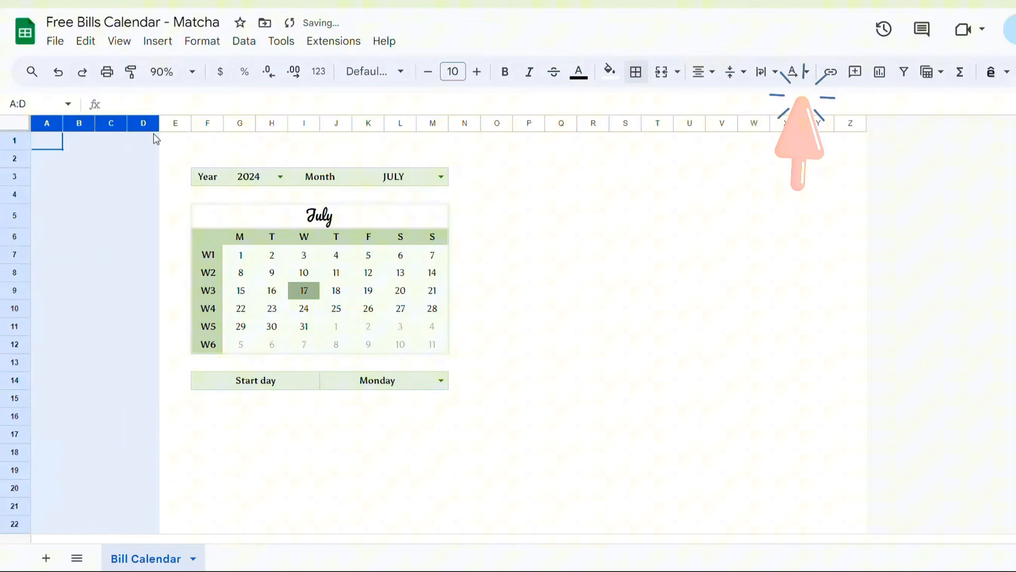
Step: Bring up the column actions menu for the blank columns A to D
right_click(78, 140)
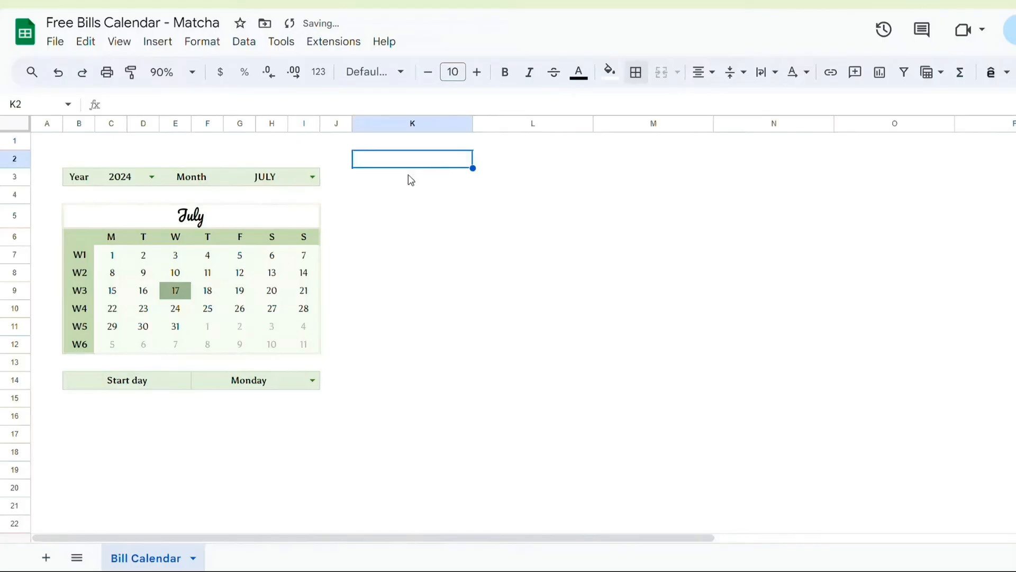
Step: Type the 'Bills Calendar' heading in B17:I17, enlarge it to size 16 and apply Pacifico
scroll("down", 3)
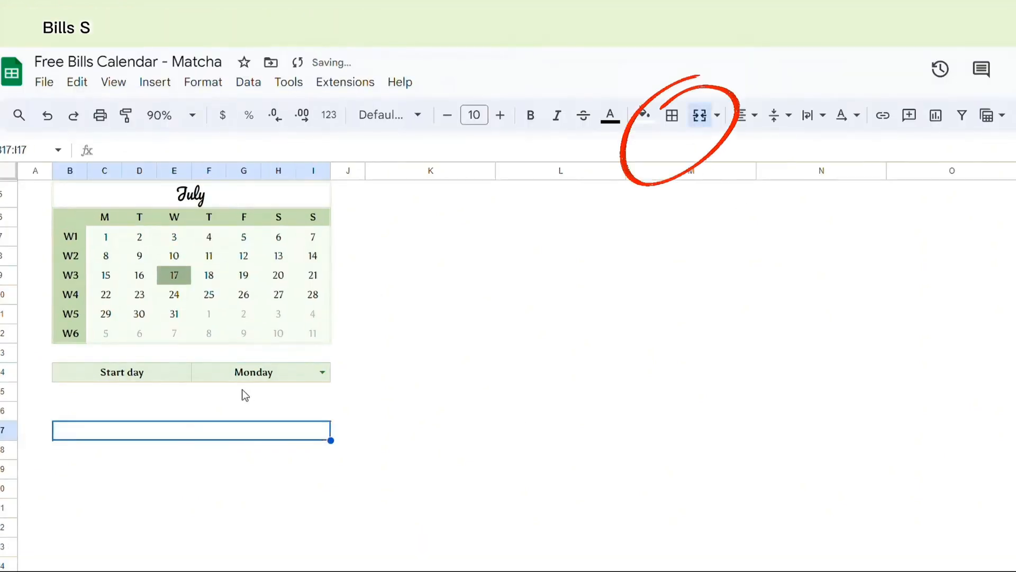
type("Bills Calendar")
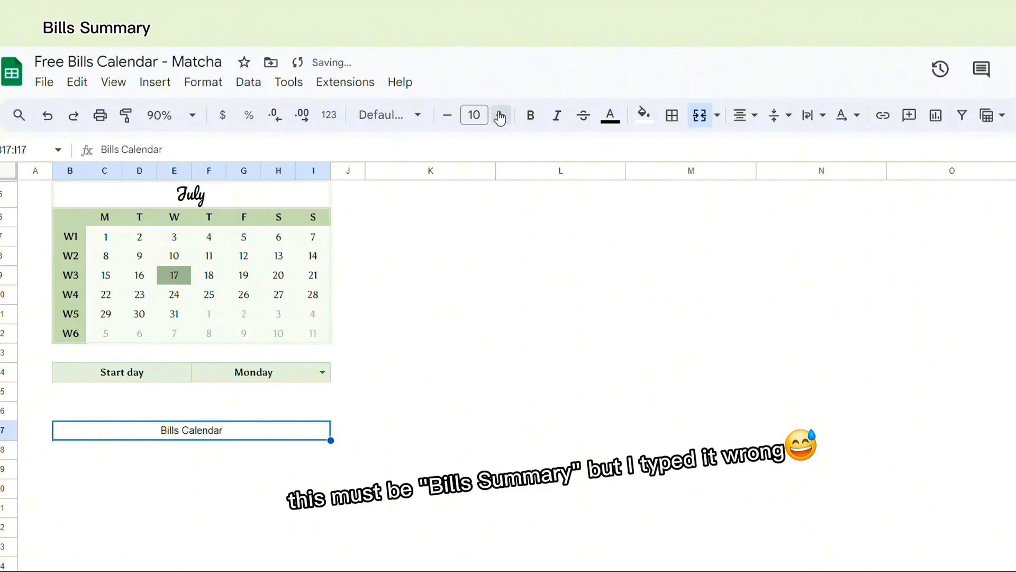
left_click(499, 115)
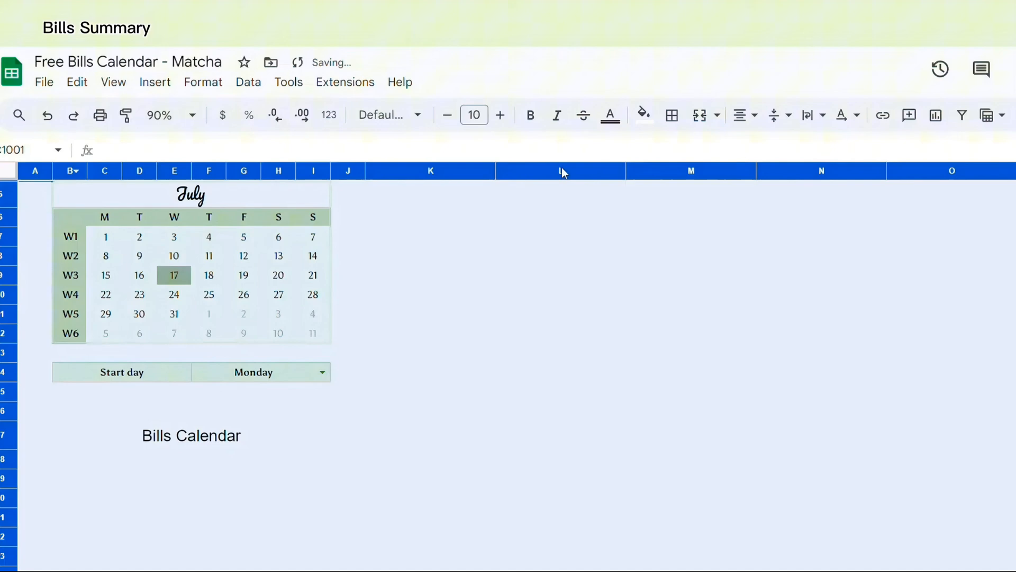
left_click(191, 435)
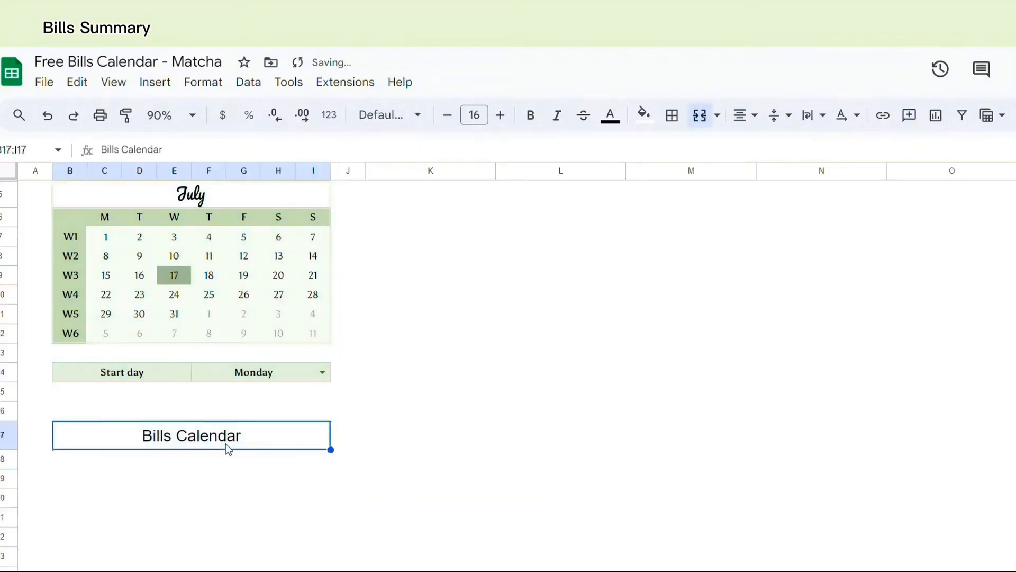
left_click(386, 115)
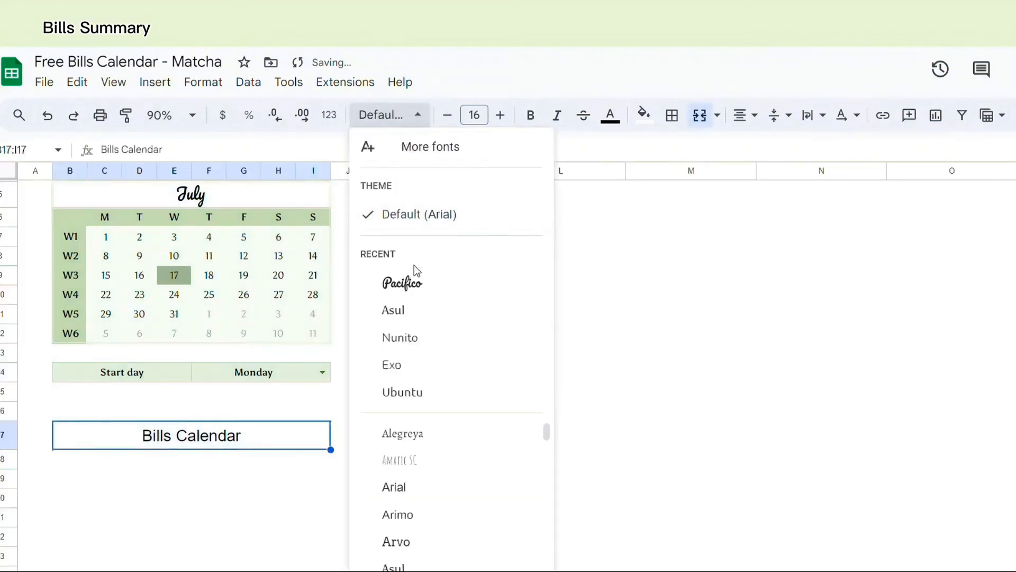
left_click(402, 280)
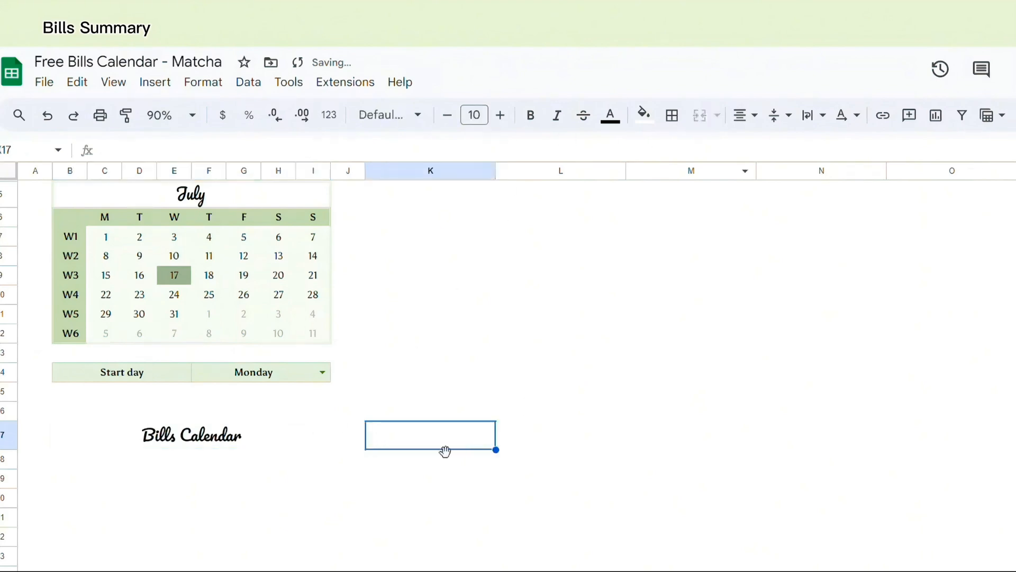
left_click(191, 435)
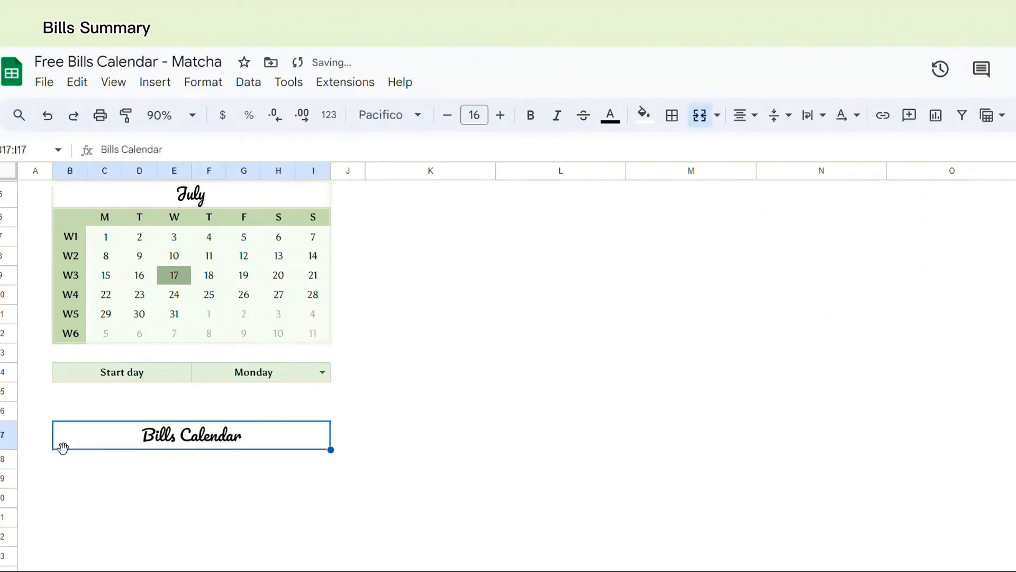
left_click(70, 459)
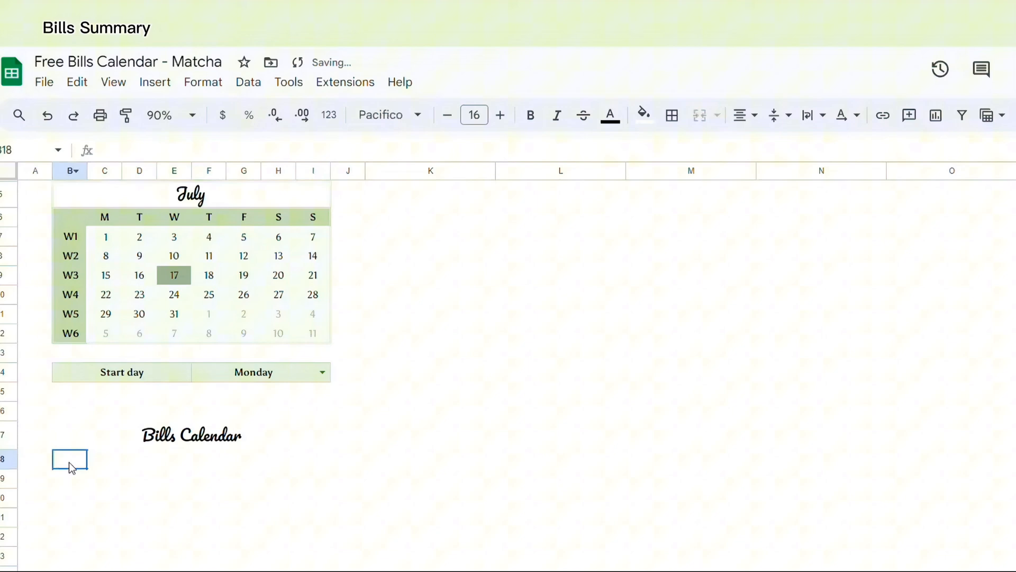
left_click(113, 82)
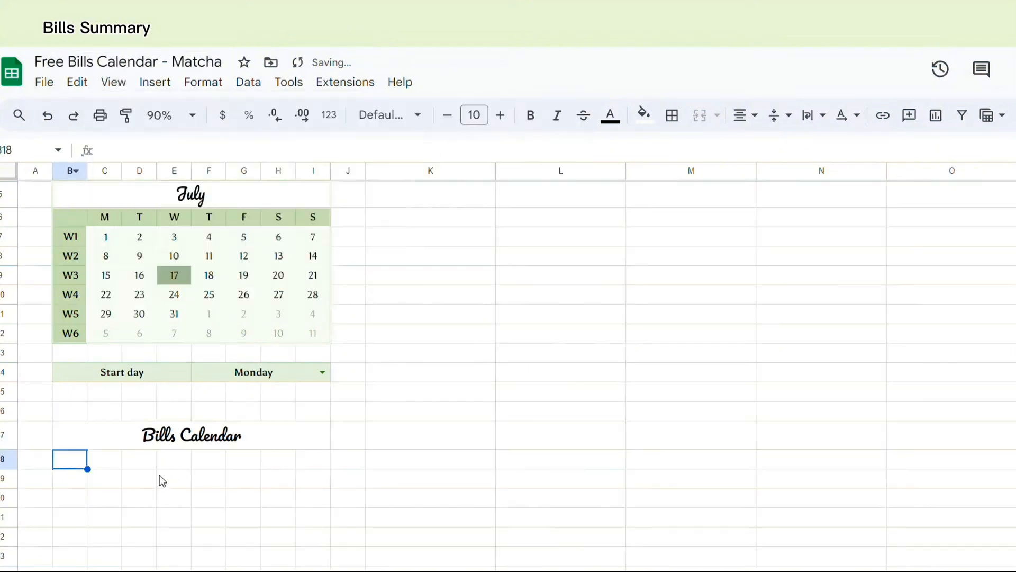
Step: Merge B18:D52 and F18:H40 horizontally so each row forms one wide cell
left_click_drag(70, 459, 139, 459)
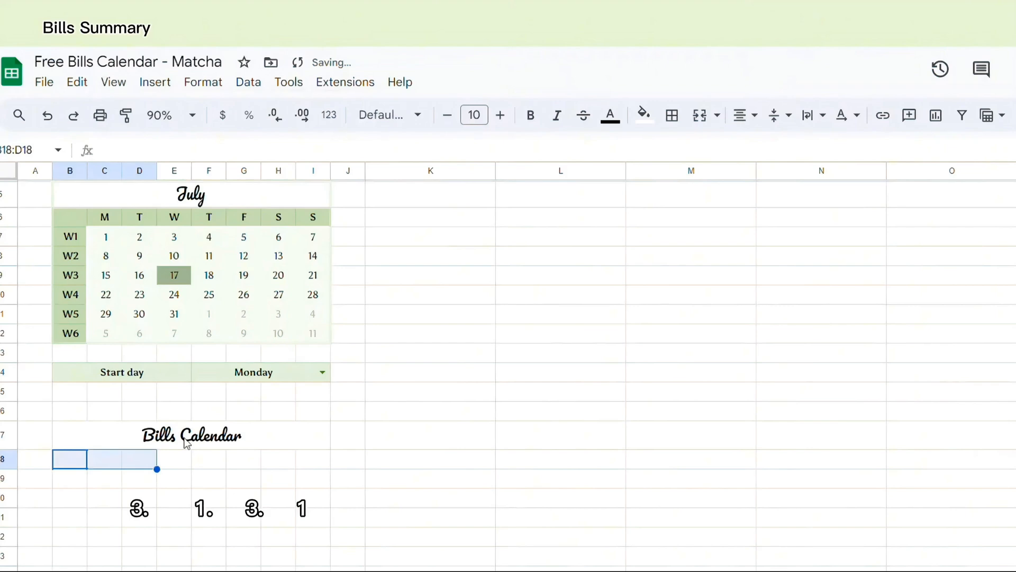
left_click(672, 115)
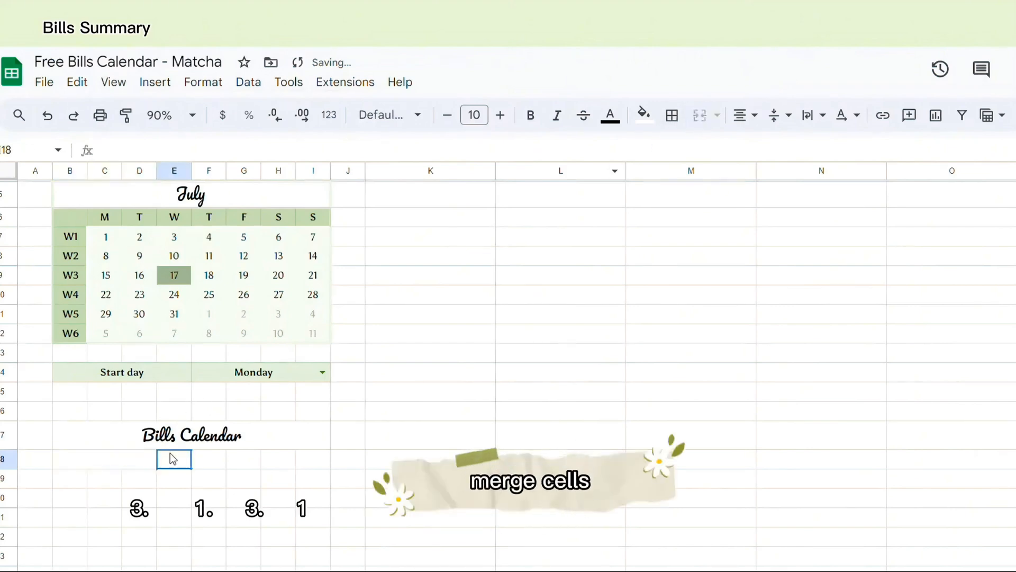
left_click_drag(173, 459, 277, 459)
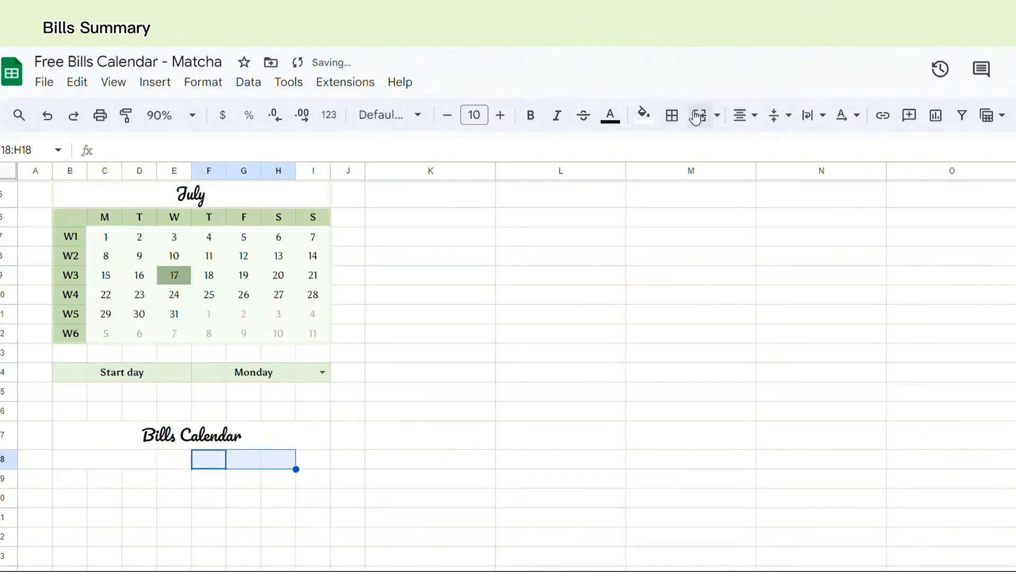
left_click(191, 435)
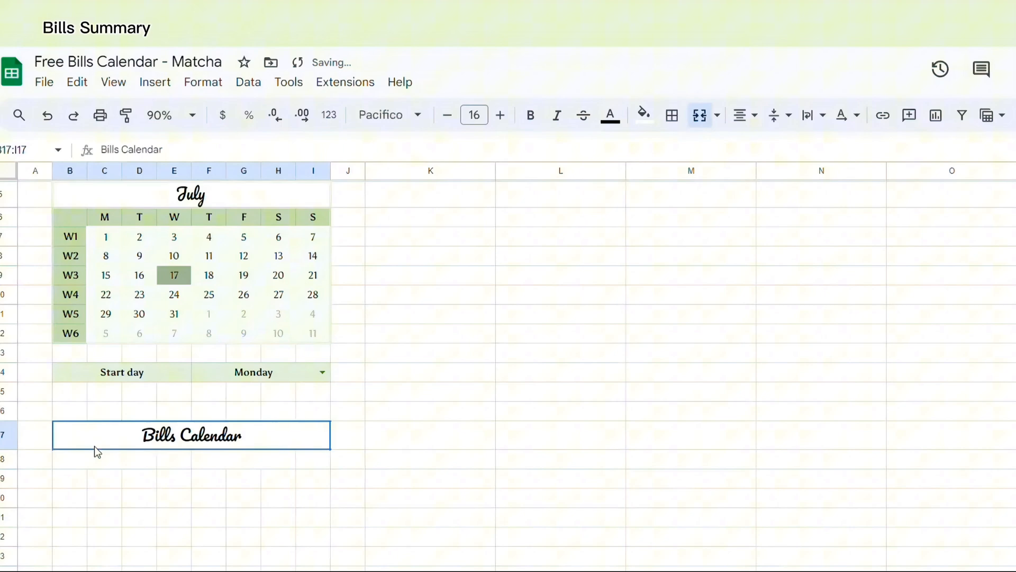
mouse_move(91, 451)
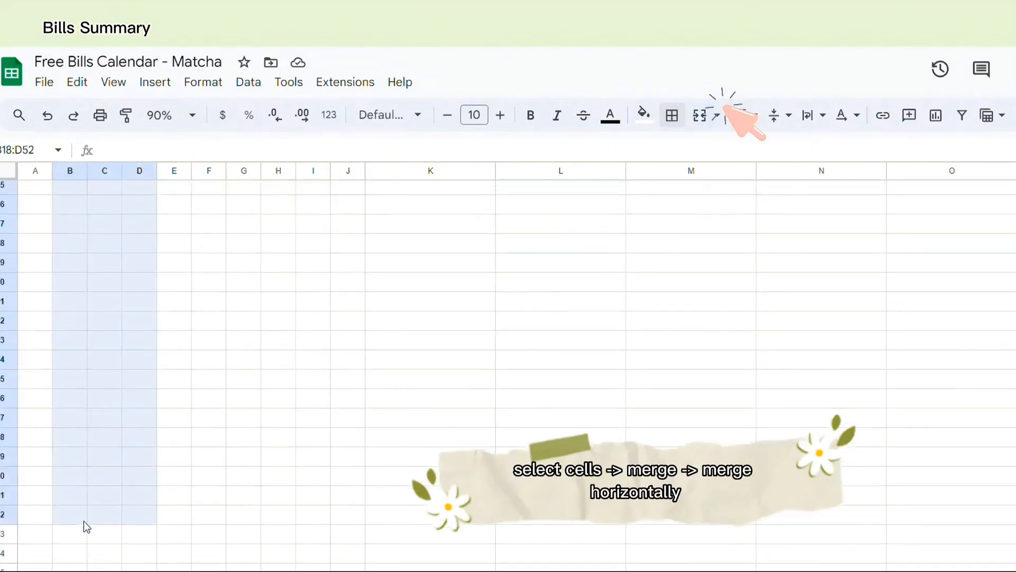
scroll("down", 3)
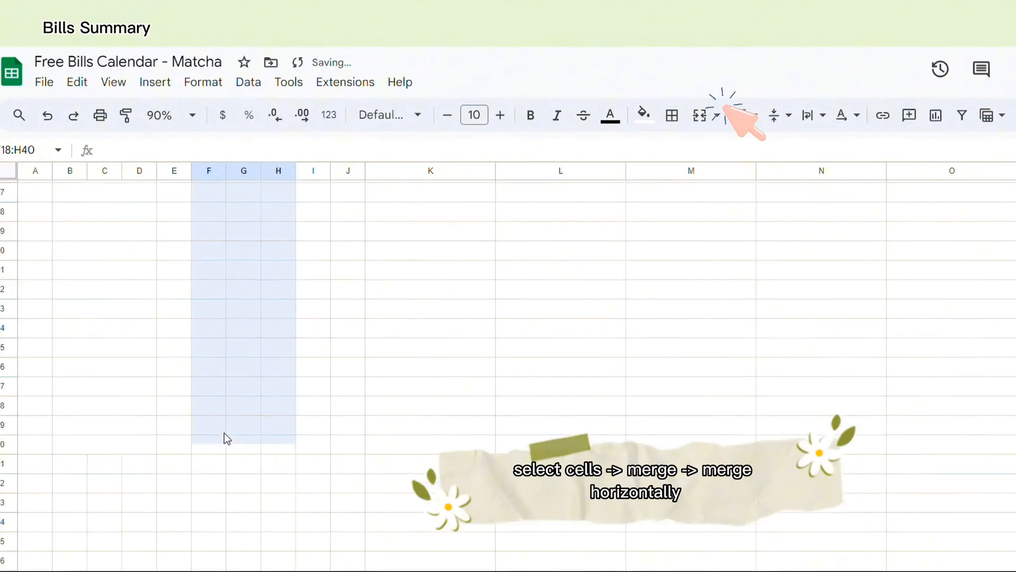
left_click(711, 115)
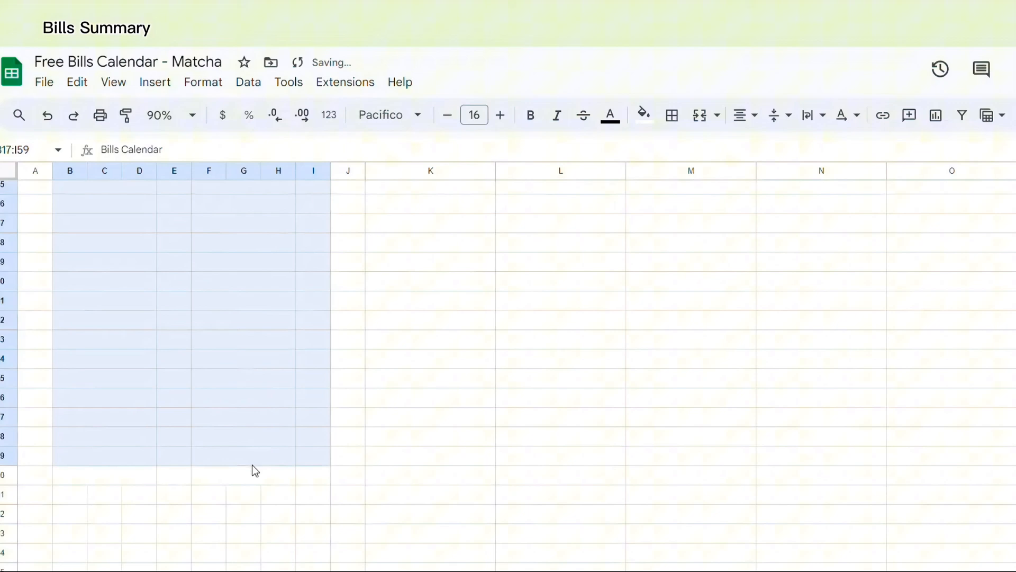
left_click(671, 115)
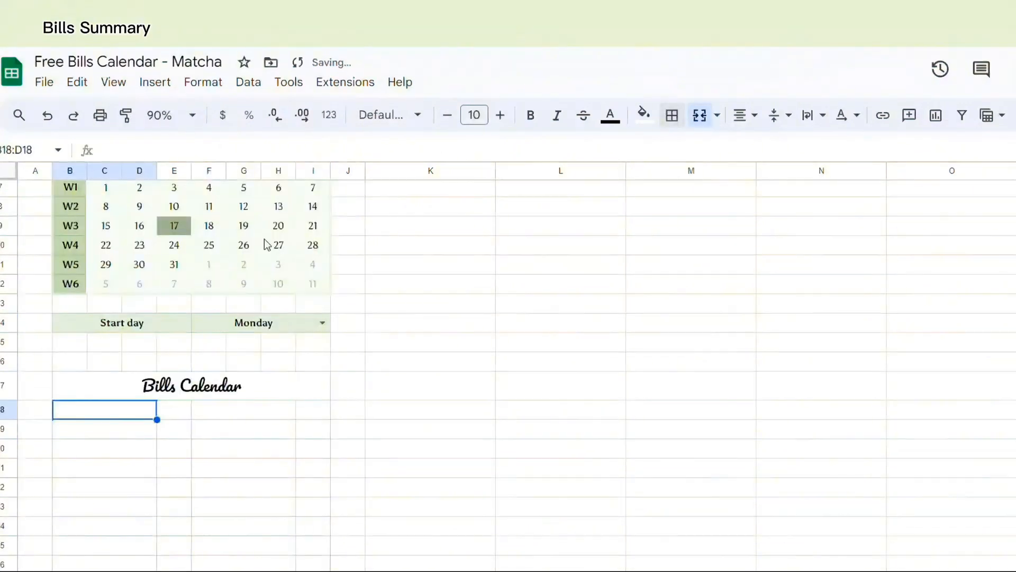
Step: Enter the header labels Category, Due, Amount and Paid? across row 18
type("Category")
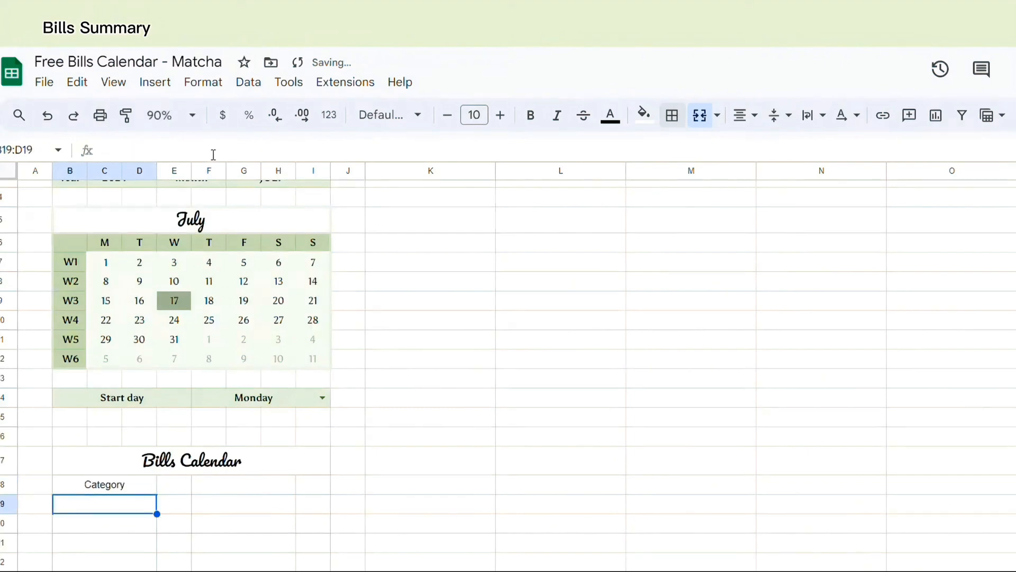
left_click(173, 484)
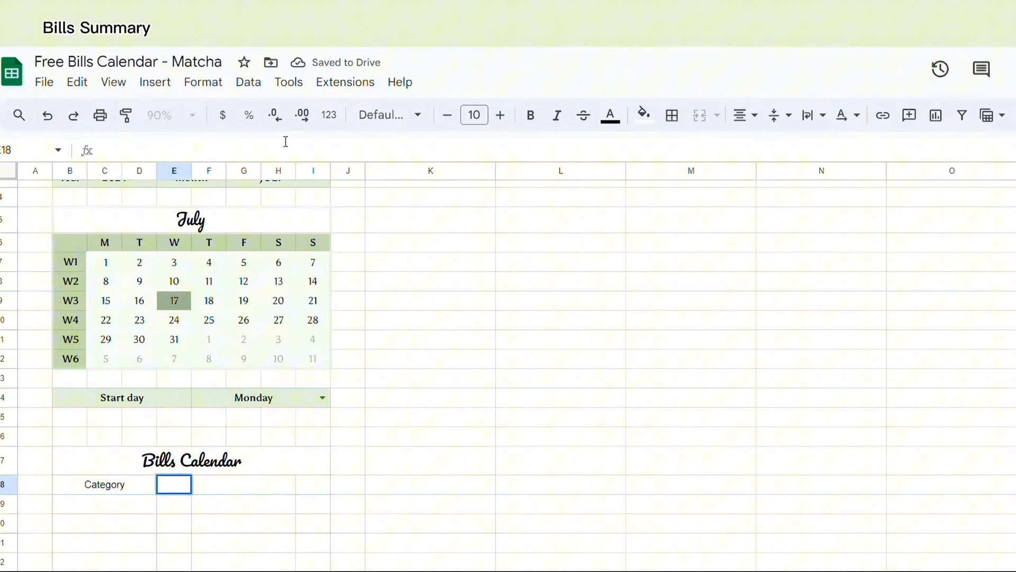
type("Due")
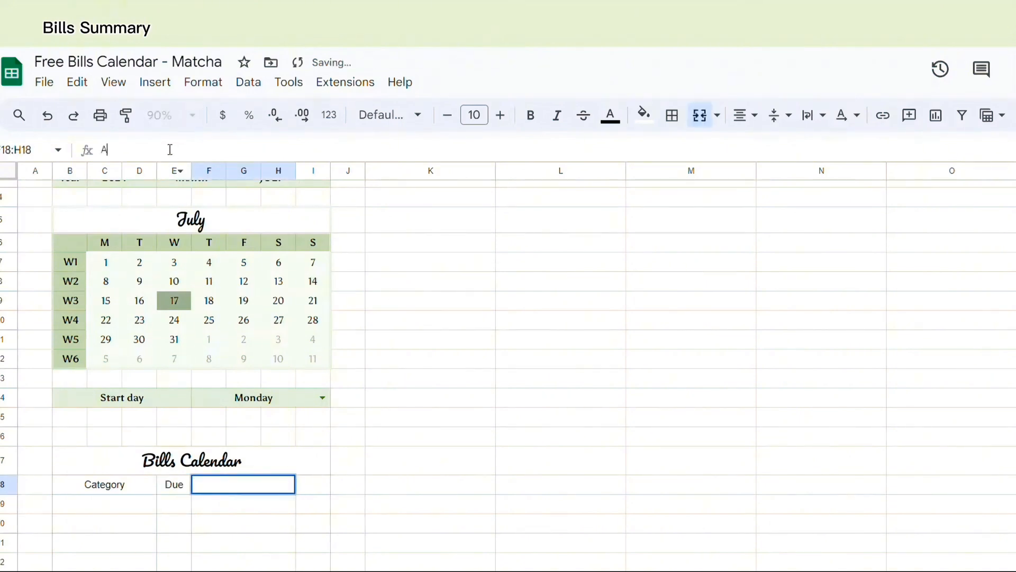
type("Amount")
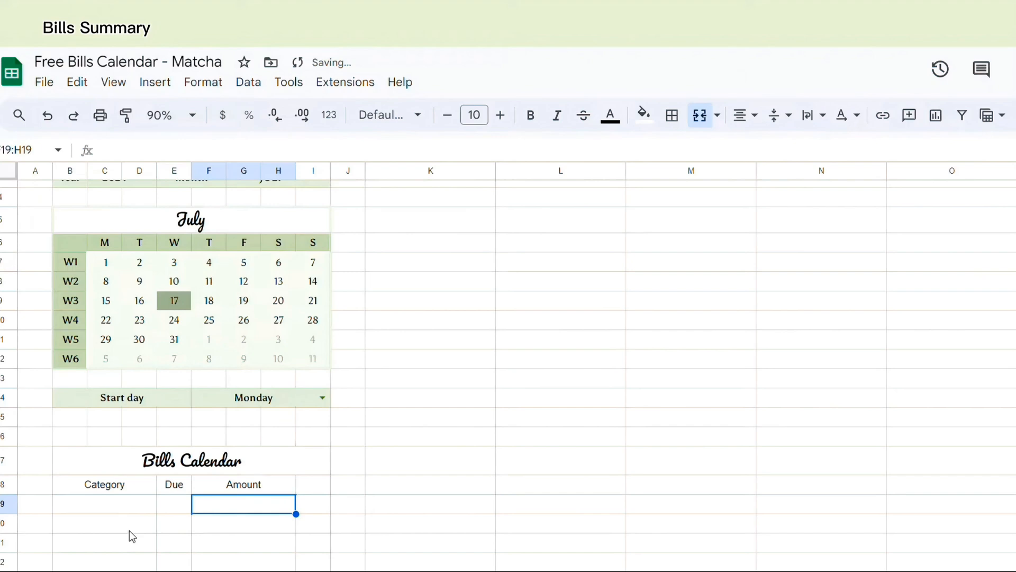
left_click(313, 484)
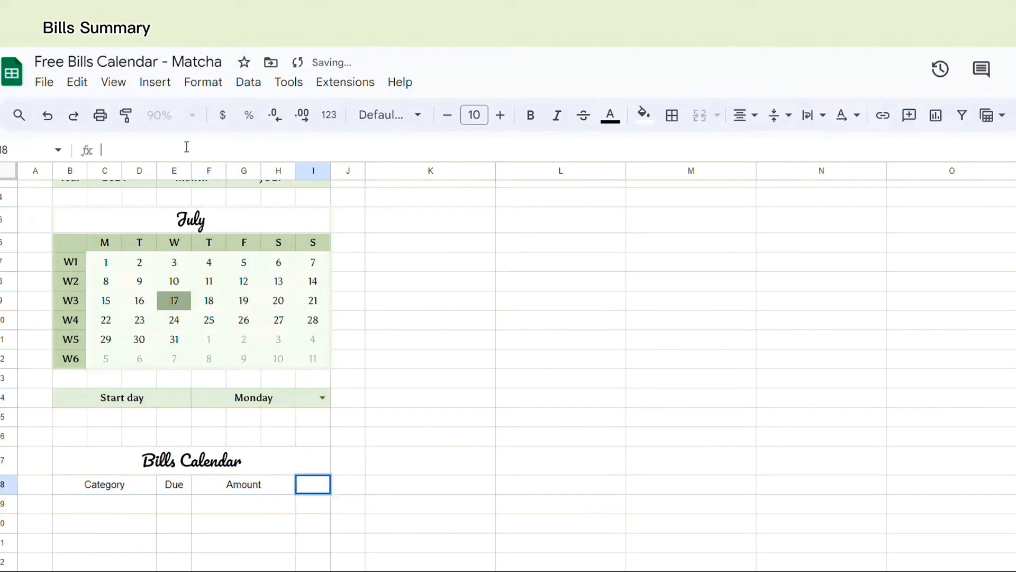
type("Paid?")
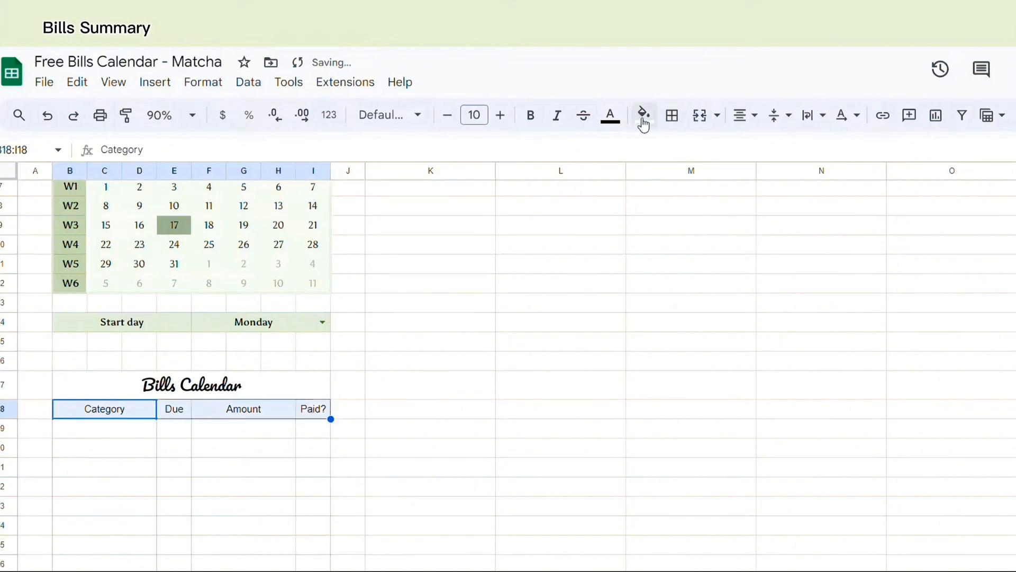
Step: Fill the B18:I18 header row light green and enter Canva in B19
left_click(642, 115)
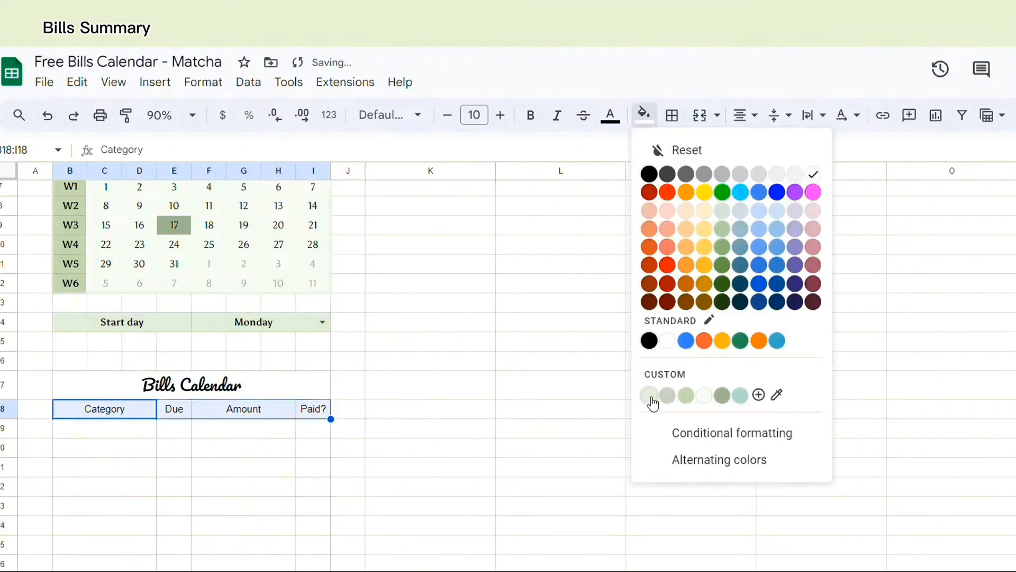
left_click(648, 394)
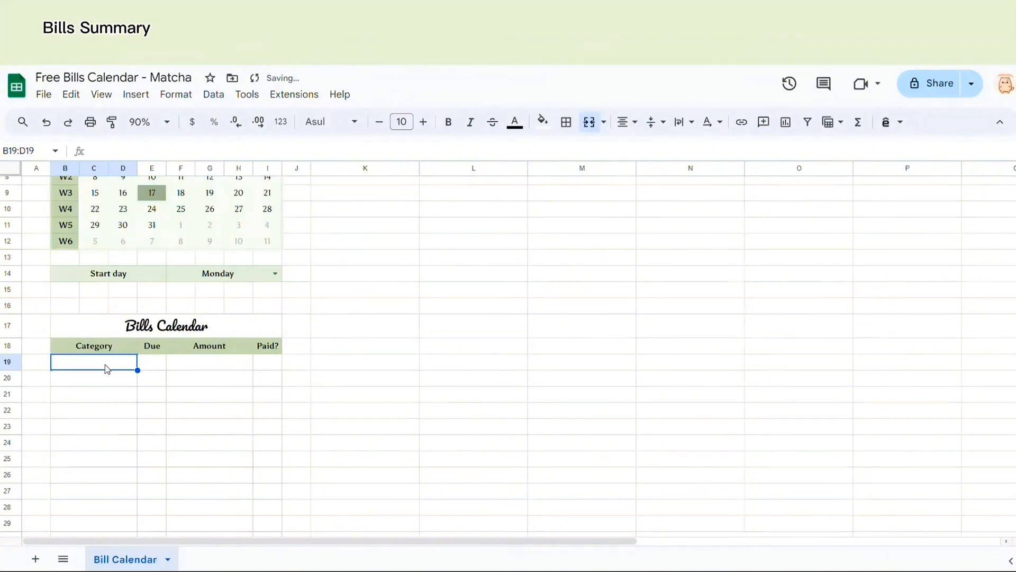
type("Canva")
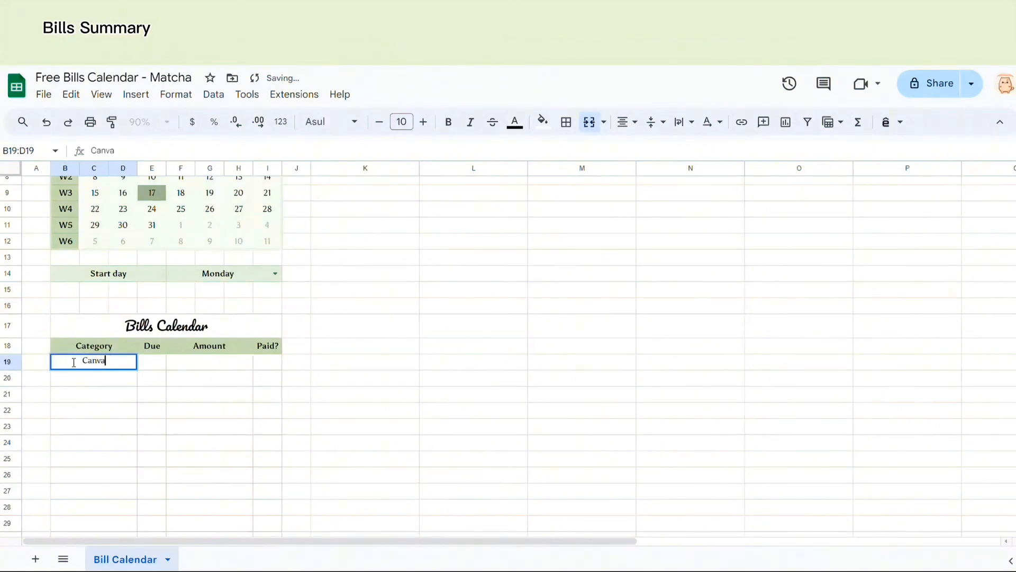
key("enter")
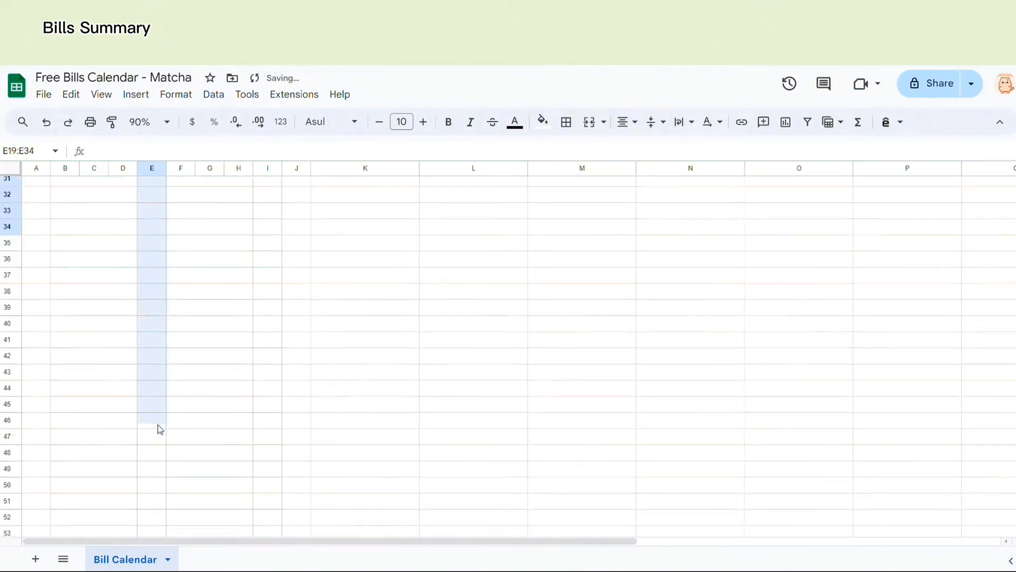
Step: Add a validation rule on E19:E60 requiring valid dates, with double-click help text, rejecting invalid input
left_click_drag(152, 420, 152, 332)
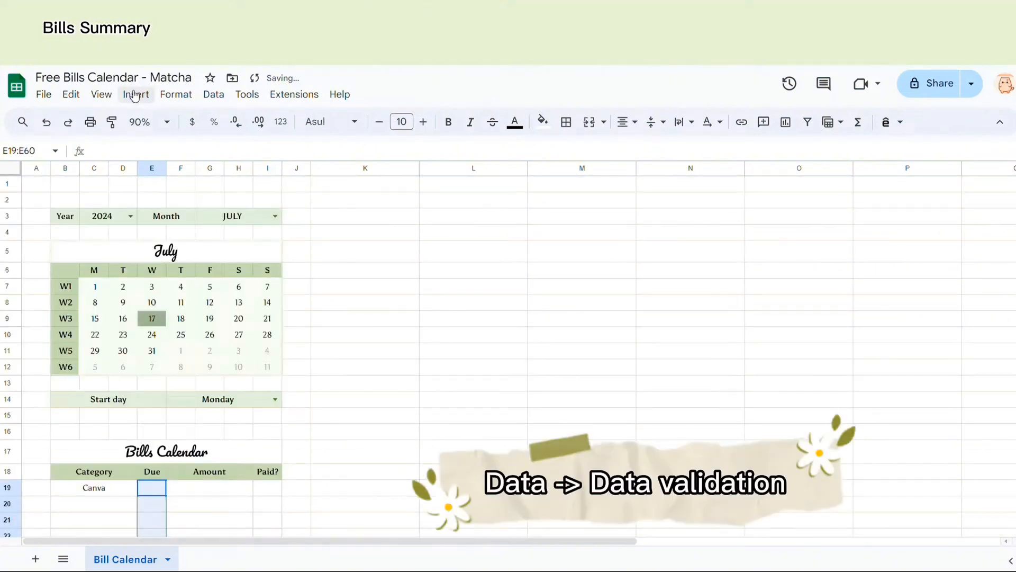
left_click(213, 94)
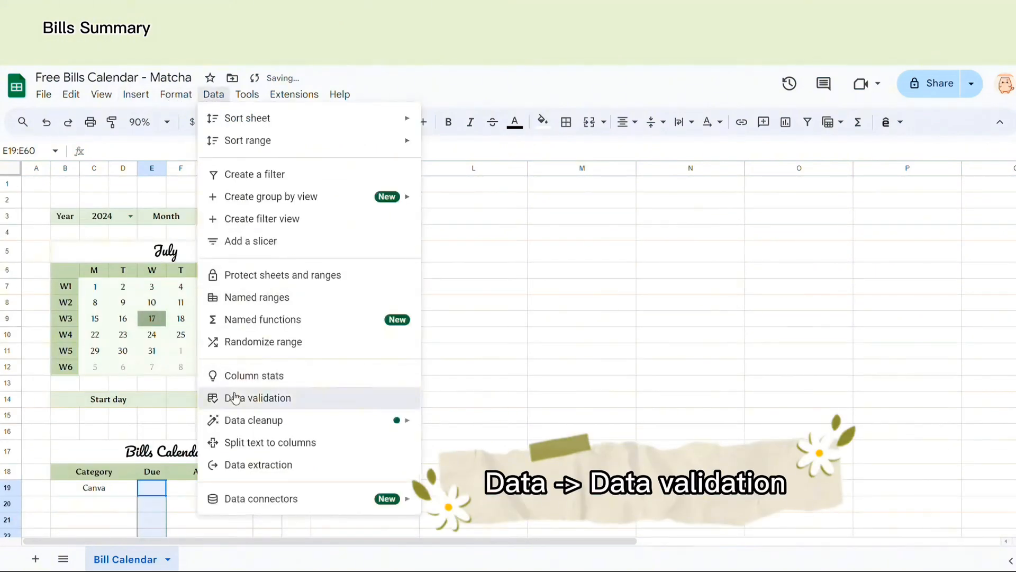
left_click(257, 397)
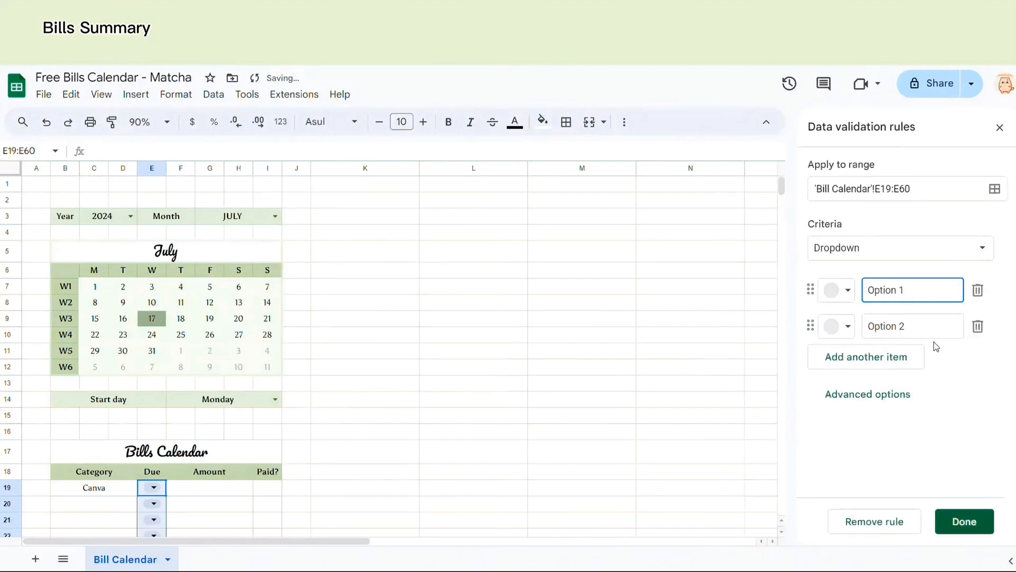
left_click(899, 247)
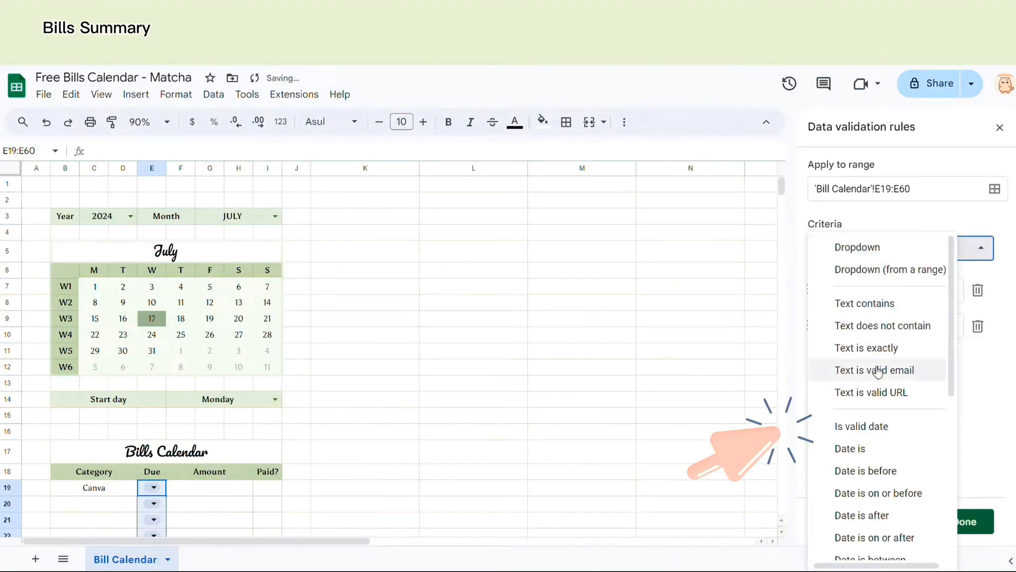
left_click(860, 426)
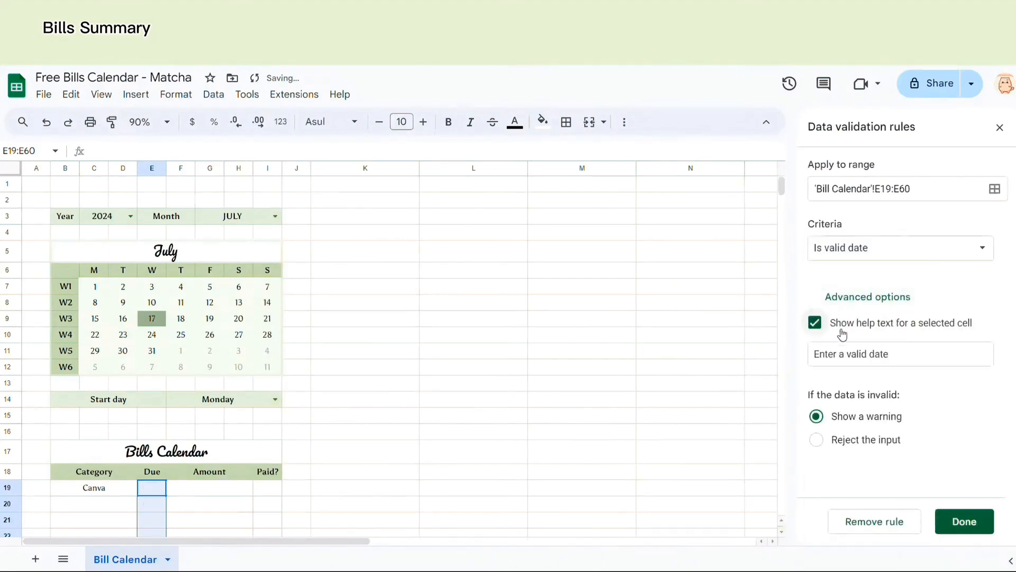
left_click(900, 354)
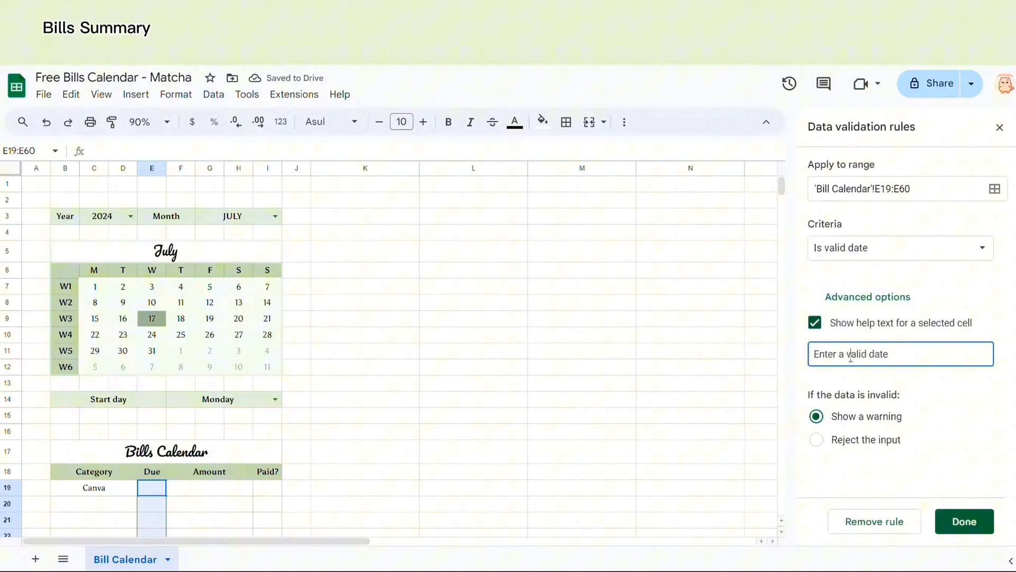
type("d")
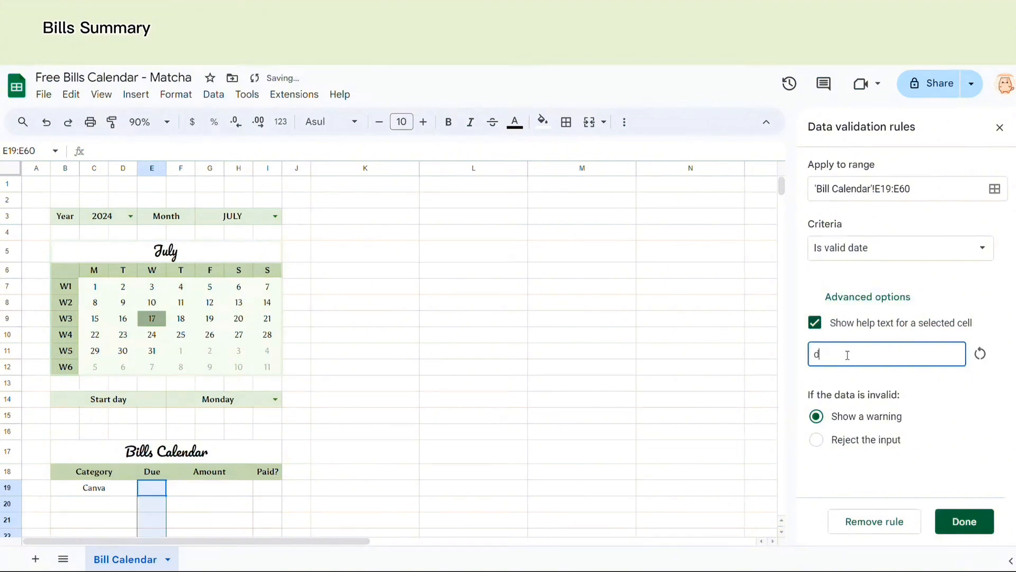
type("ouble")
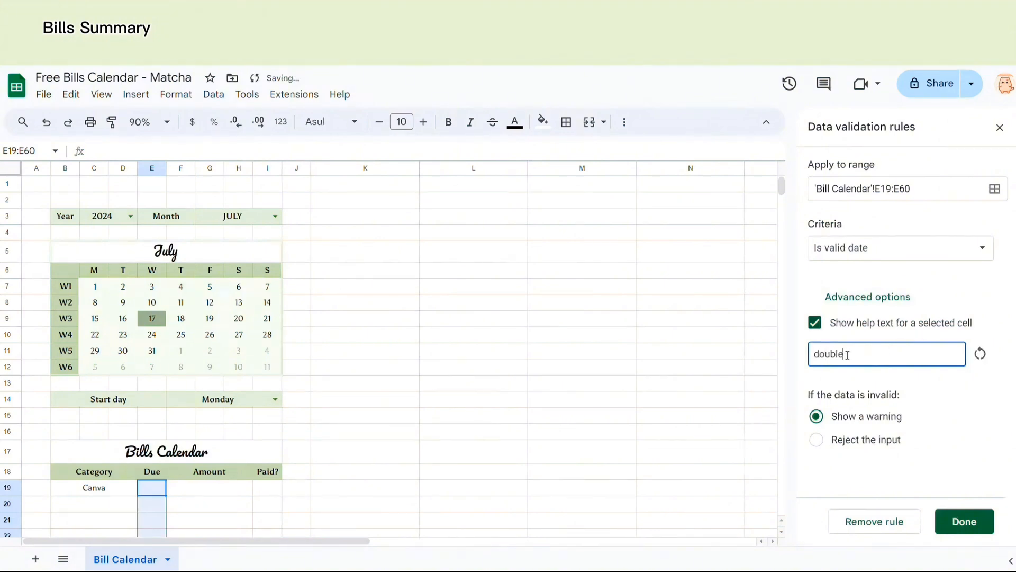
type("-click to choose the d")
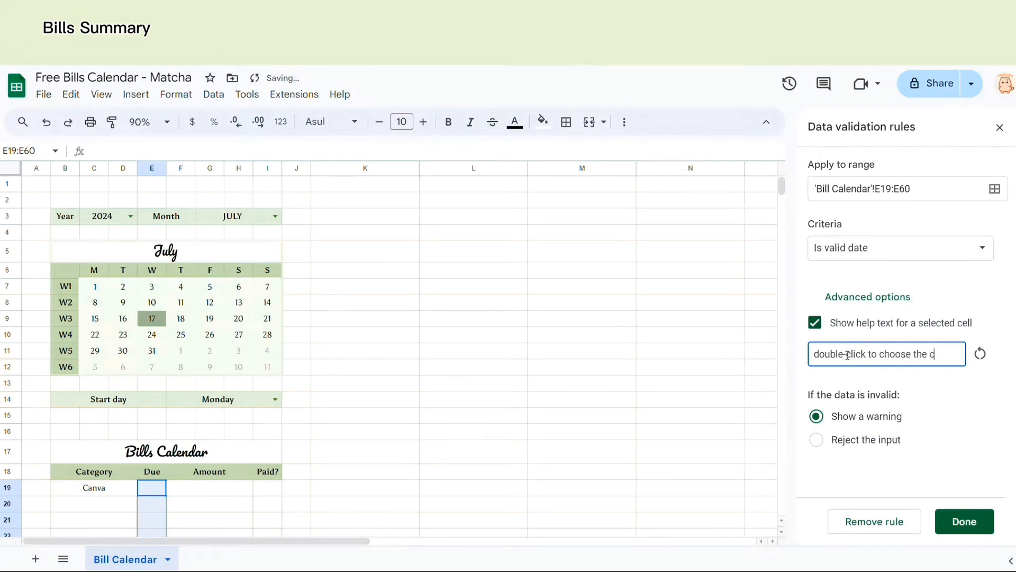
type("ate")
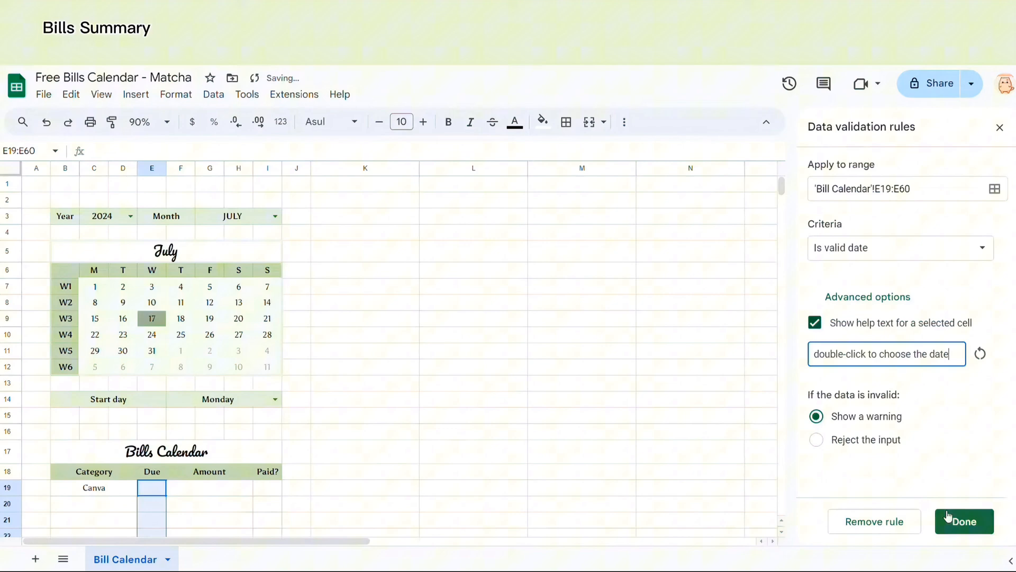
left_click(816, 439)
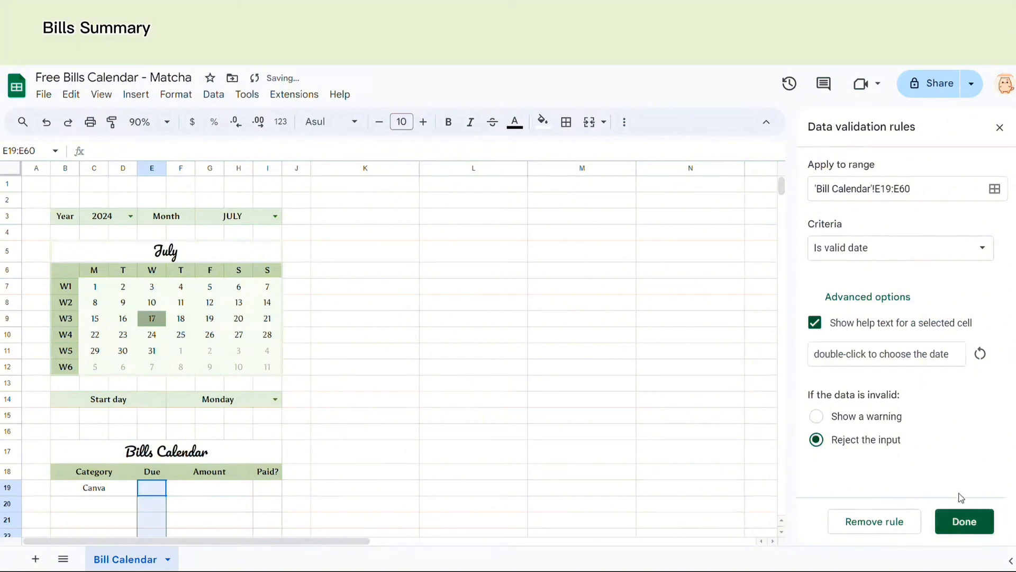
left_click(963, 521)
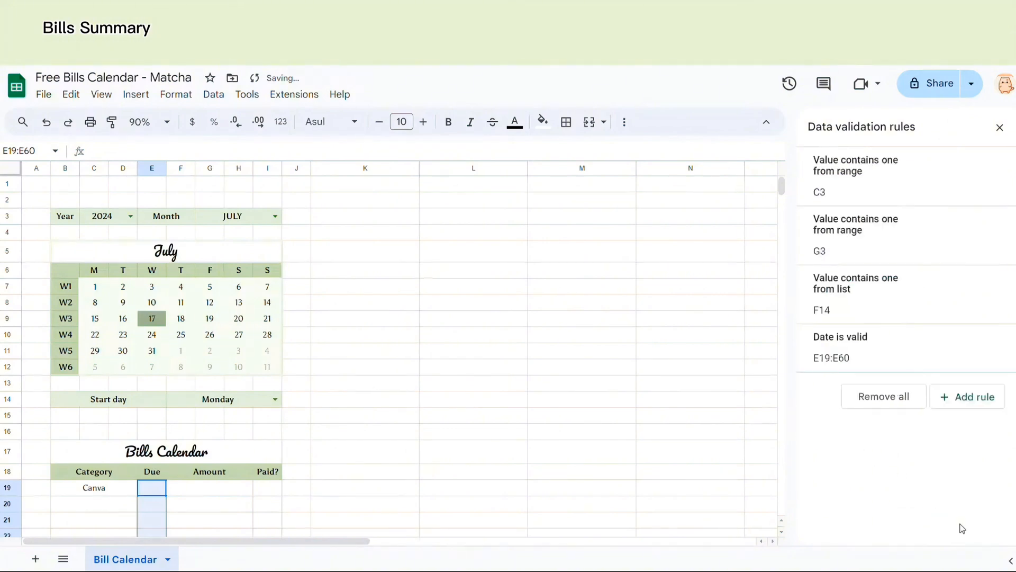
Step: Enter Canva's due date 7/18/2024 in E19 and test the rule with an invalid entry
left_click(152, 487)
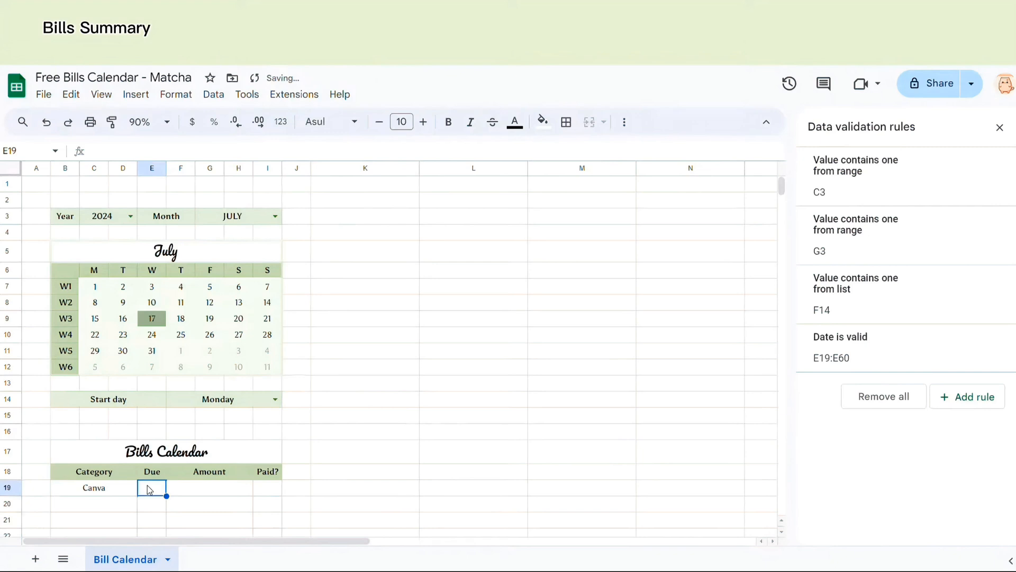
type("7/18/2024")
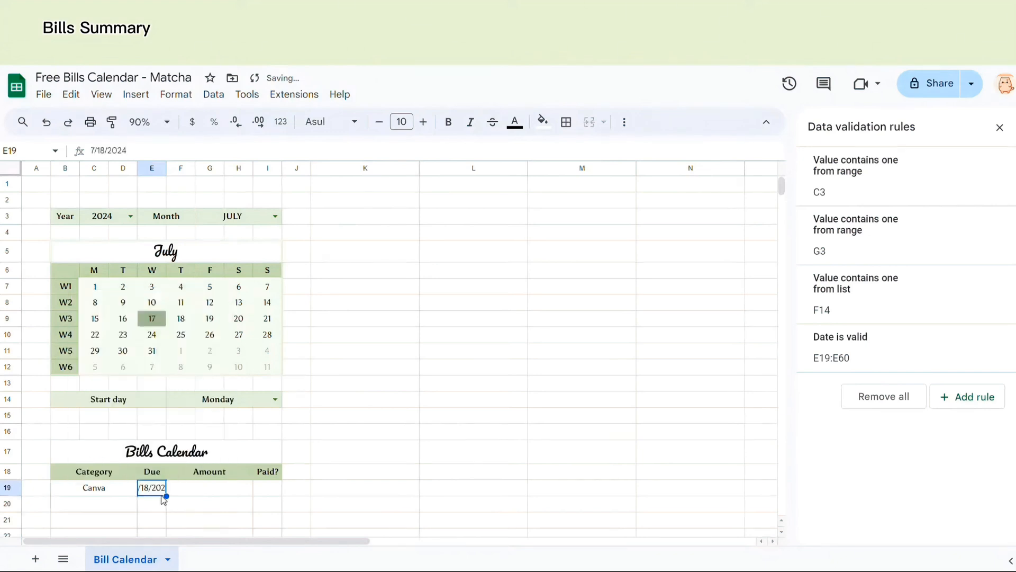
left_click(152, 488)
type("1")
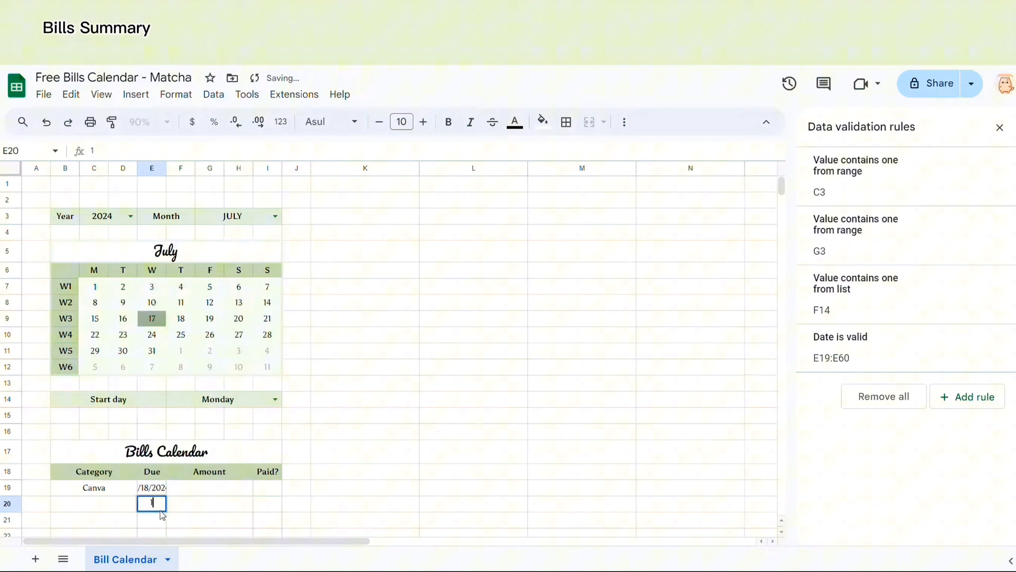
key("enter")
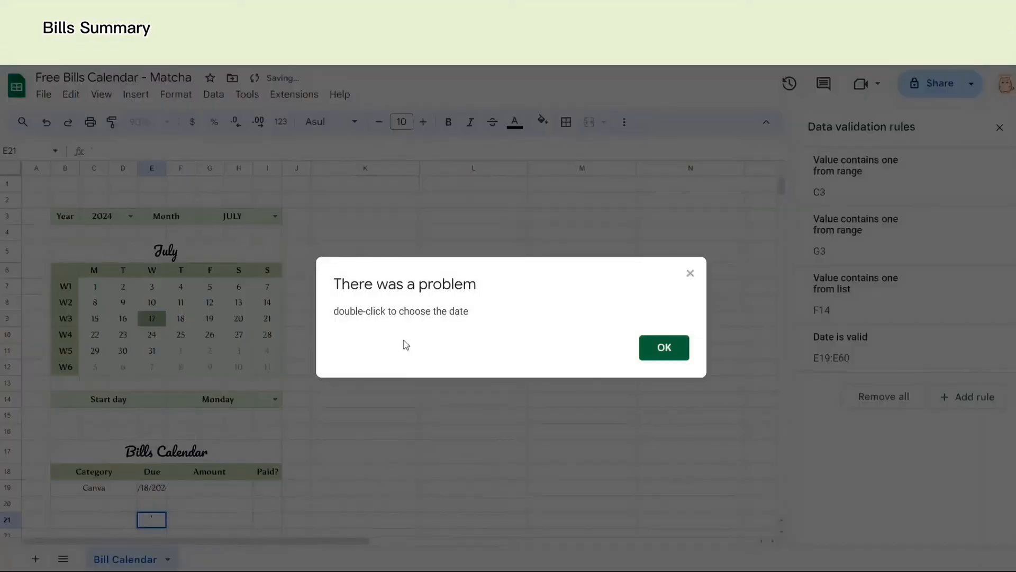
left_click(662, 347)
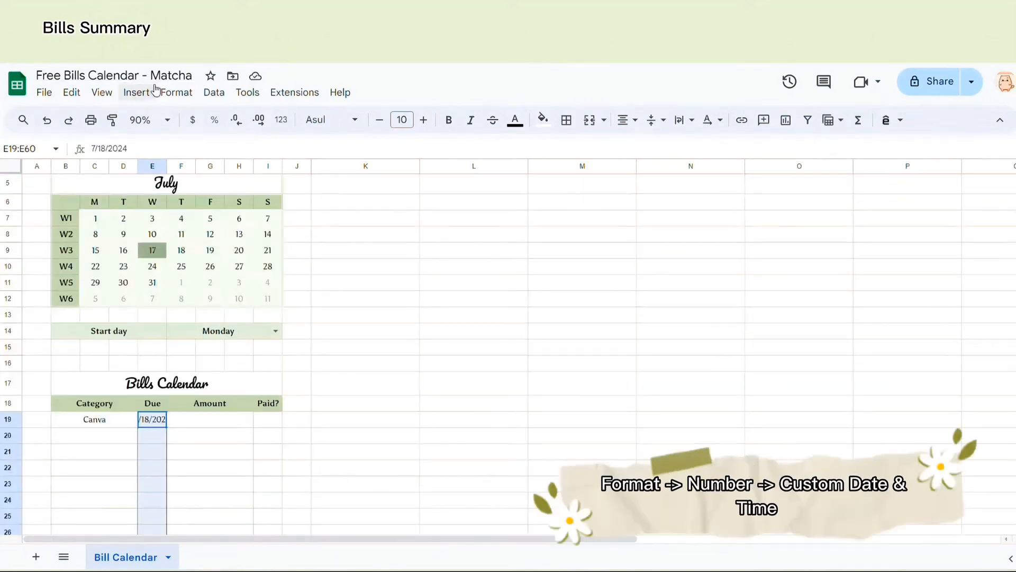
Step: Apply a custom day-only date format to E19:E60 so 7/18/2024 displays as 18
left_click(176, 92)
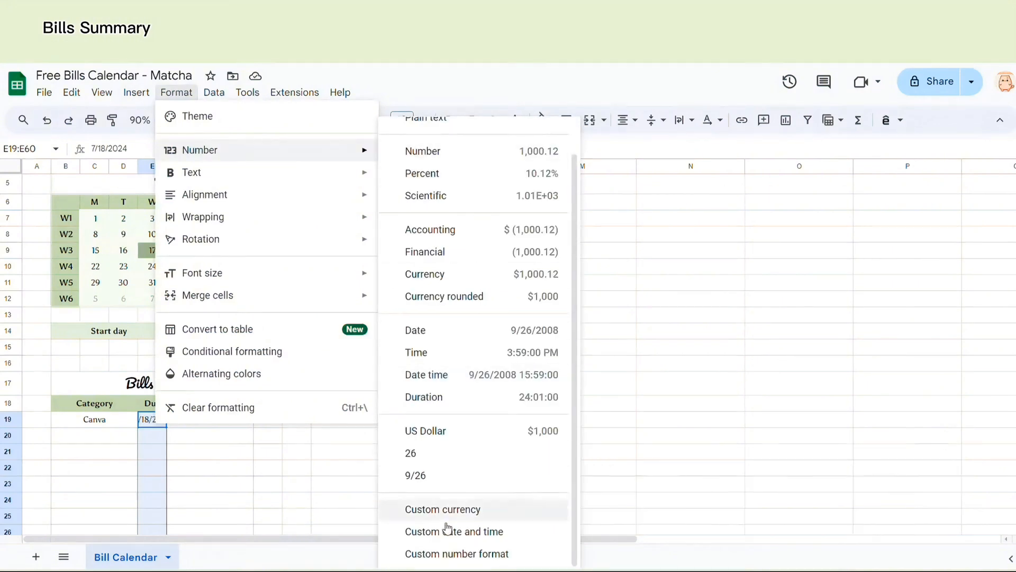
left_click(453, 531)
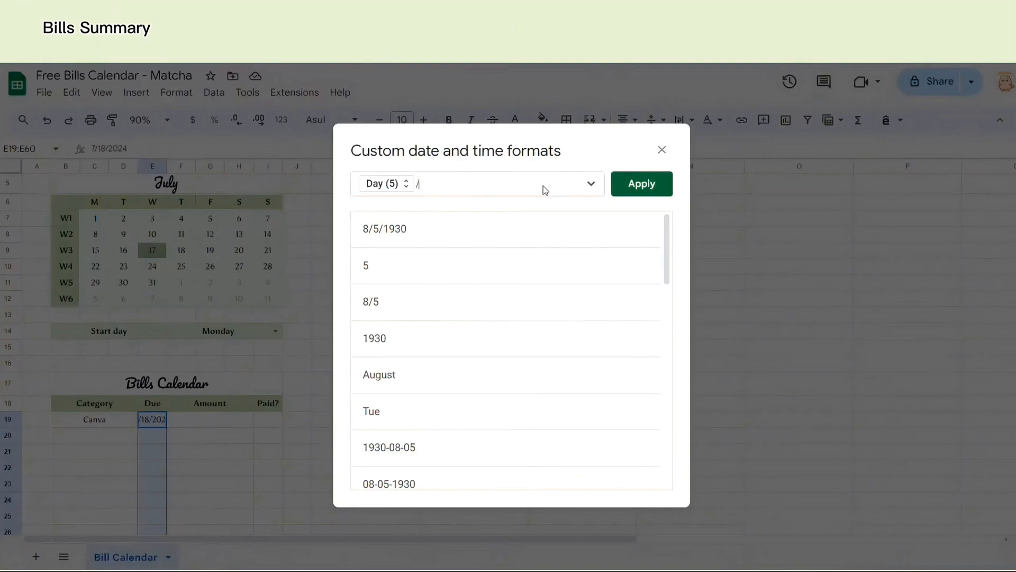
left_click(641, 184)
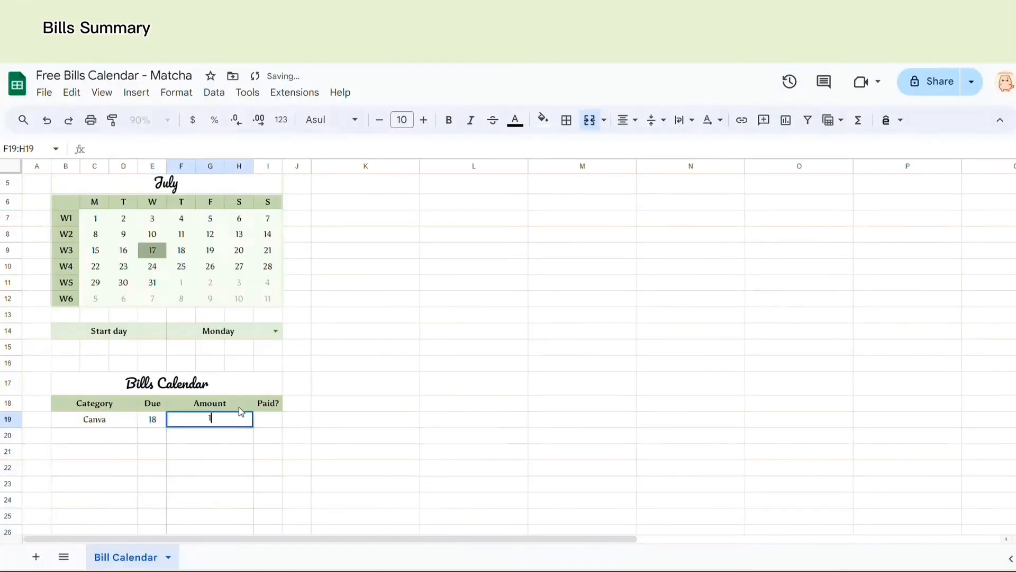
Step: Enter Canva's amount 1000 and give F19:H60 the $1,000 US dollar format without decimals
type("1000")
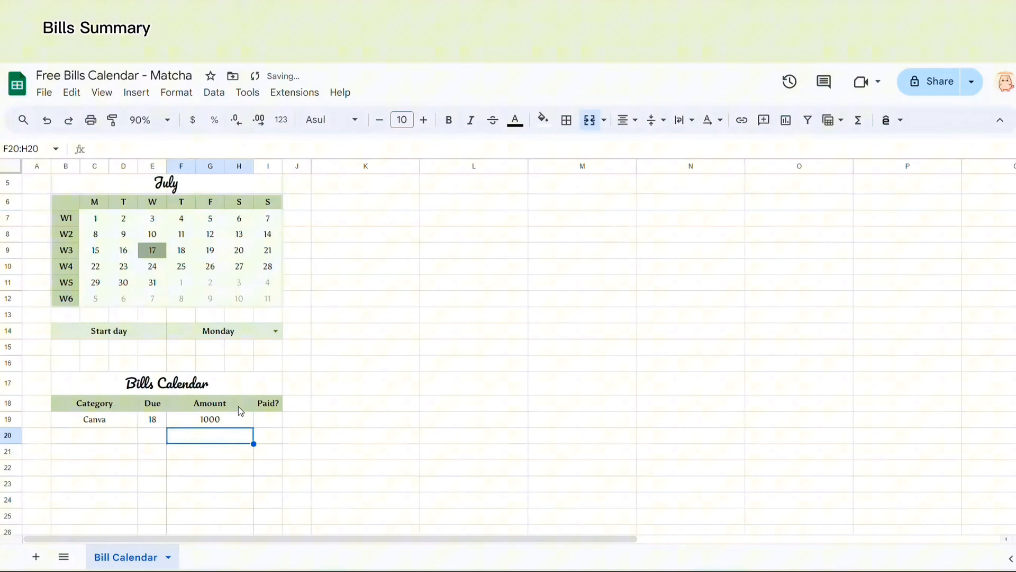
left_click(210, 419)
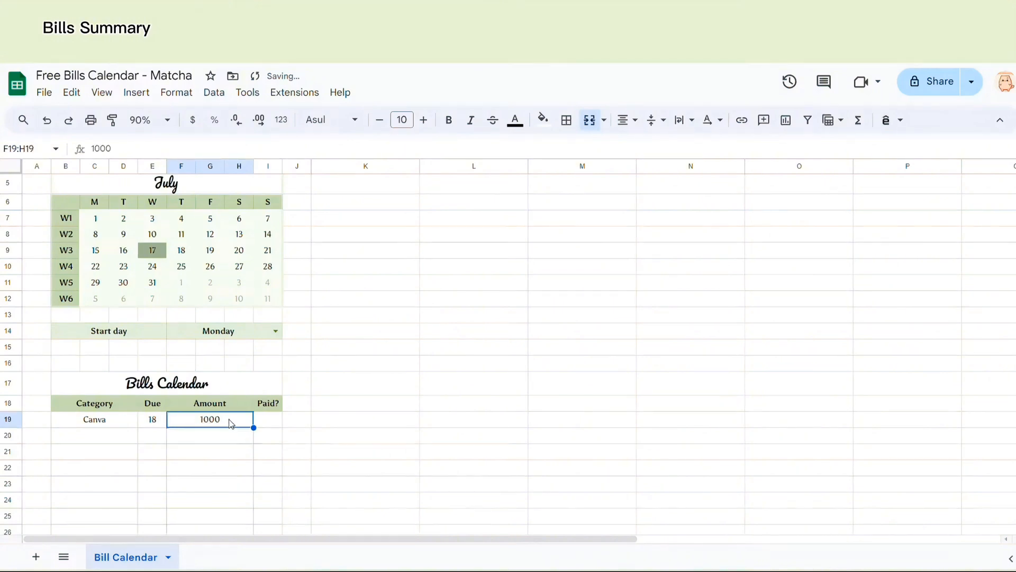
scroll("down", 3)
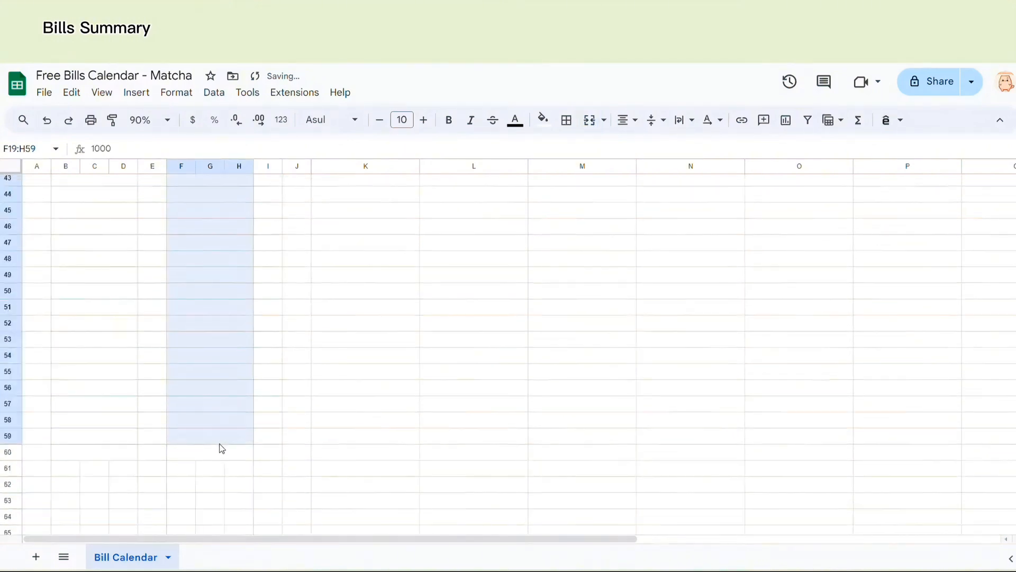
left_click(176, 92)
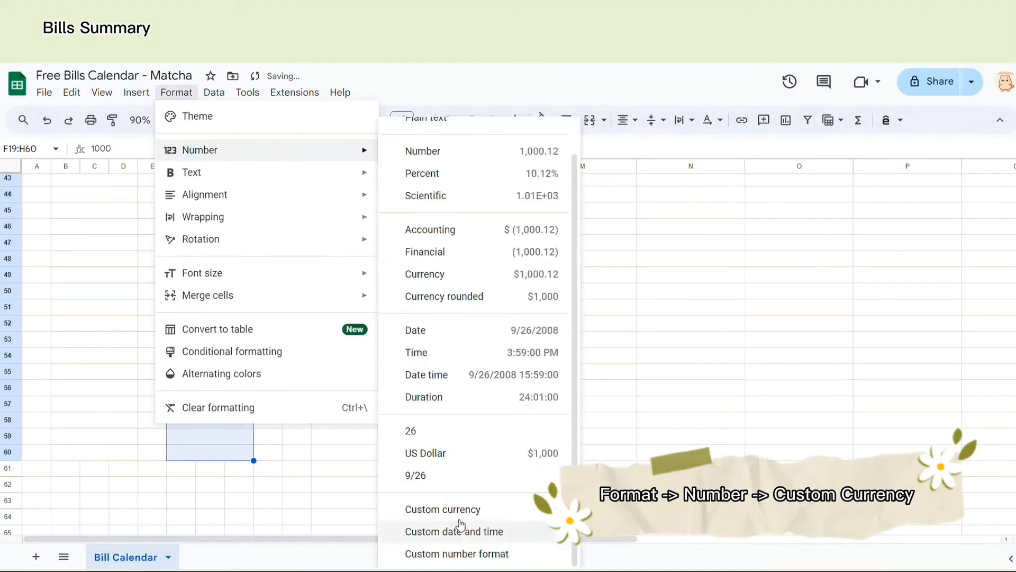
left_click(444, 508)
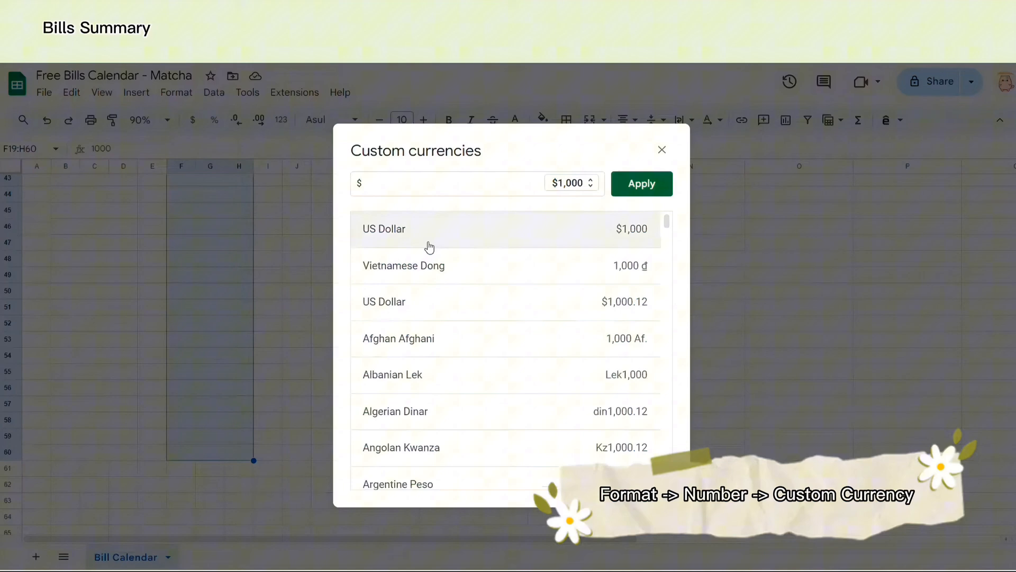
left_click(571, 183)
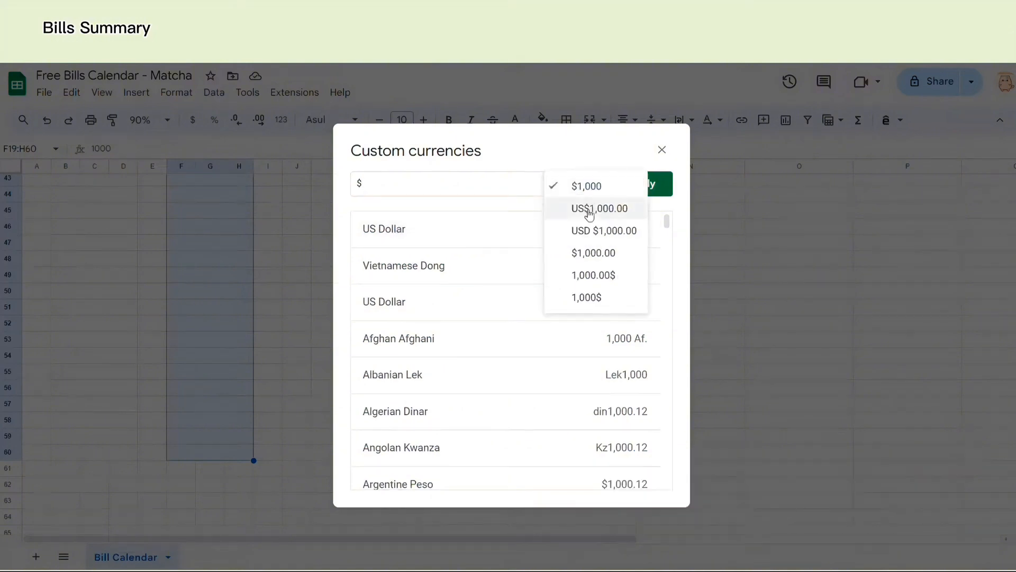
left_click(586, 297)
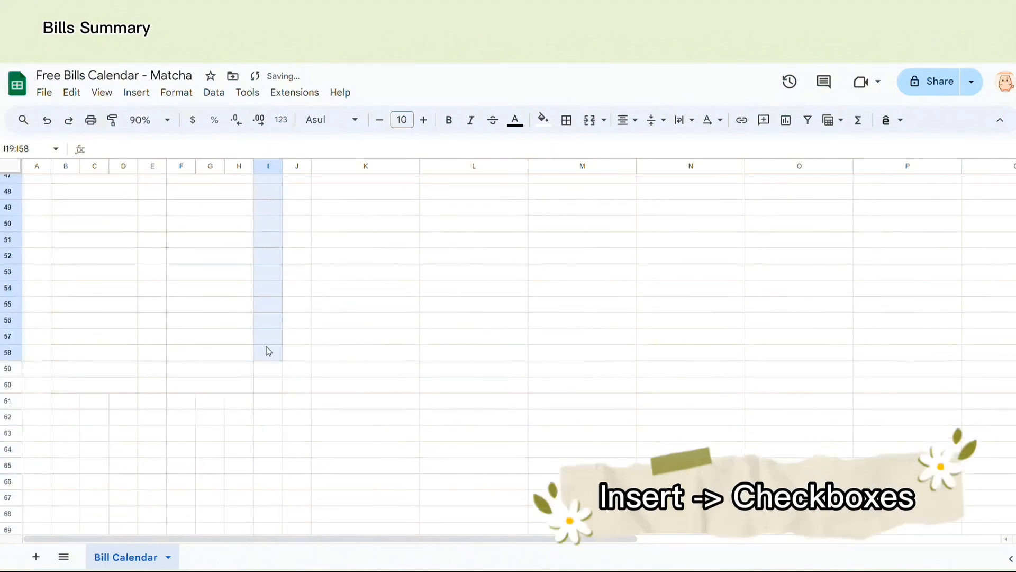
Step: Insert checkboxes in the Paid? column and tick Canva's checkbox to test
left_click(135, 92)
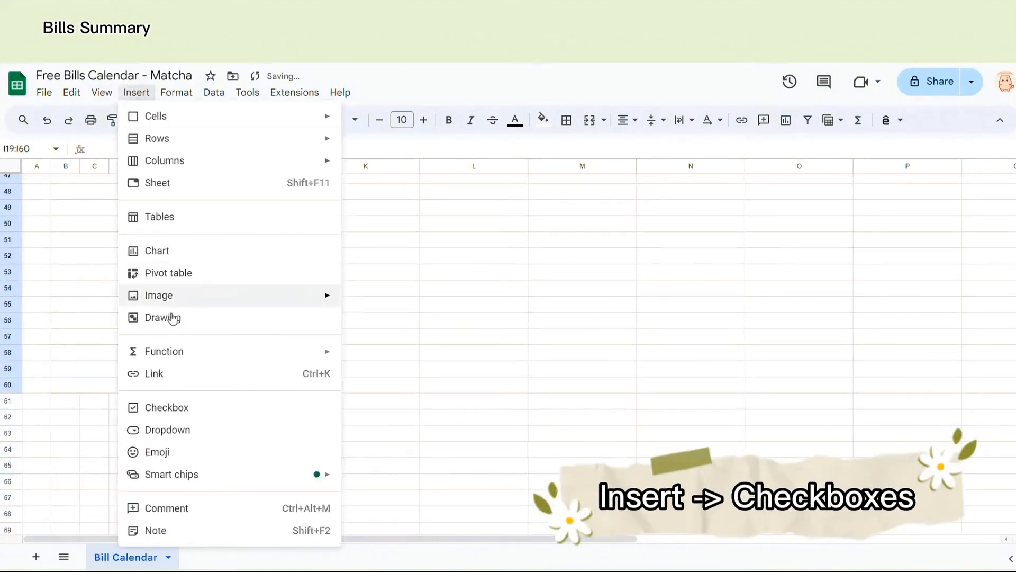
left_click(167, 407)
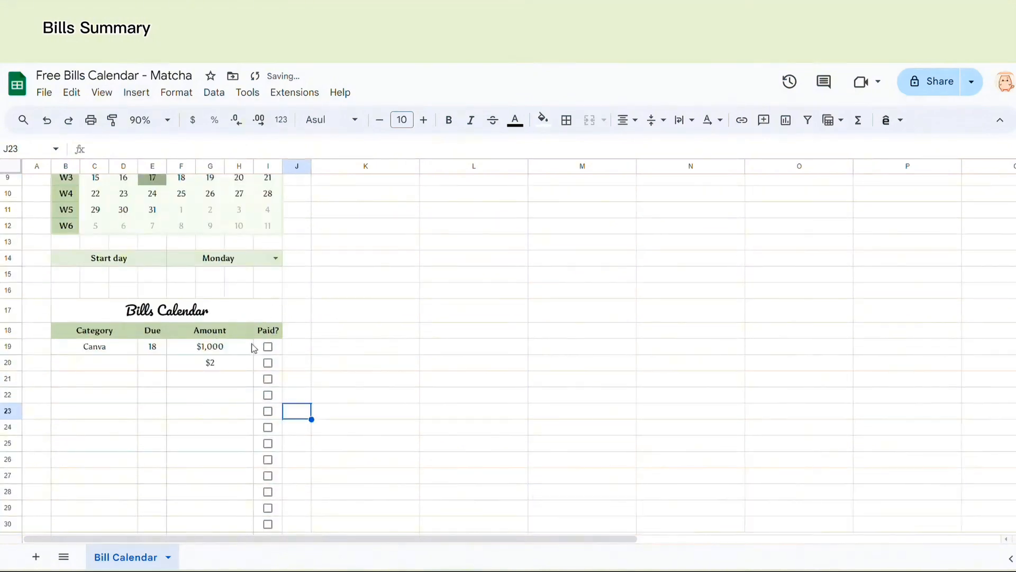
left_click(267, 347)
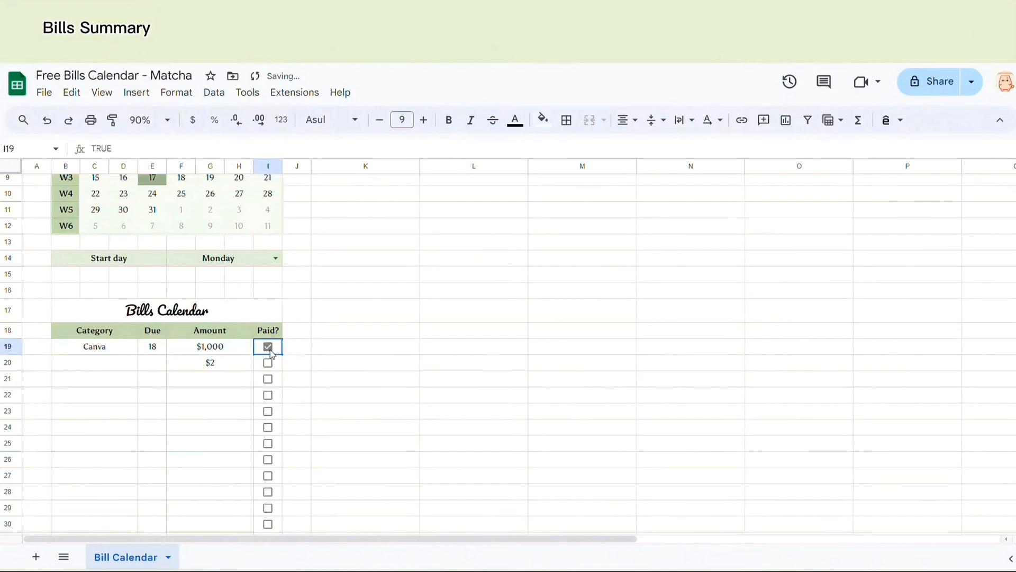
mouse_move(318, 354)
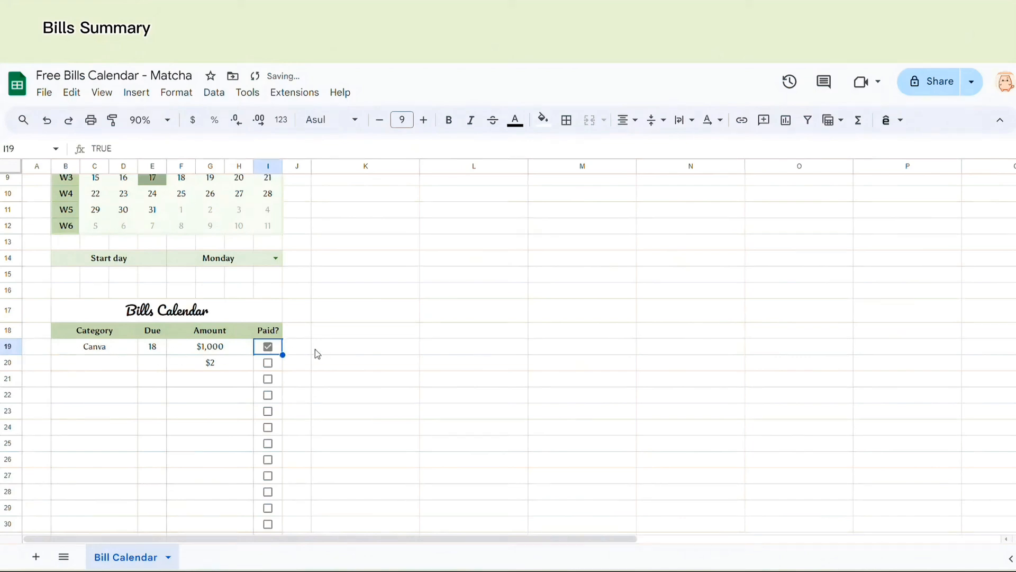
left_click(94, 346)
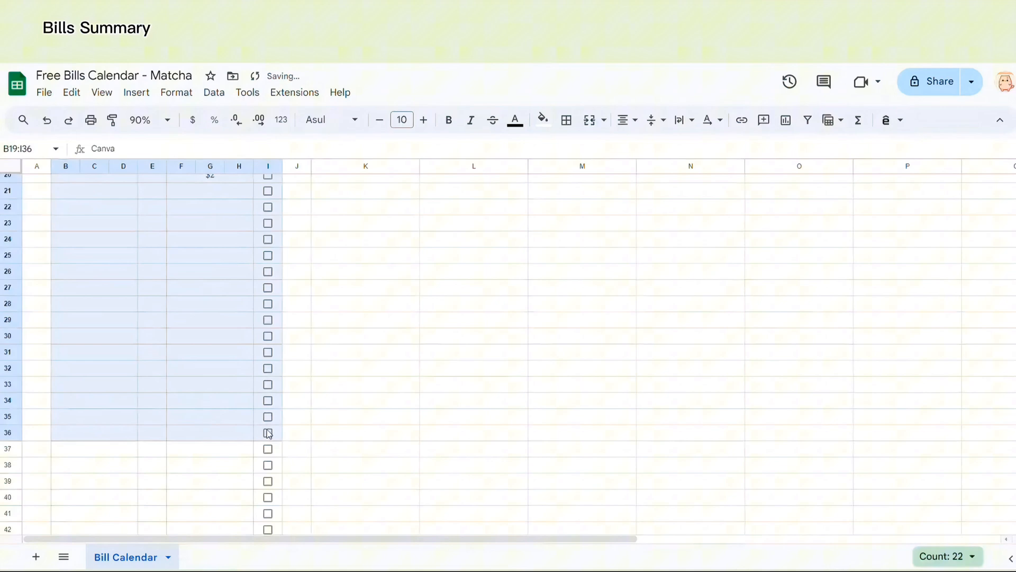
scroll("down", 3)
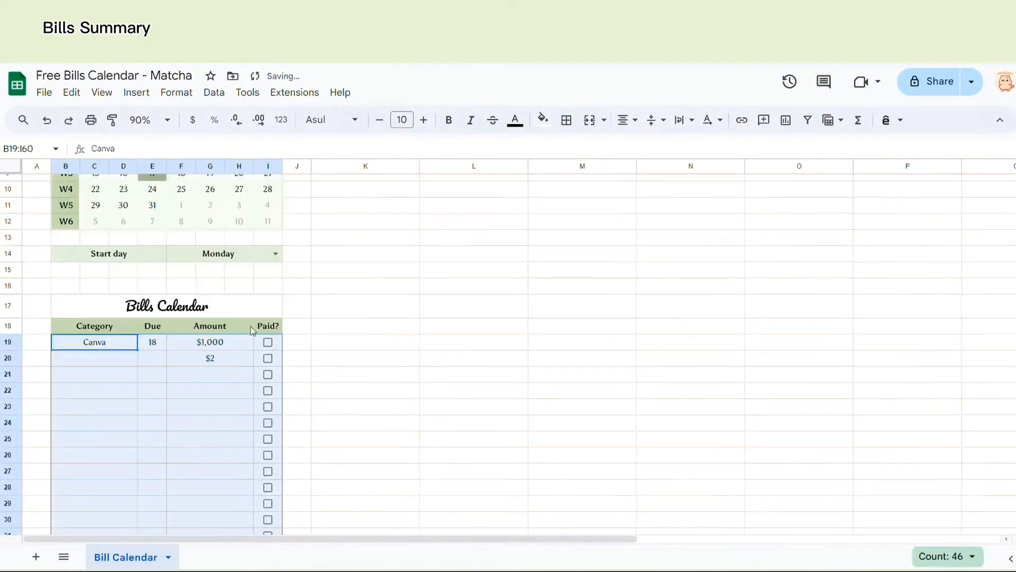
Step: Add a custom-formula rule =$I$19:$I$60=true on B19:I60, then tick Canva's box
left_click(175, 93)
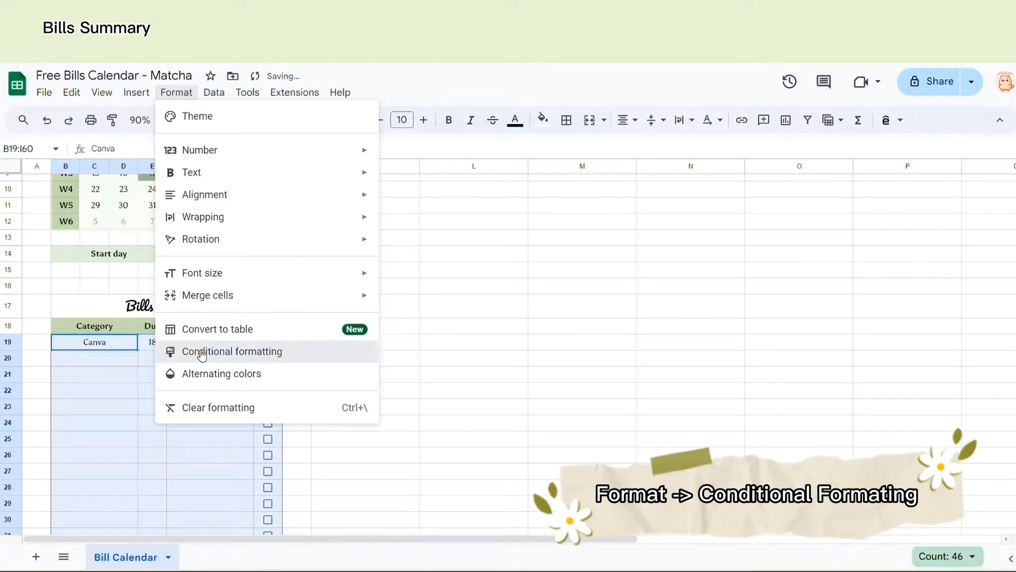
left_click(232, 351)
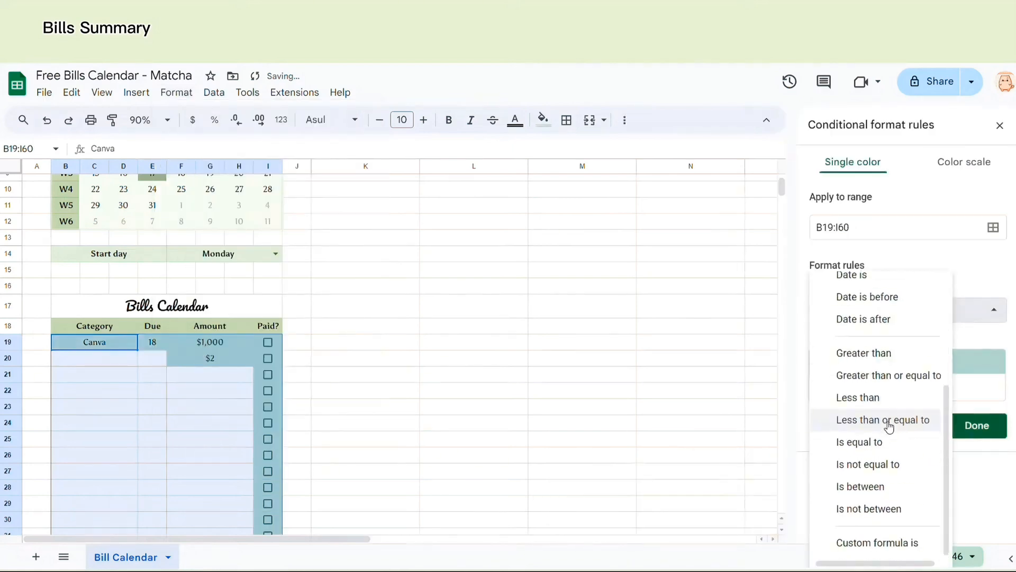
left_click(876, 542)
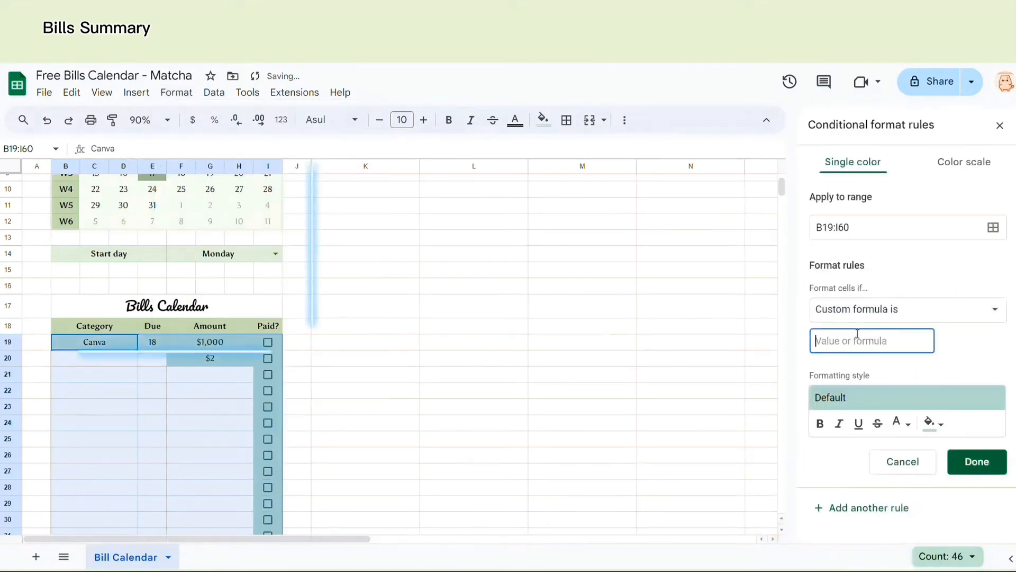
type("=")
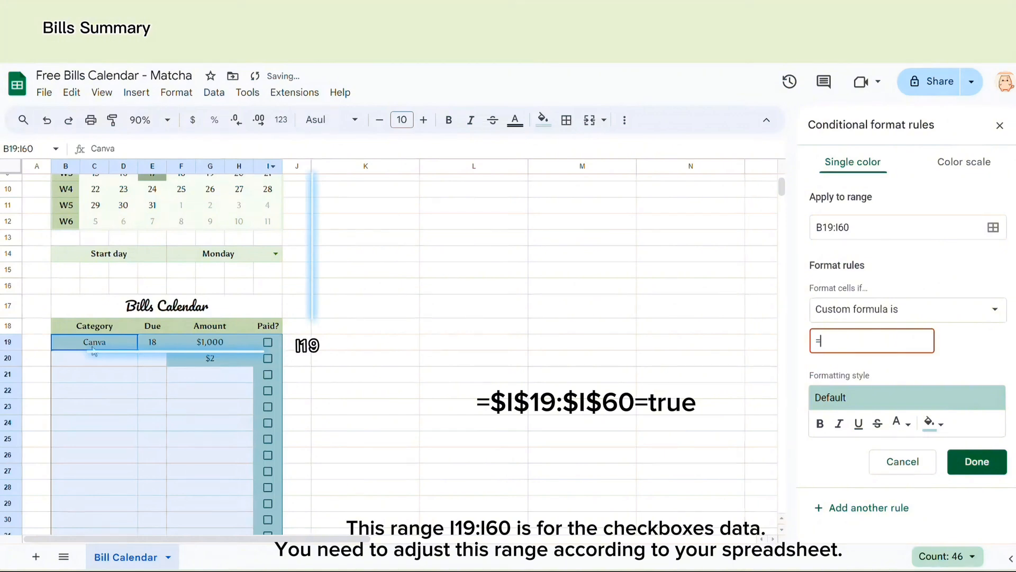
type("19:")
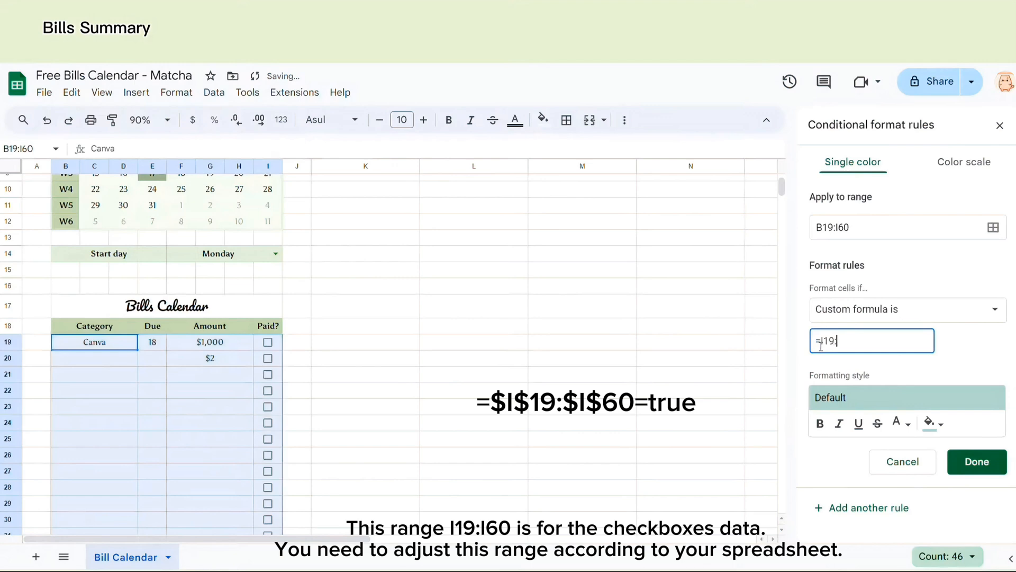
scroll("down", 3)
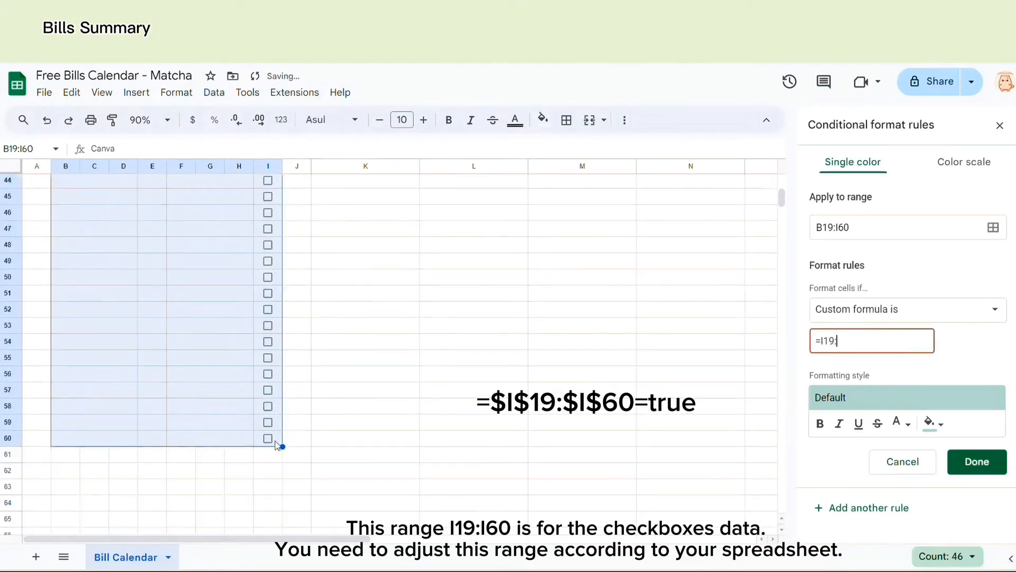
type("I60")
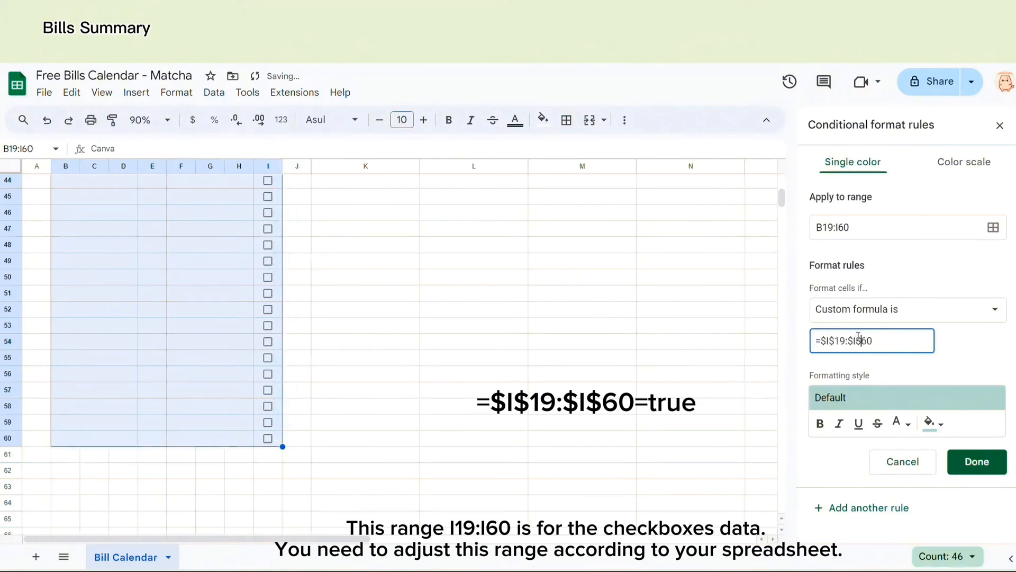
scroll("up", 3)
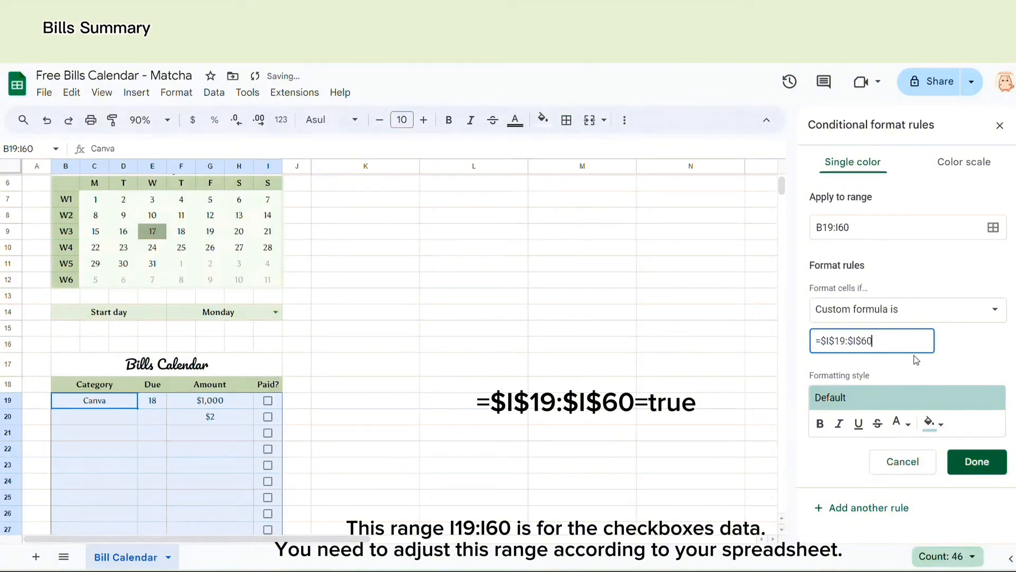
type("=teu")
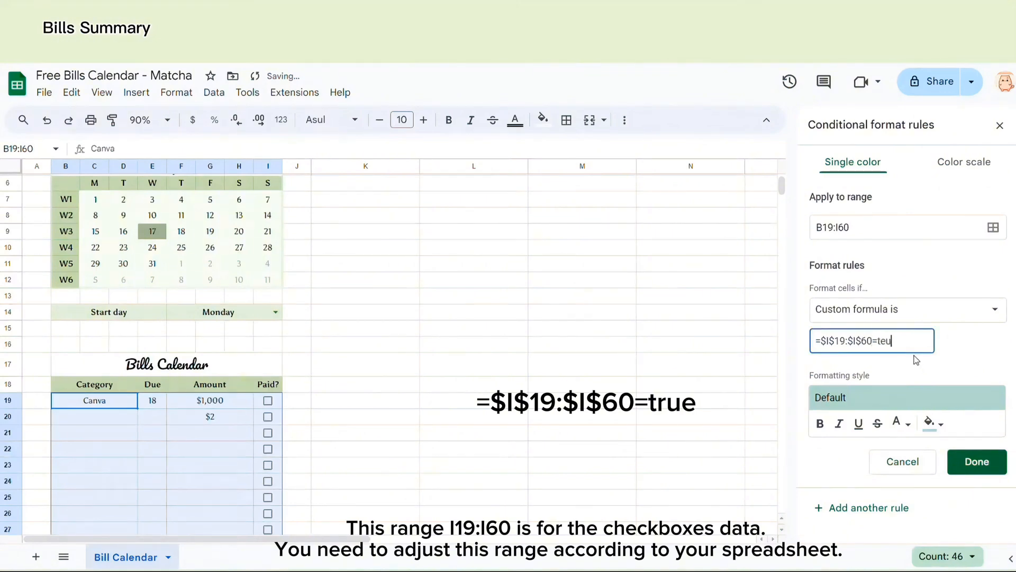
type("rue")
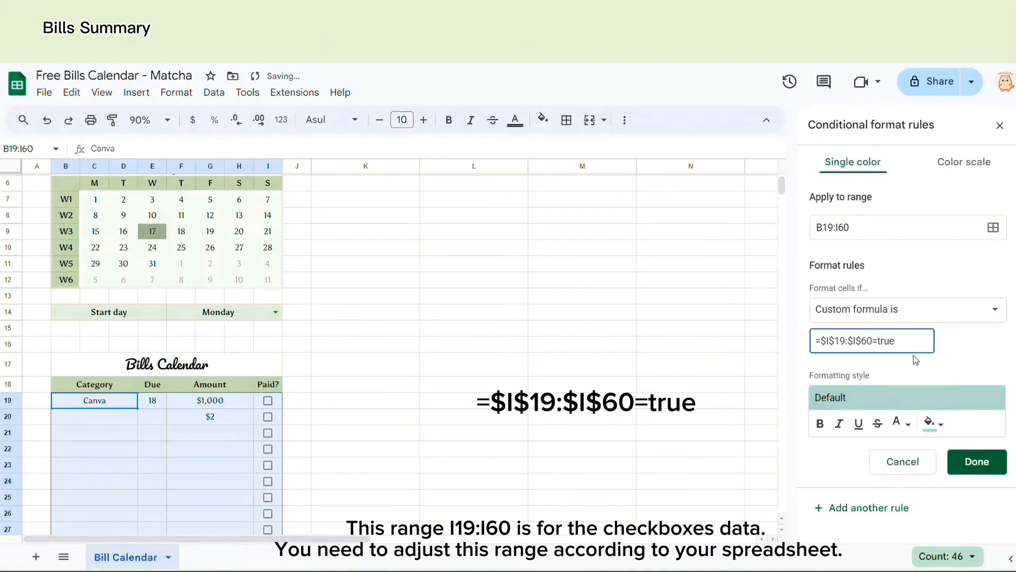
left_click(267, 400)
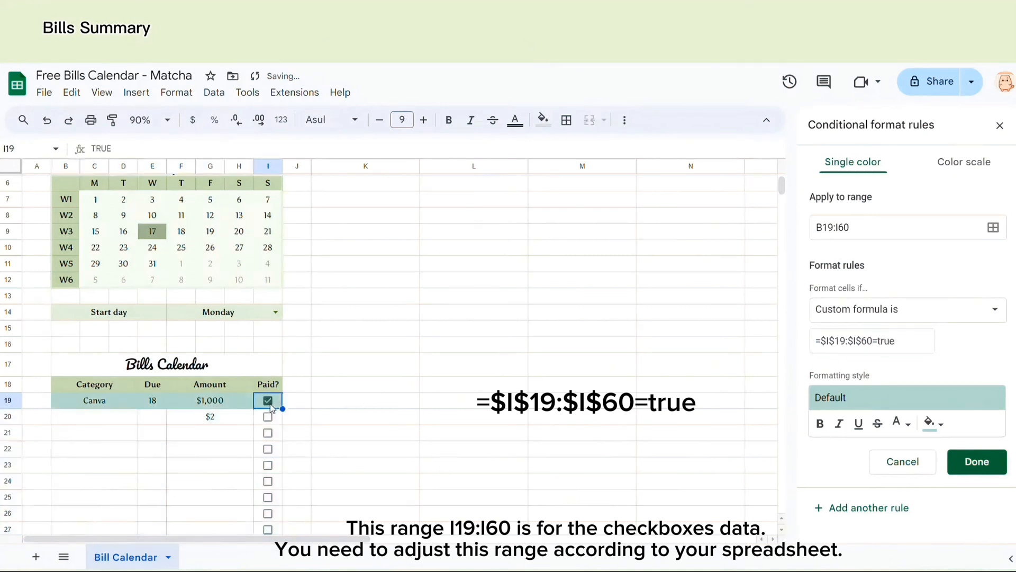
Step: Style paid rows faded, italic and struck through, save the rule, and test checkboxes
left_click(267, 400)
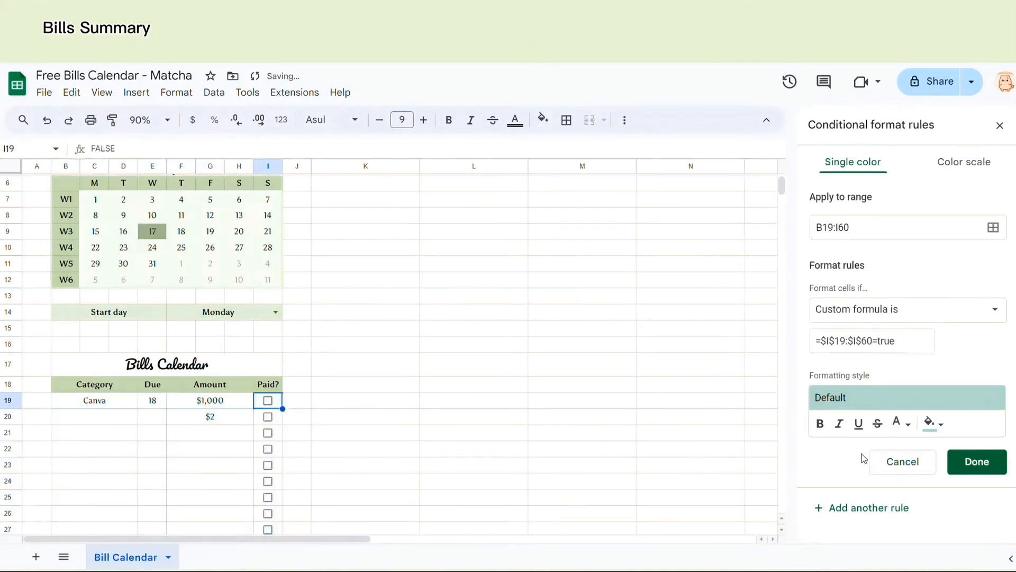
left_click(267, 400)
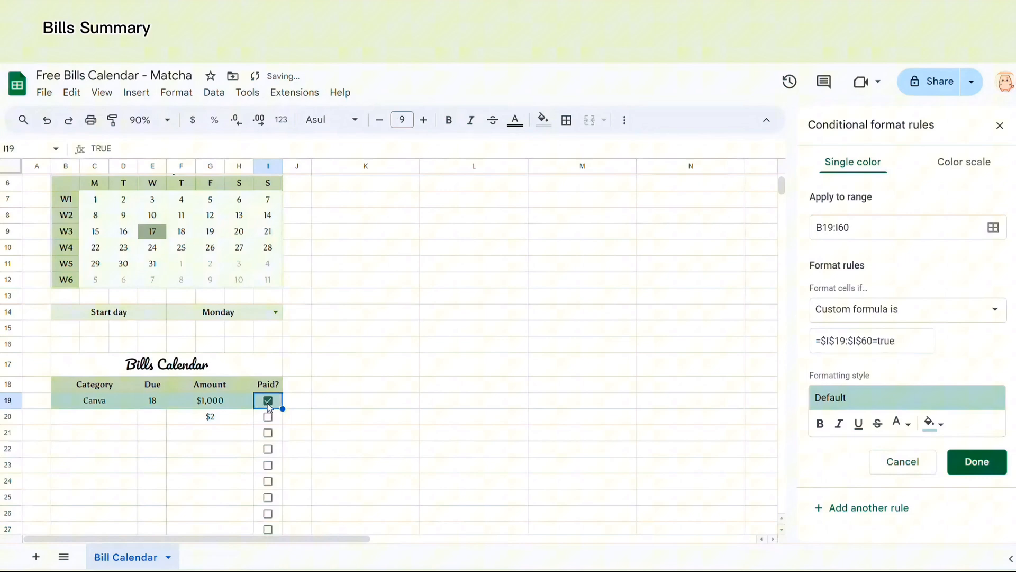
left_click(929, 423)
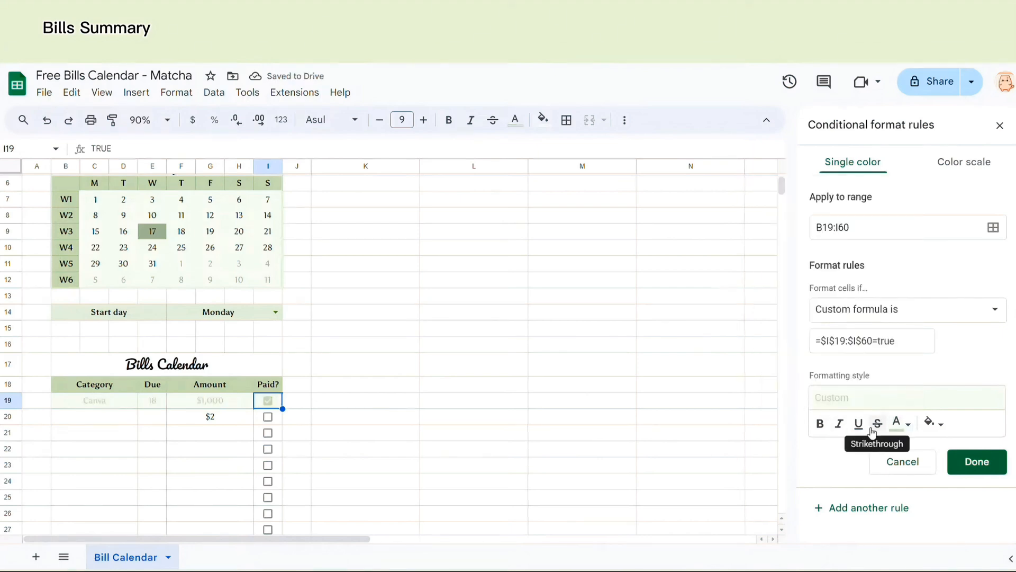
left_click(838, 424)
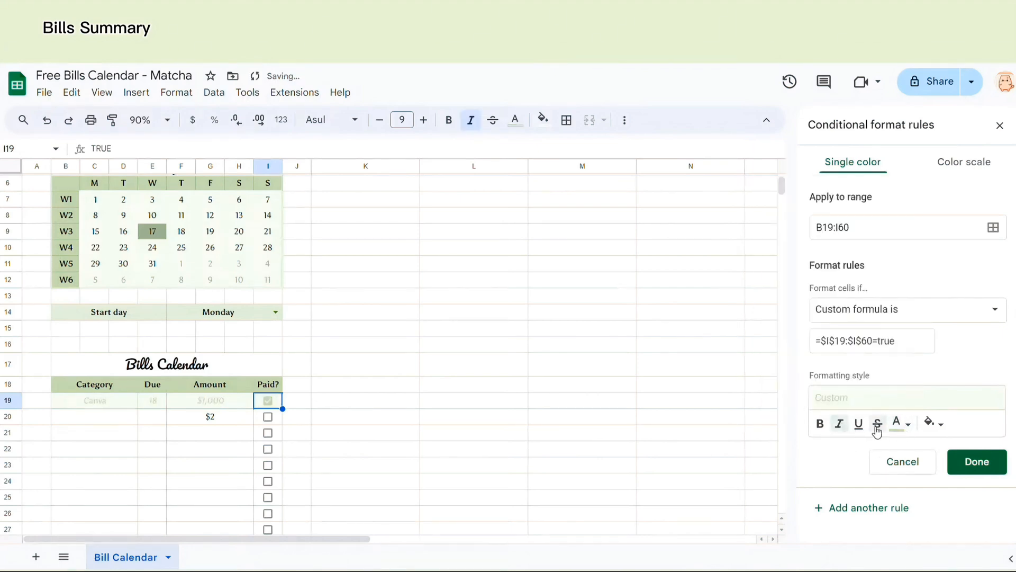
left_click(877, 423)
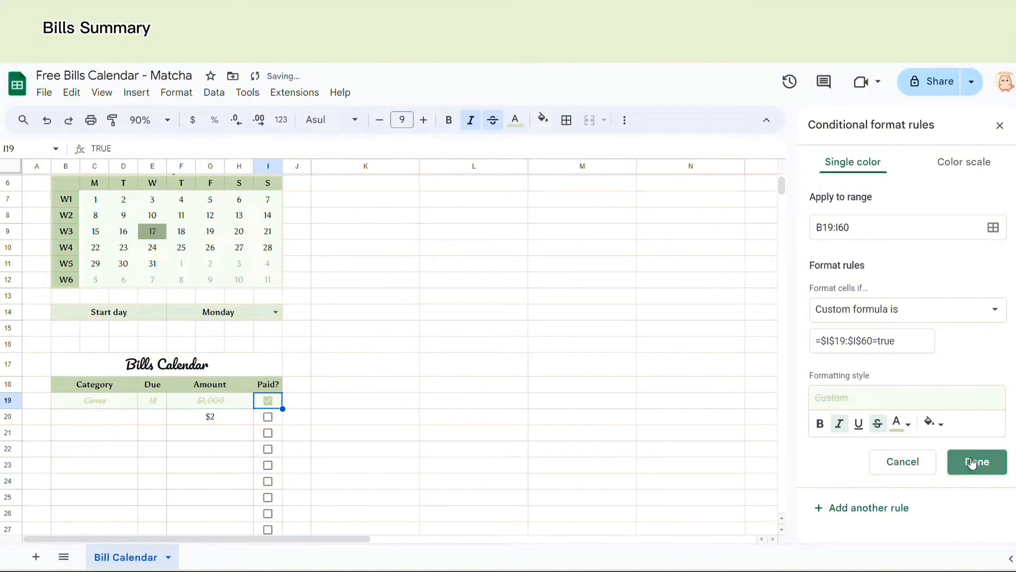
left_click(976, 461)
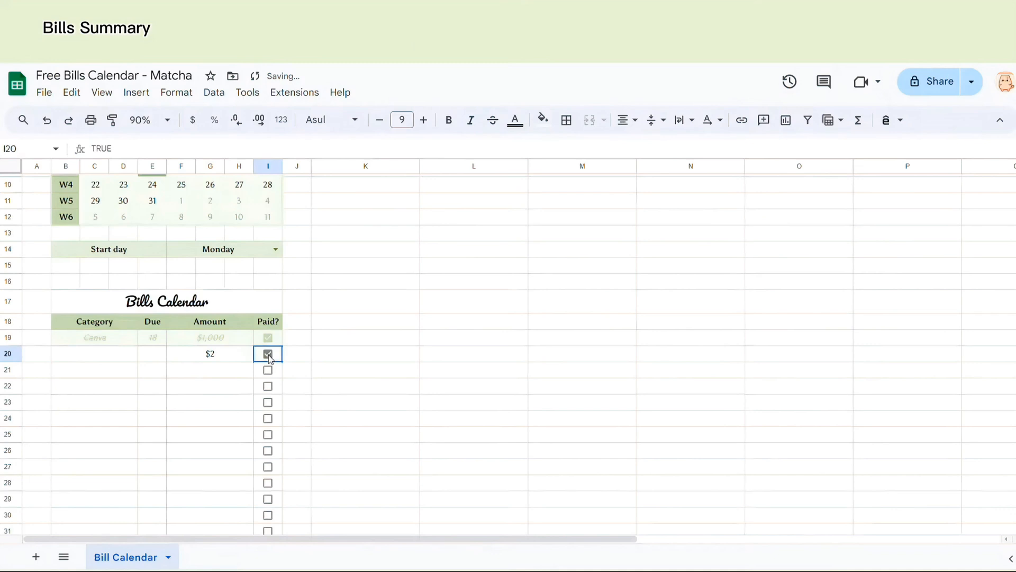
left_click(267, 354)
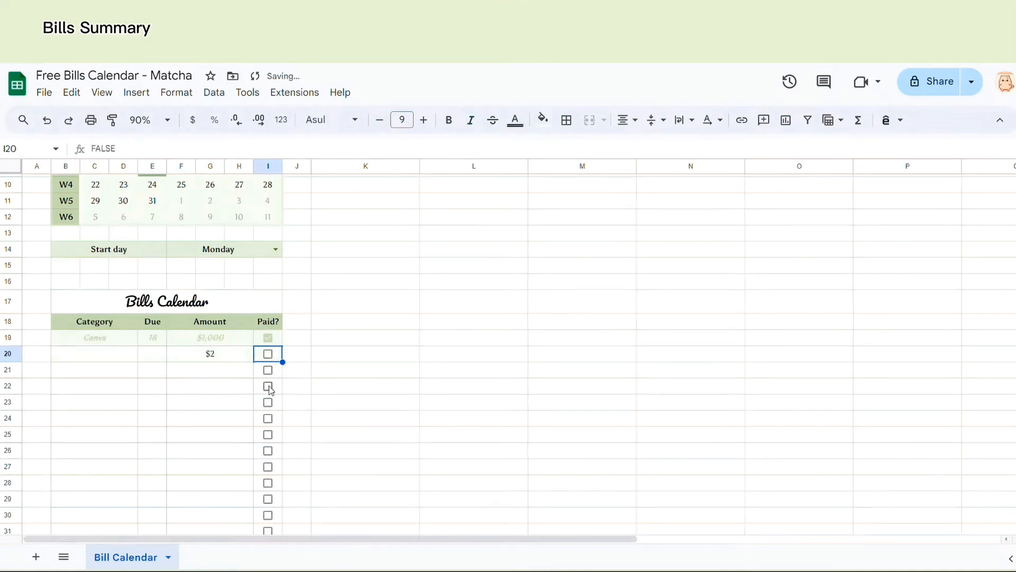
left_click(209, 353)
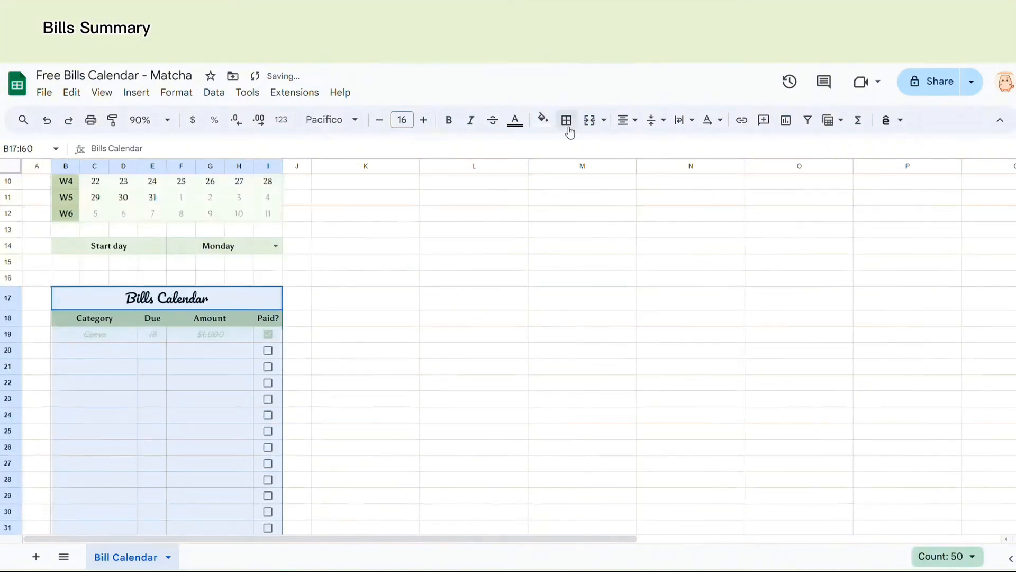
Step: Frame the bills table B17:I60 with a pale custom-coloured border
left_click(566, 120)
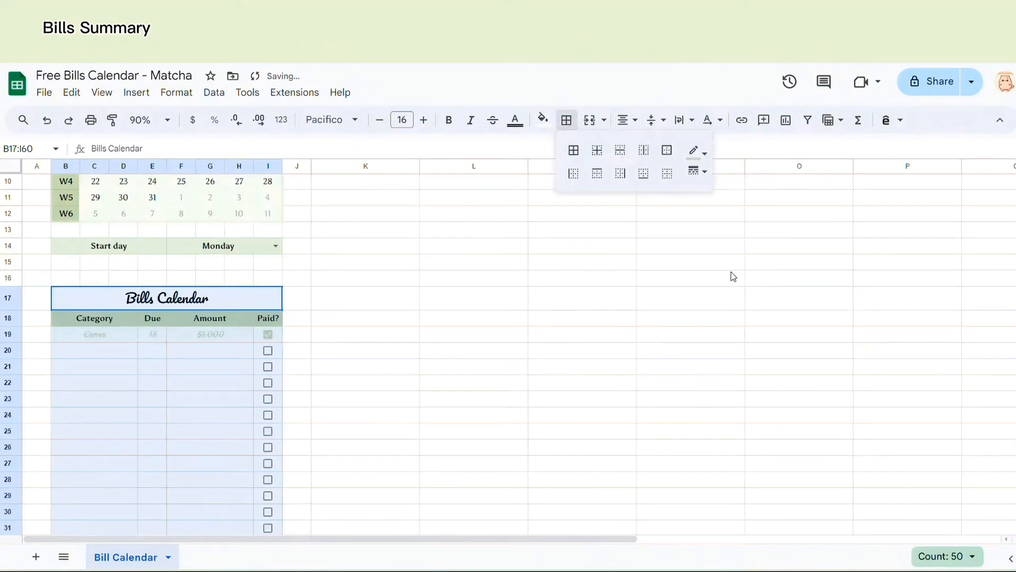
left_click(705, 153)
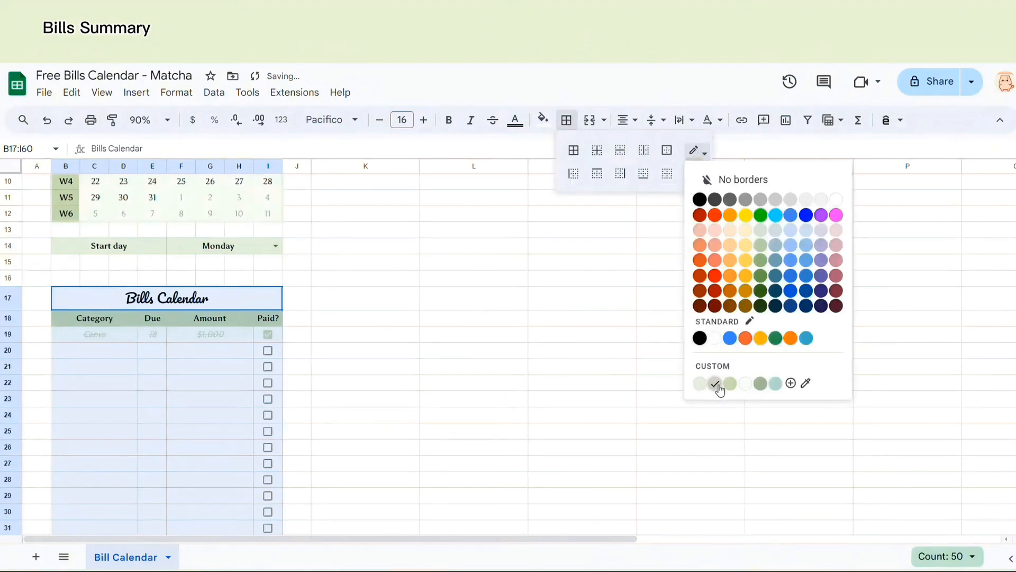
left_click(715, 382)
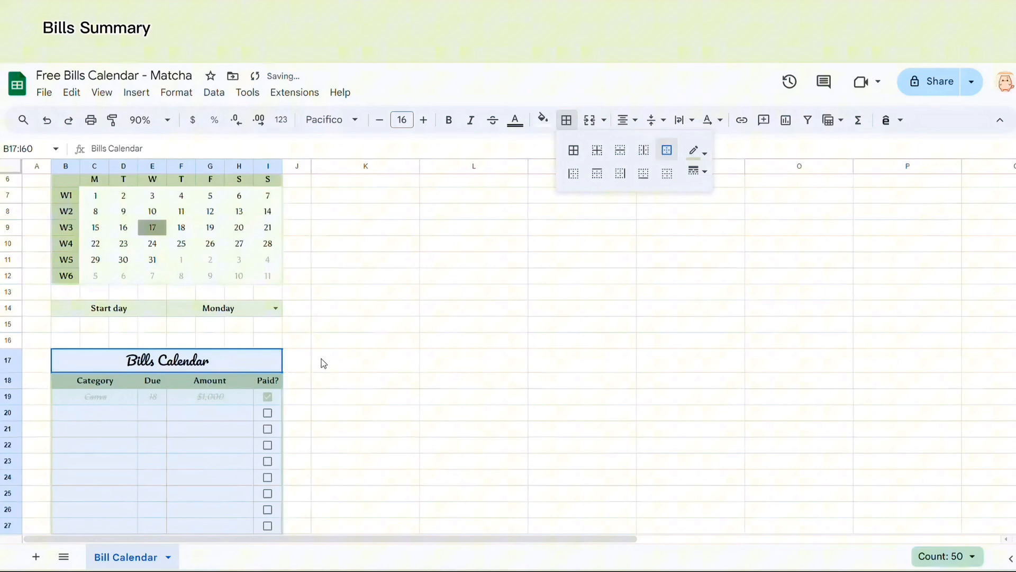
left_click(296, 361)
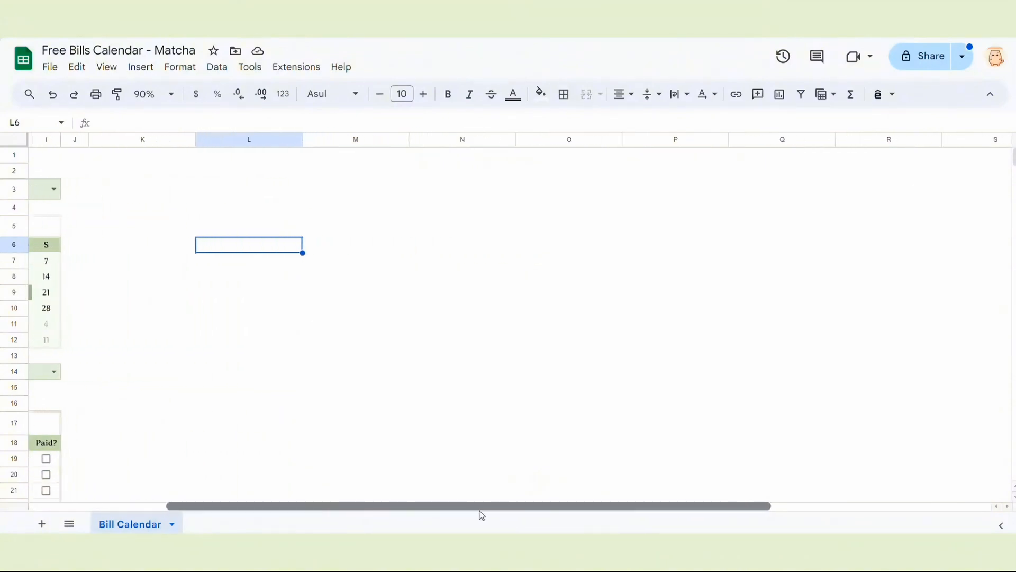
Step: Merge K3:Q3 into a title cell showing =B5 (July) and give it a border
left_click(141, 189)
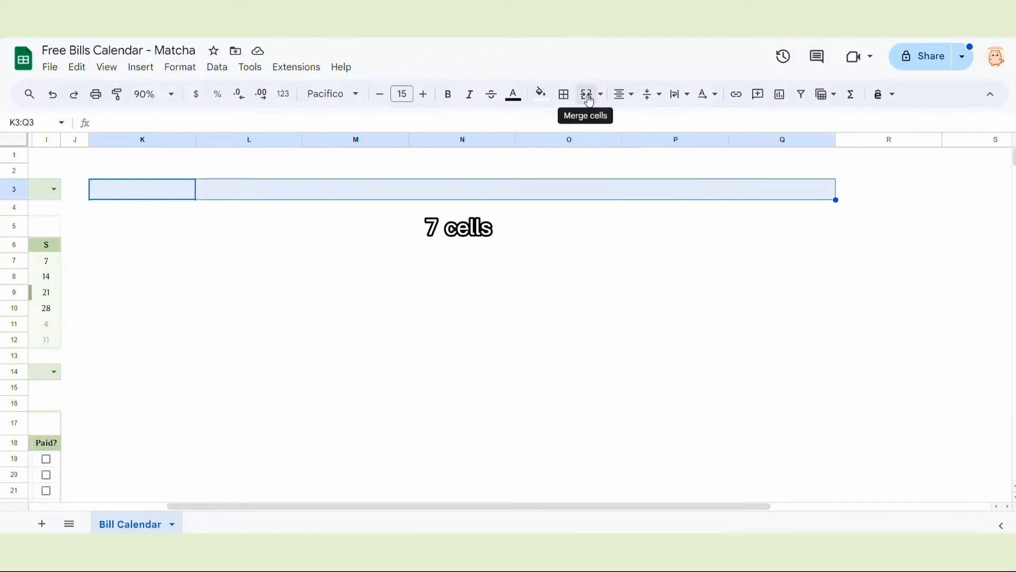
left_click(586, 95)
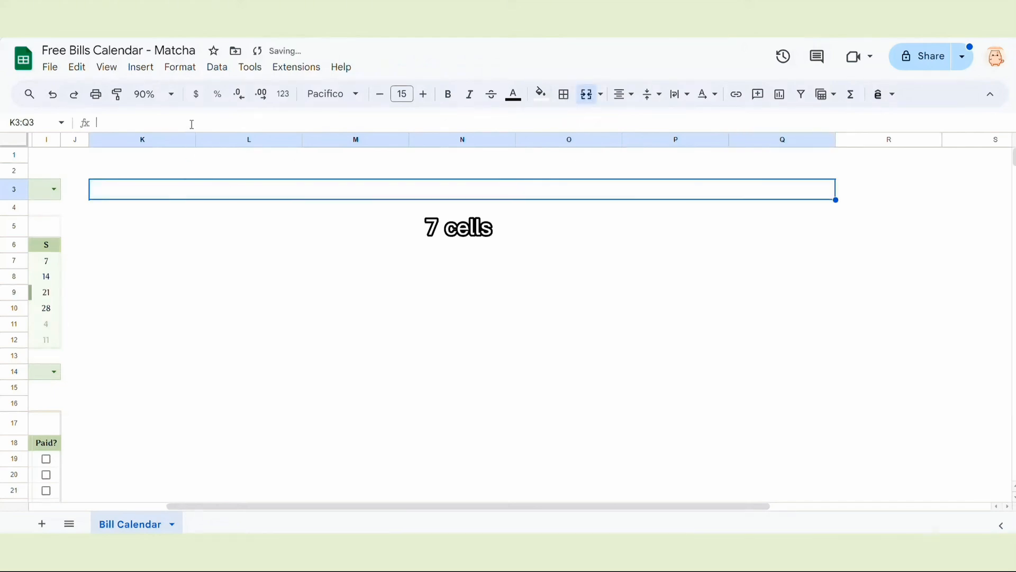
type("=B5")
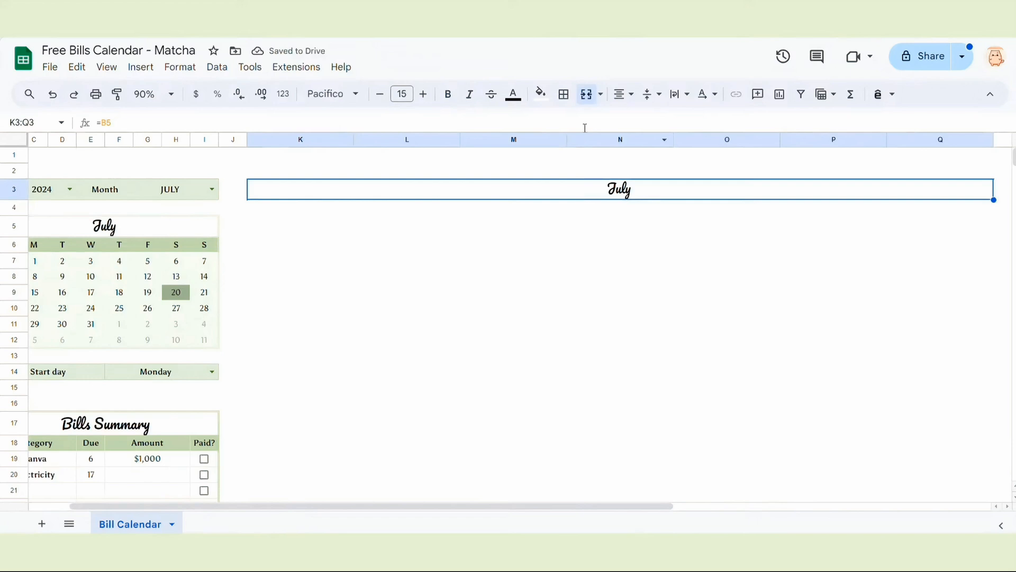
left_click(563, 95)
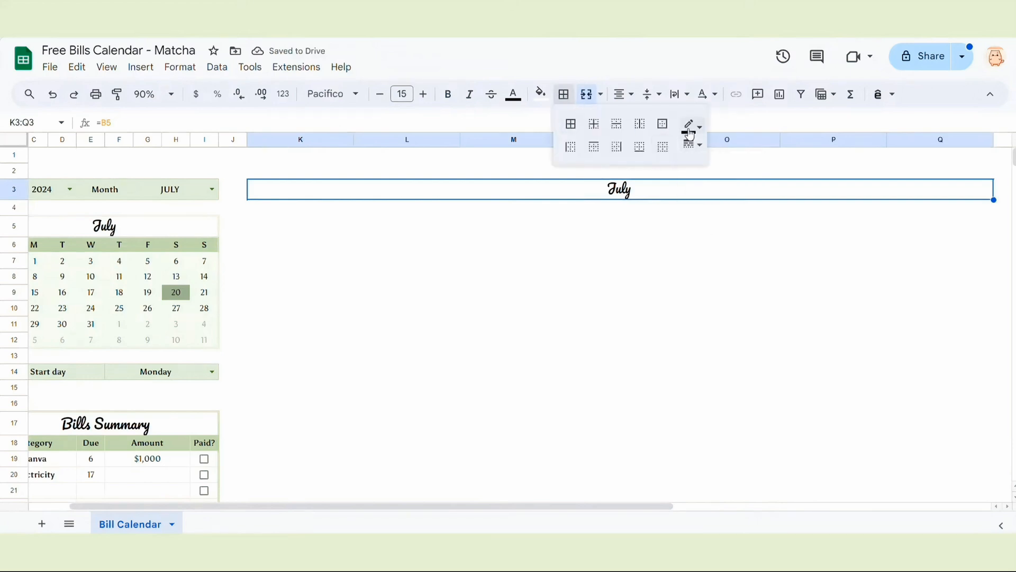
left_click(690, 125)
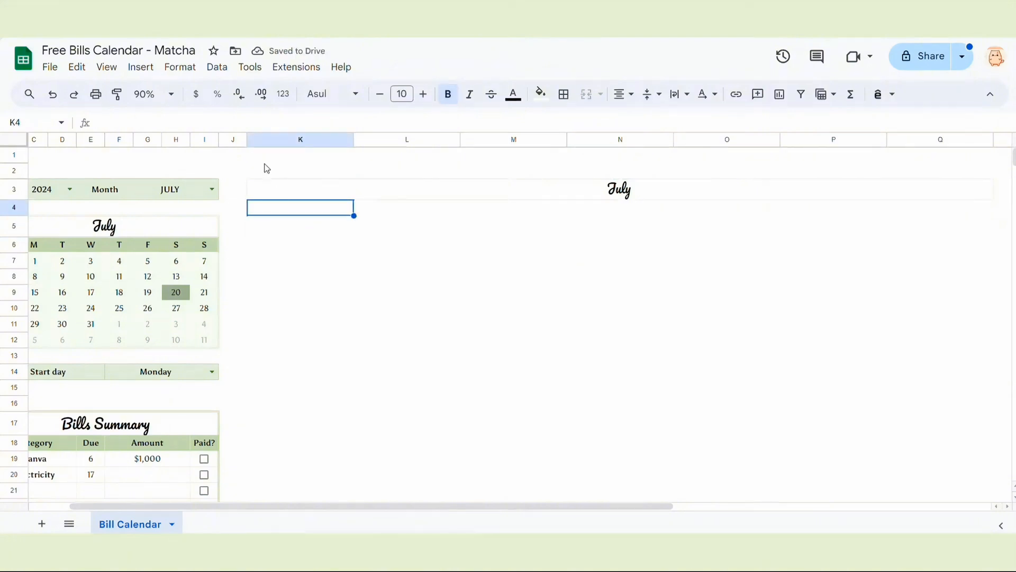
Step: Link K4 to =C7 and apply the full day-name custom date format
type("=C7")
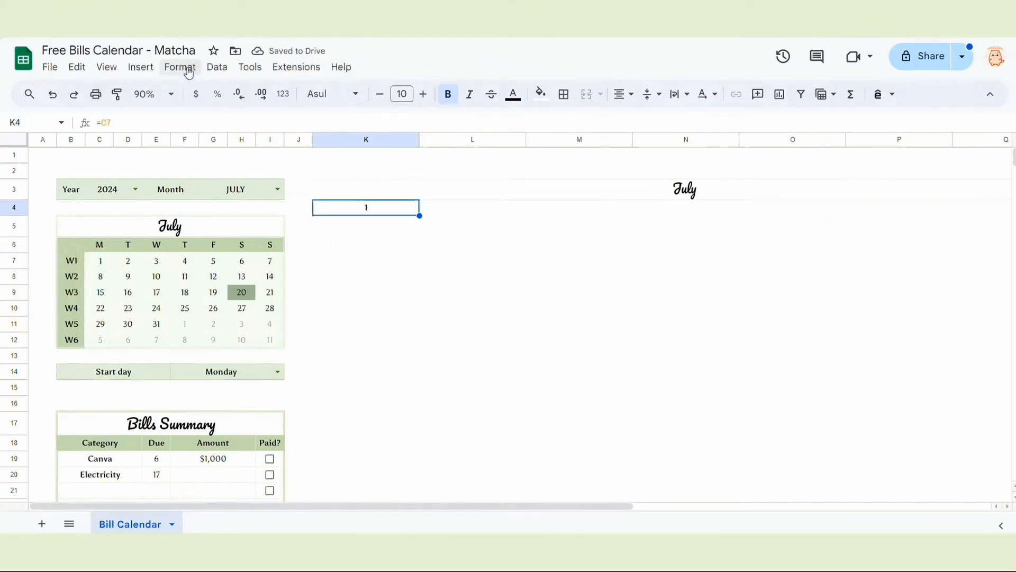
left_click(180, 67)
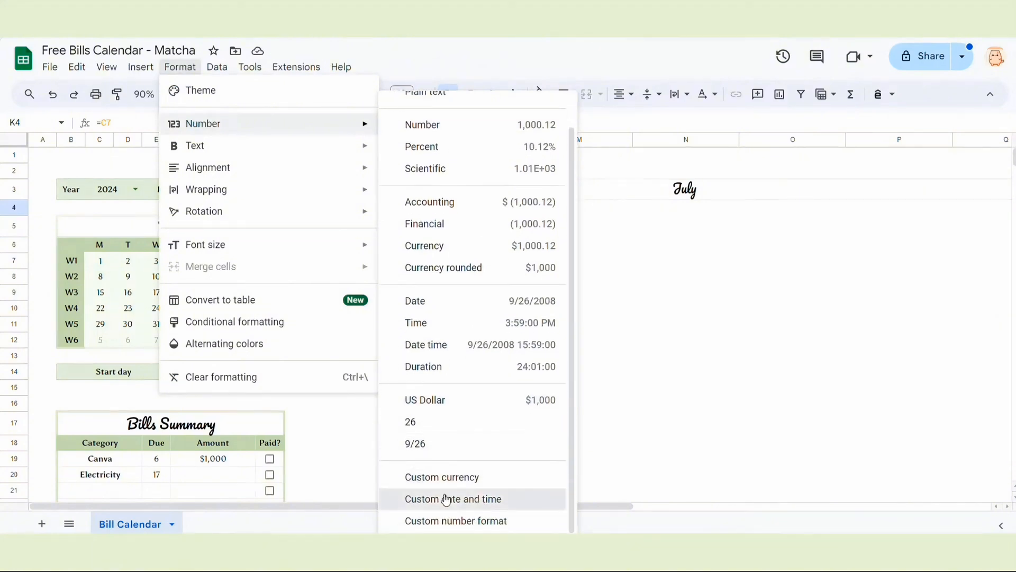
left_click(453, 499)
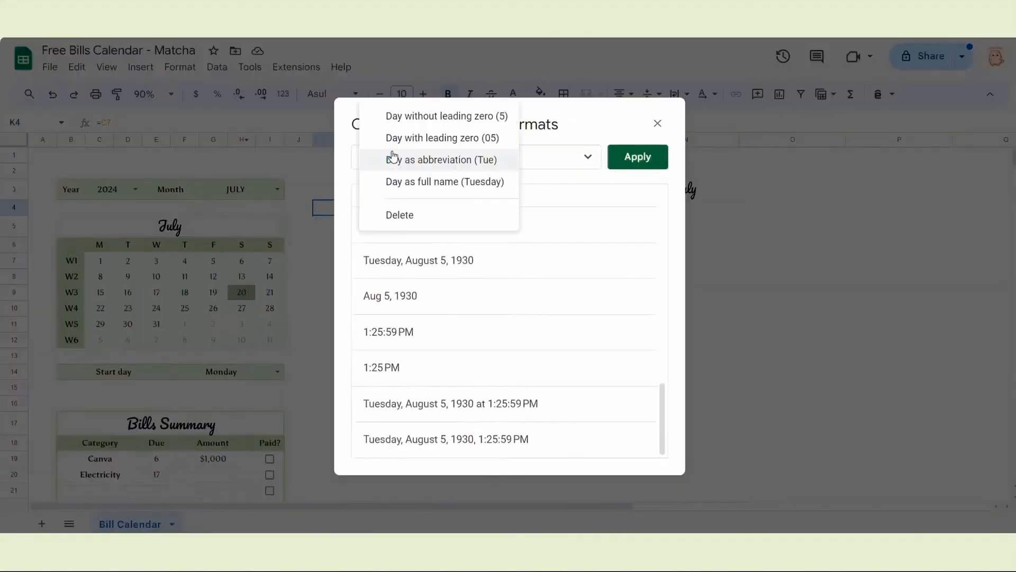
left_click(446, 181)
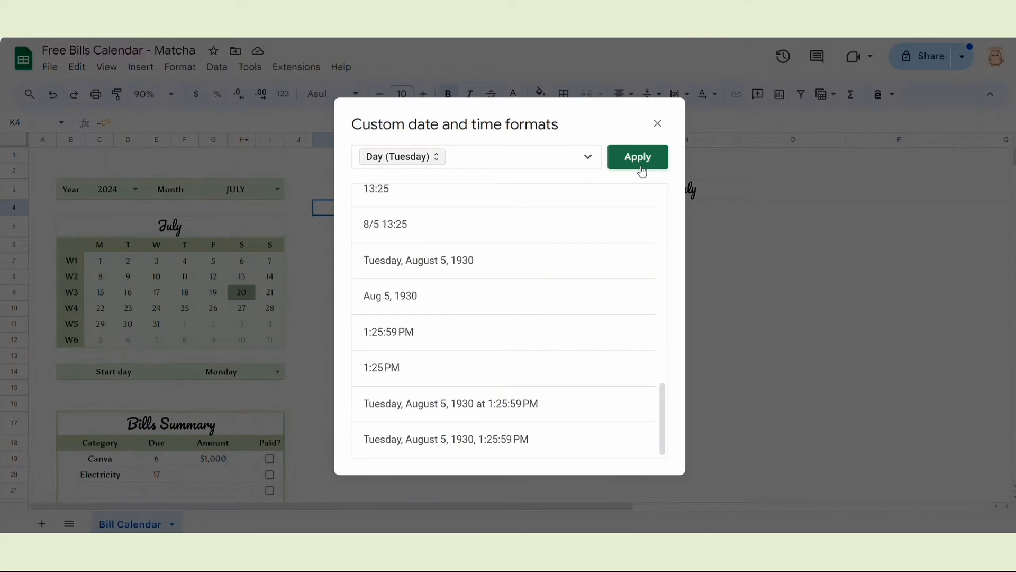
left_click(638, 156)
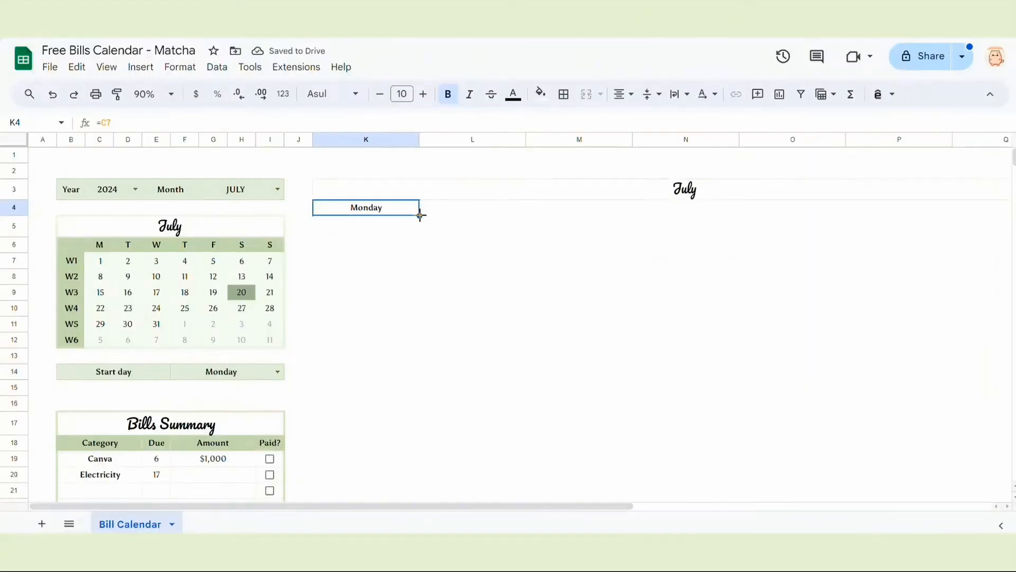
scroll("right", 3)
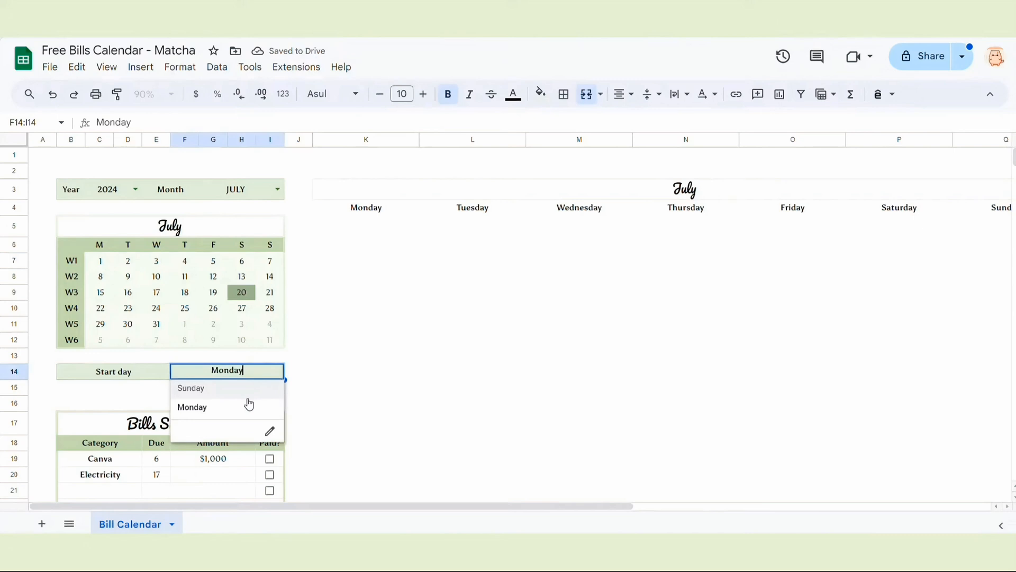
left_click(190, 387)
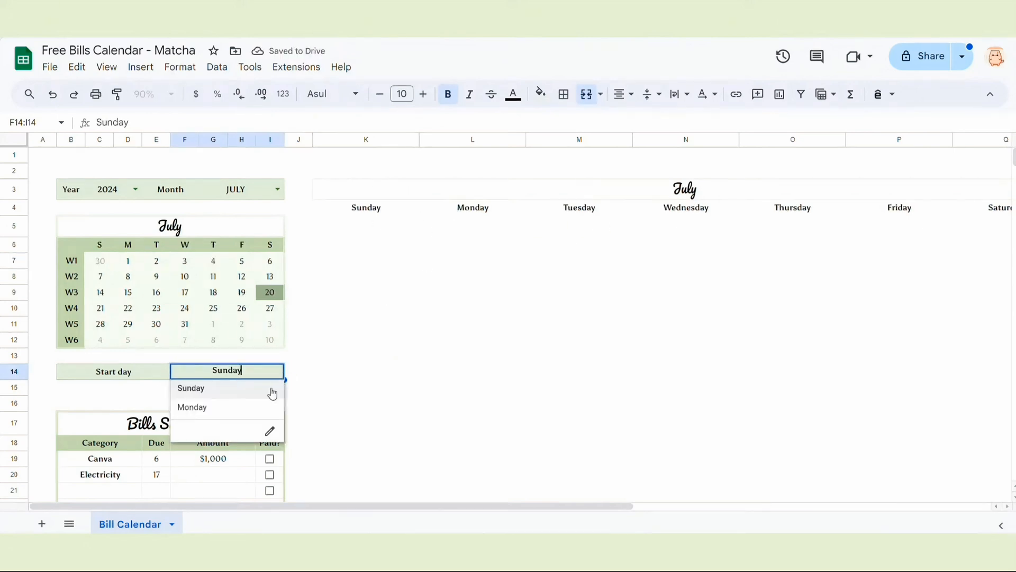
left_click(192, 407)
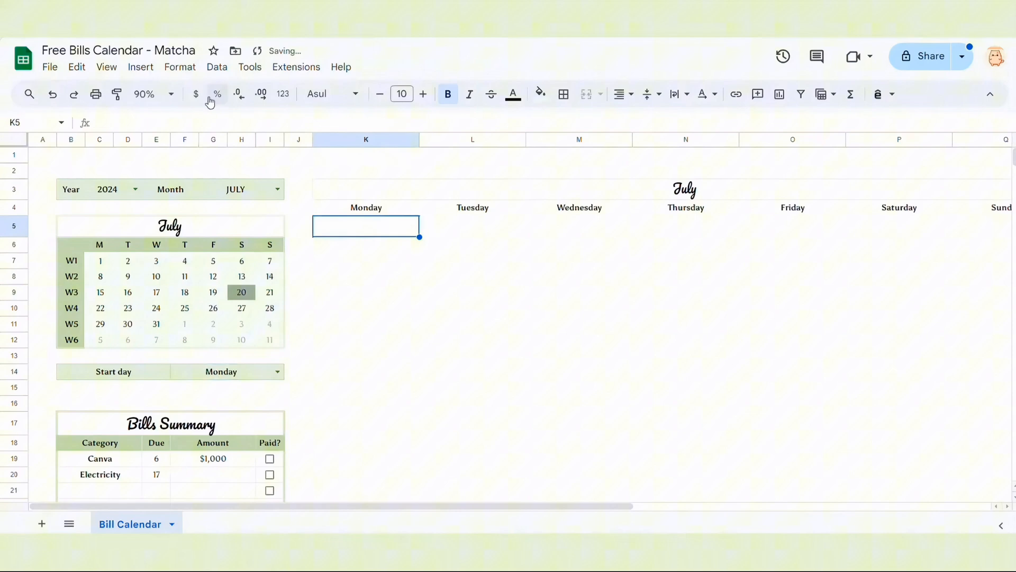
type("=")
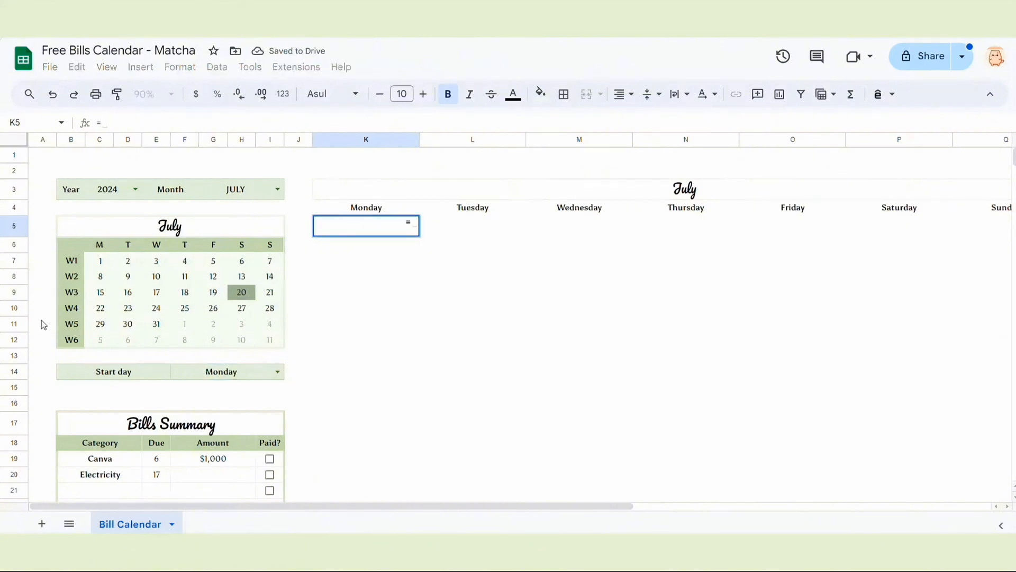
Step: Fill the first week's day numbers across and link the second week's start to date 8
key("enter")
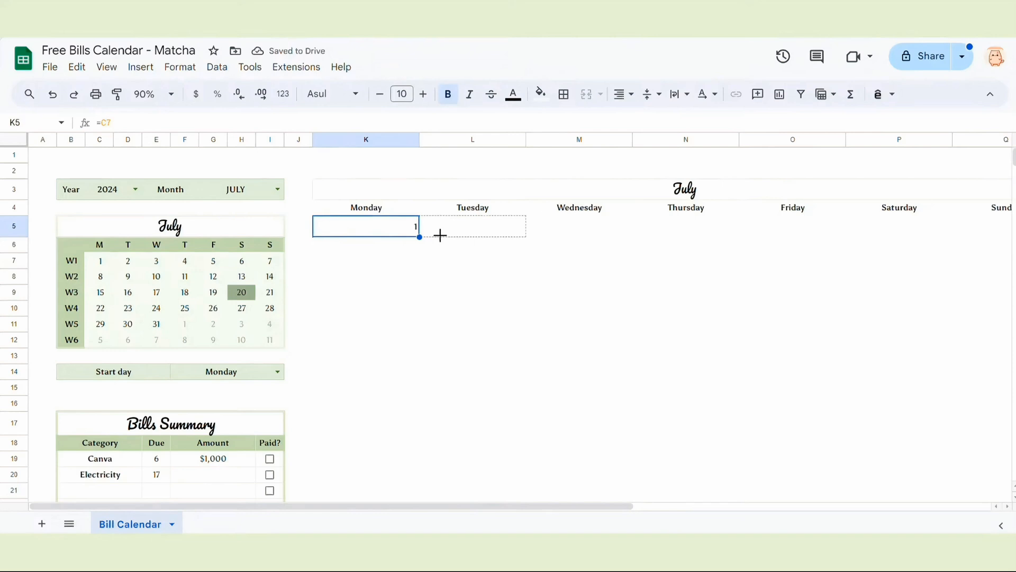
left_click_drag(419, 236, 797, 237)
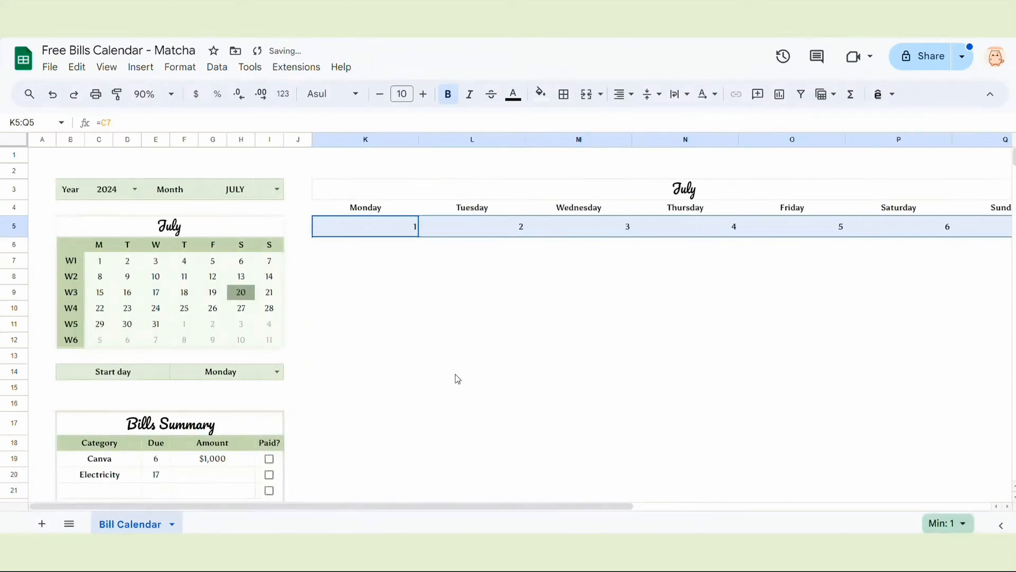
left_click(365, 277)
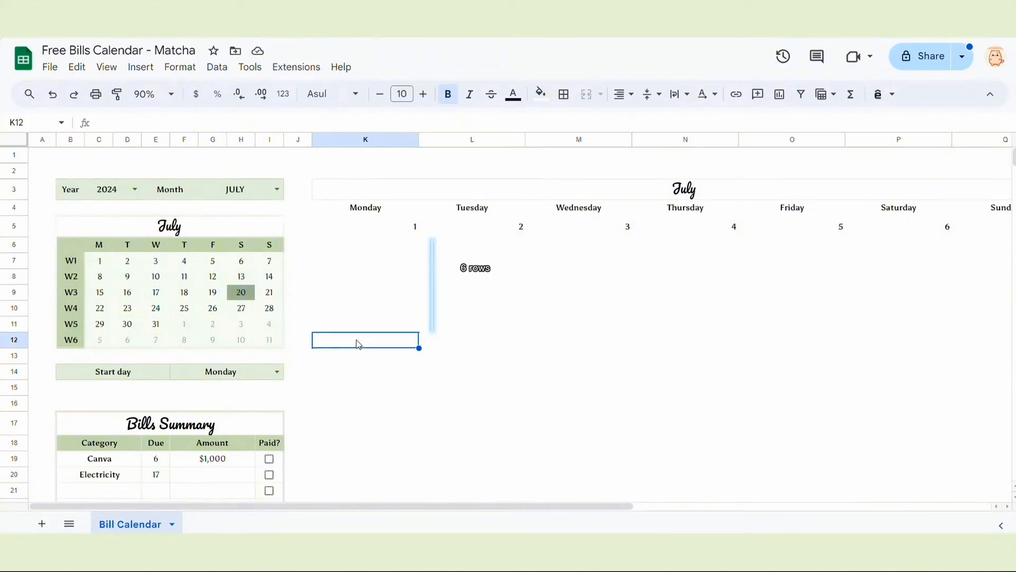
type("=")
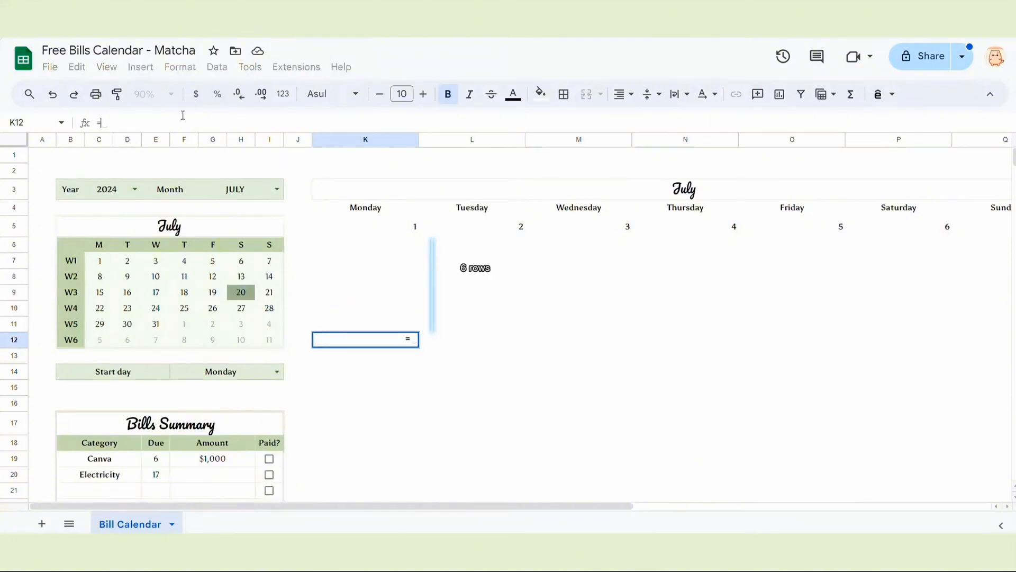
left_click(99, 276)
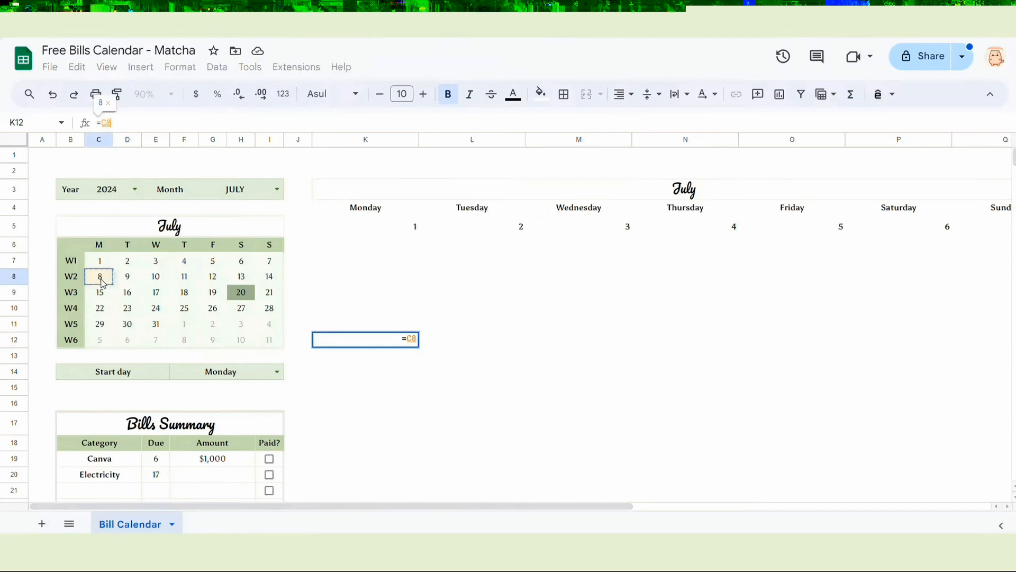
Step: Link the third and fourth weeks' starting dates, including 22, to the mini calendar
scroll("down", 3)
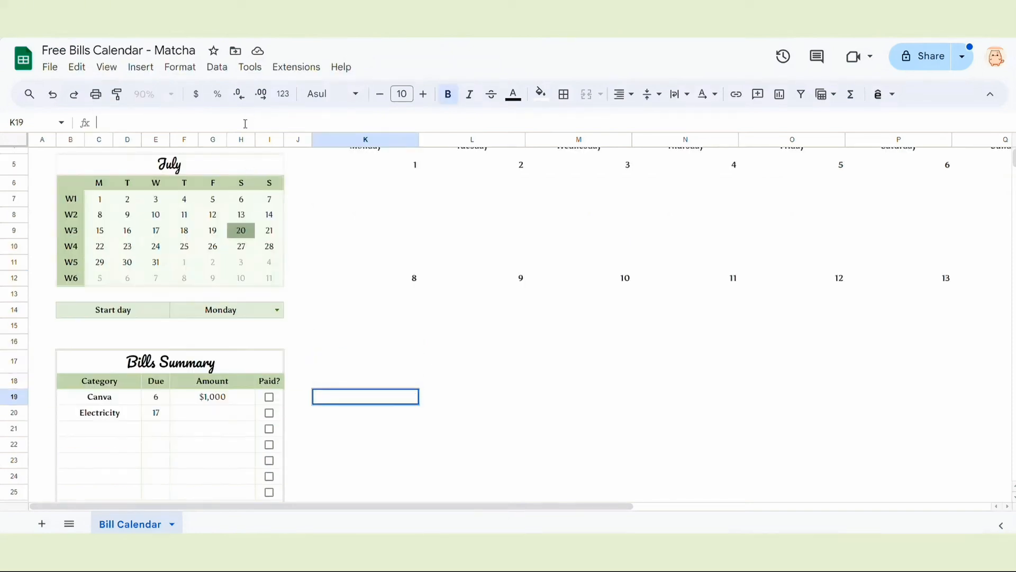
type("=")
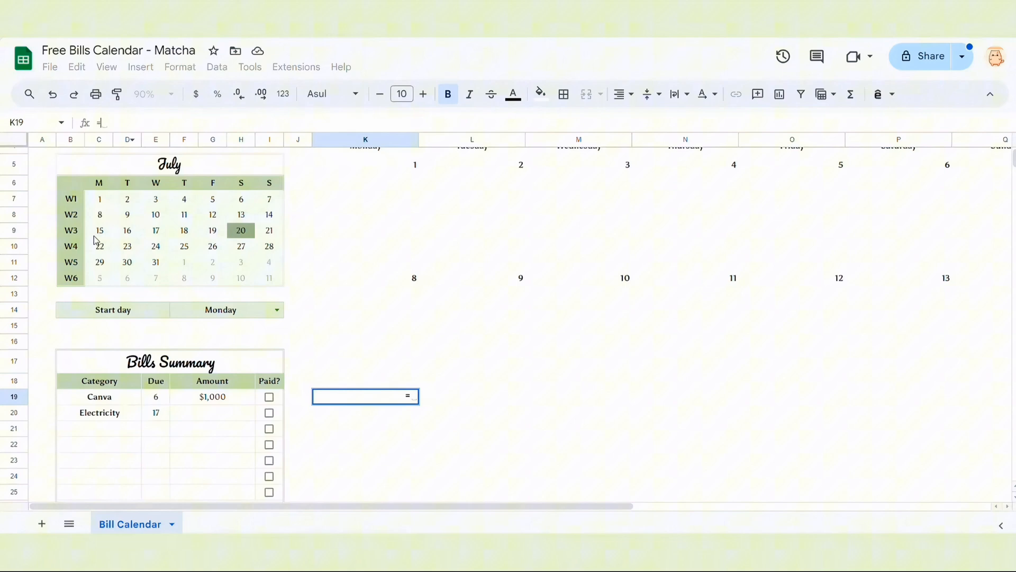
key("enter")
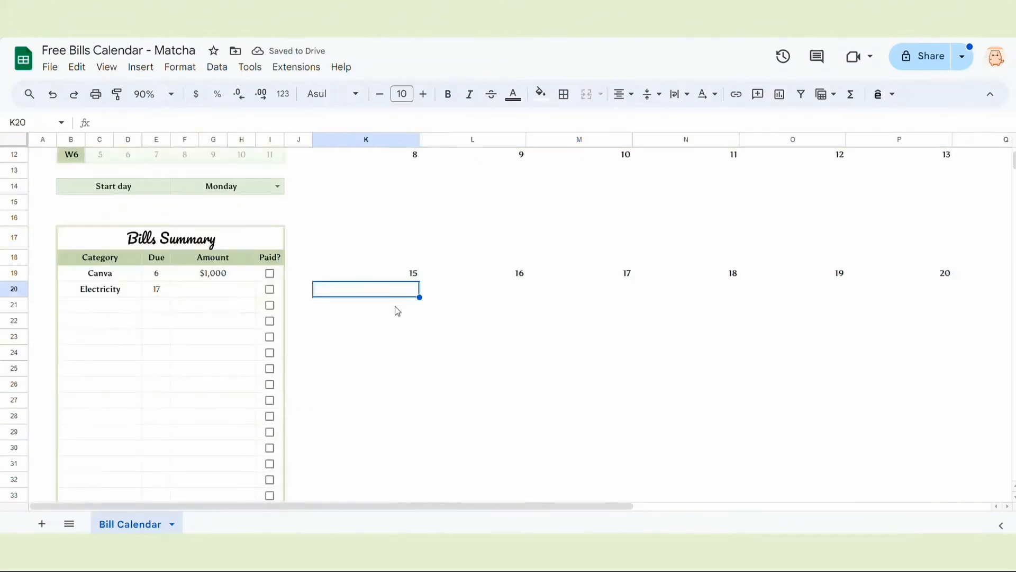
left_click(366, 384)
type("=")
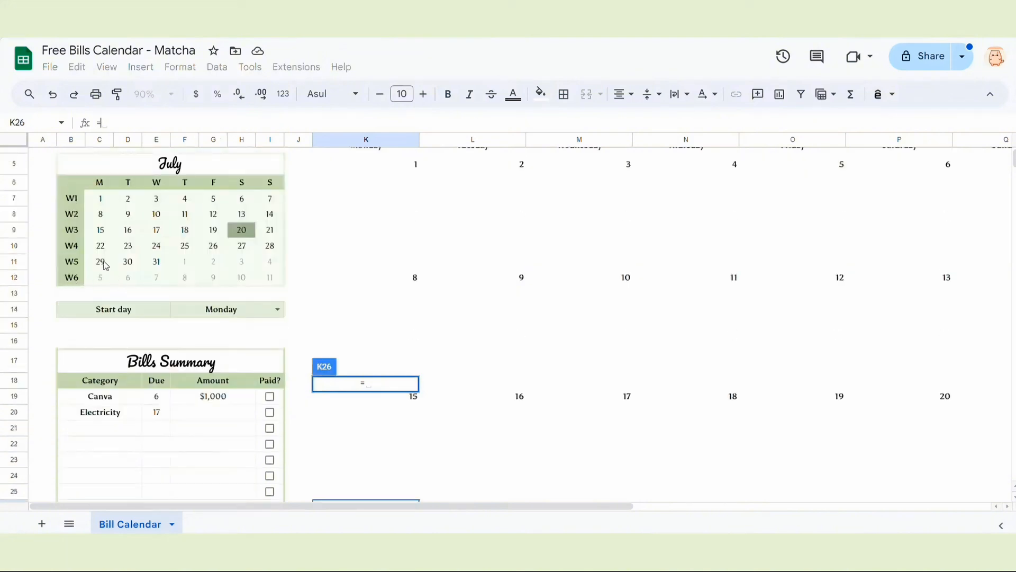
left_click(100, 245)
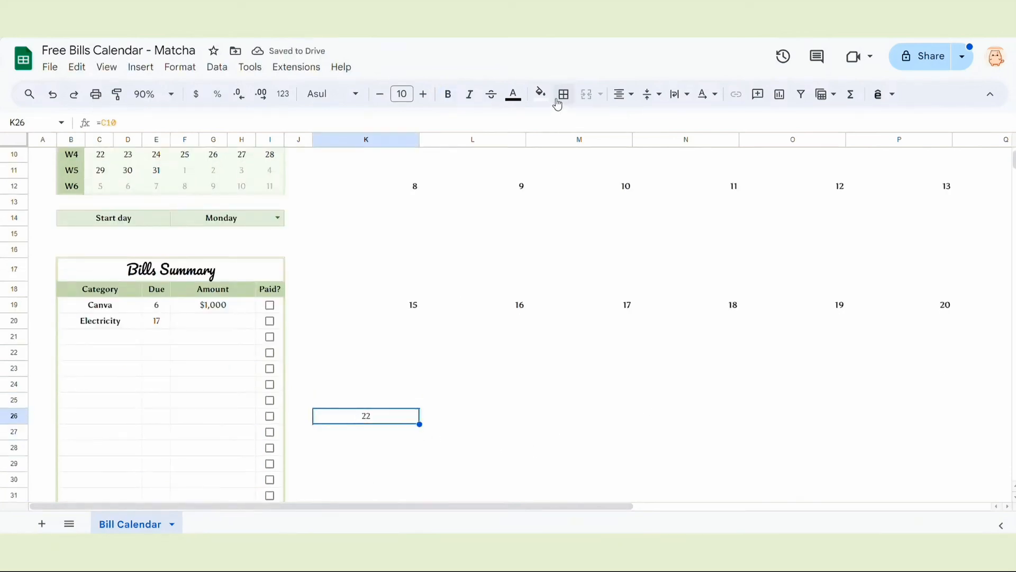
Step: Link the last week's start to date 29 and style it like the other date rows
left_click(619, 94)
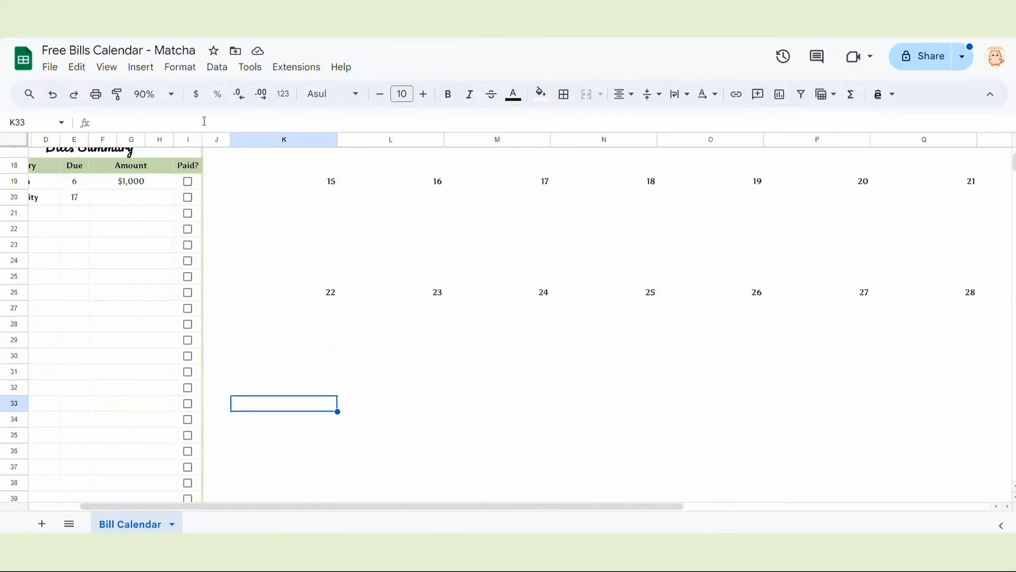
type("=")
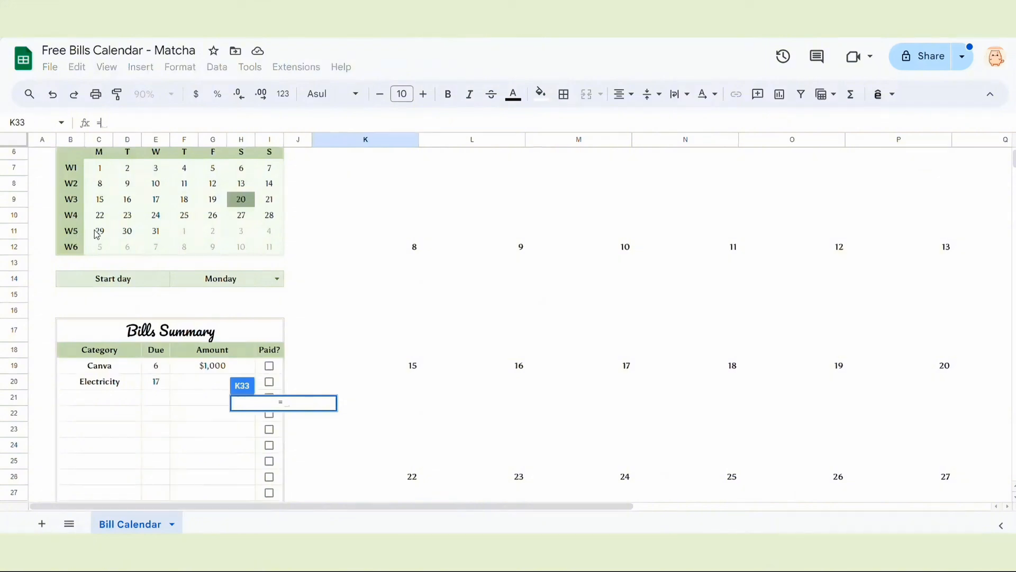
left_click(99, 231)
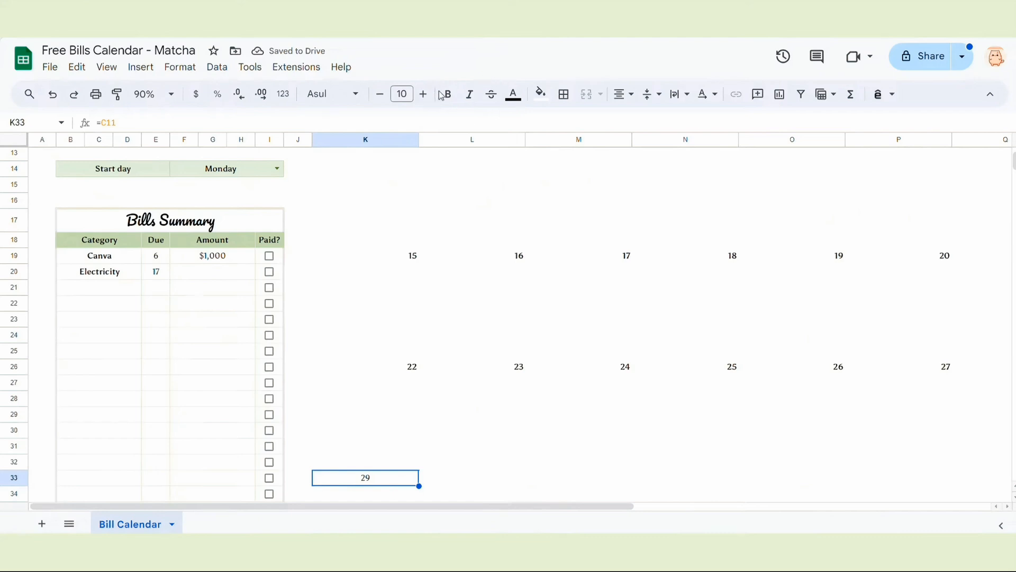
left_click(445, 94)
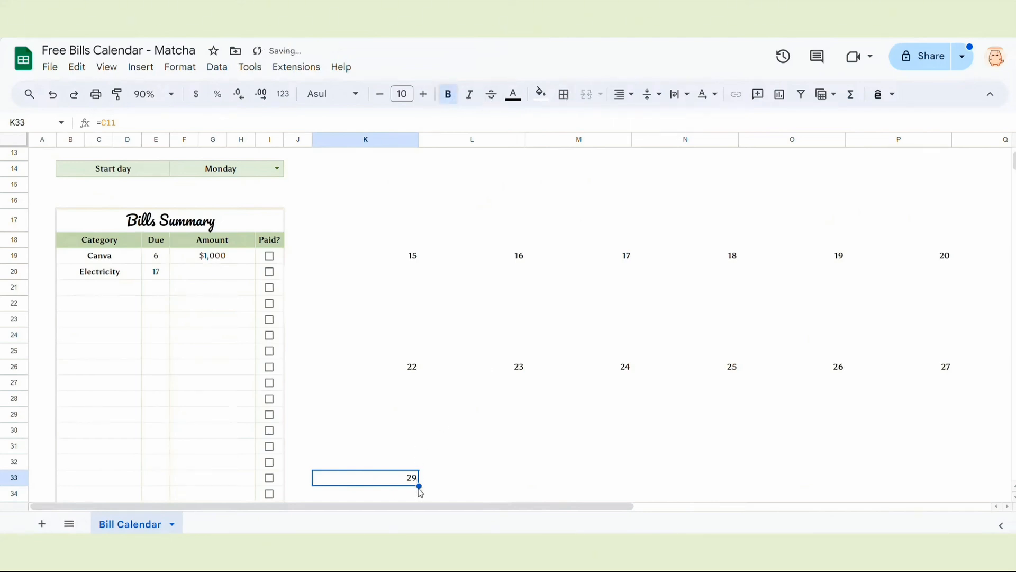
scroll("right", 3)
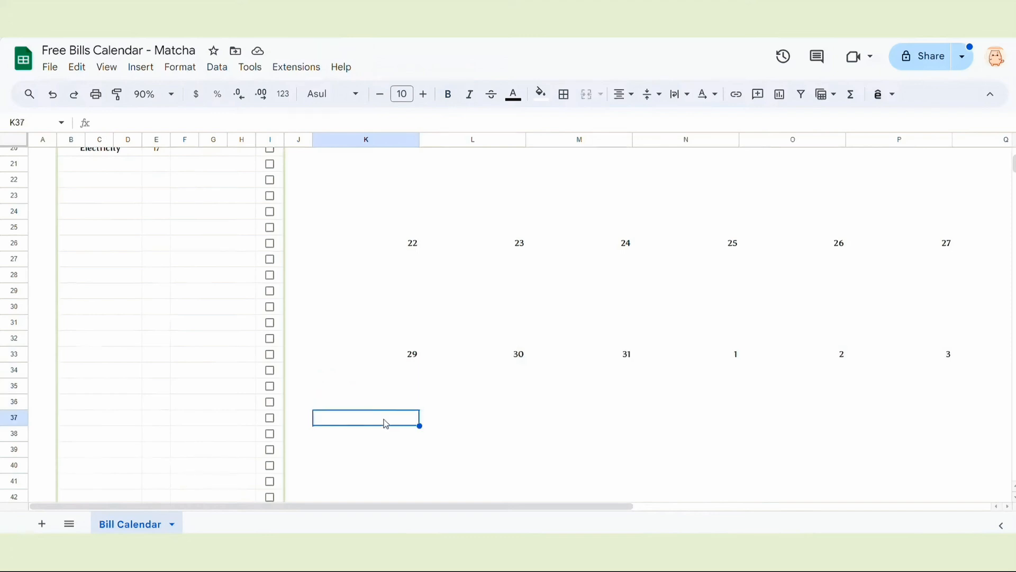
left_click(366, 433)
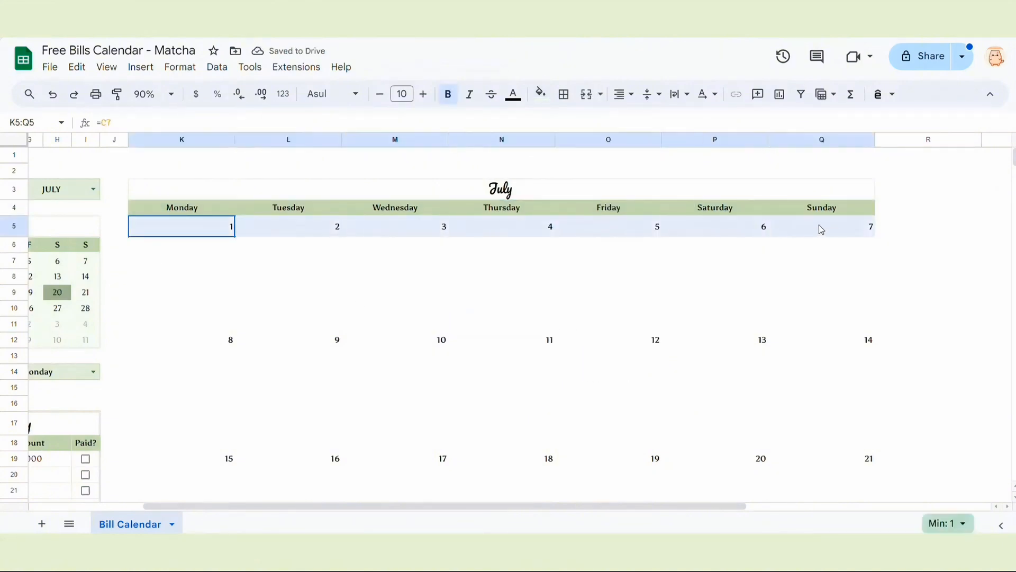
Step: Fill the date rows K5:Q5, K12:Q12, K19:Q19, K26:Q26, K33:Q33 and K40:Q40 light green
left_click(501, 355)
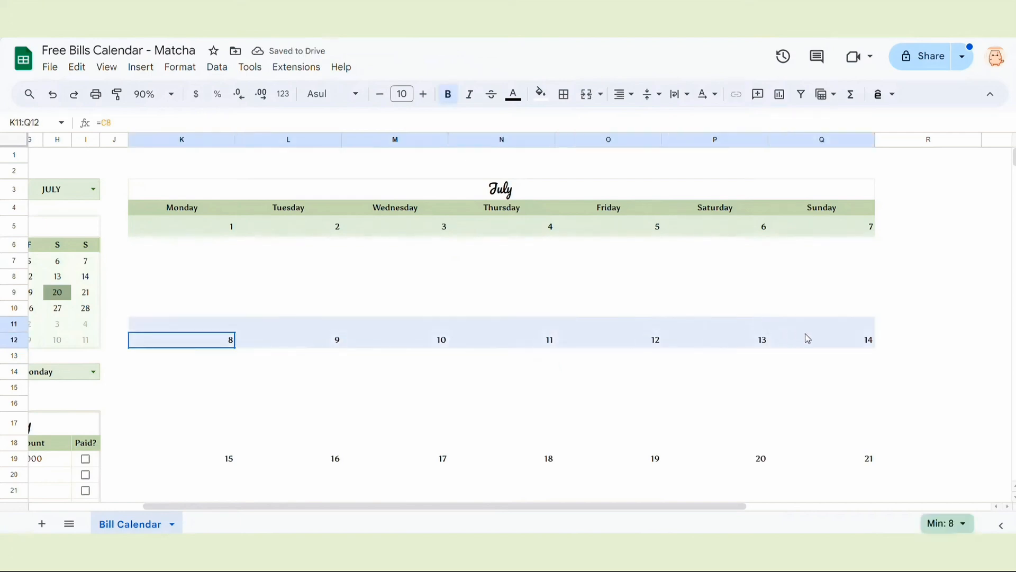
left_click(535, 94)
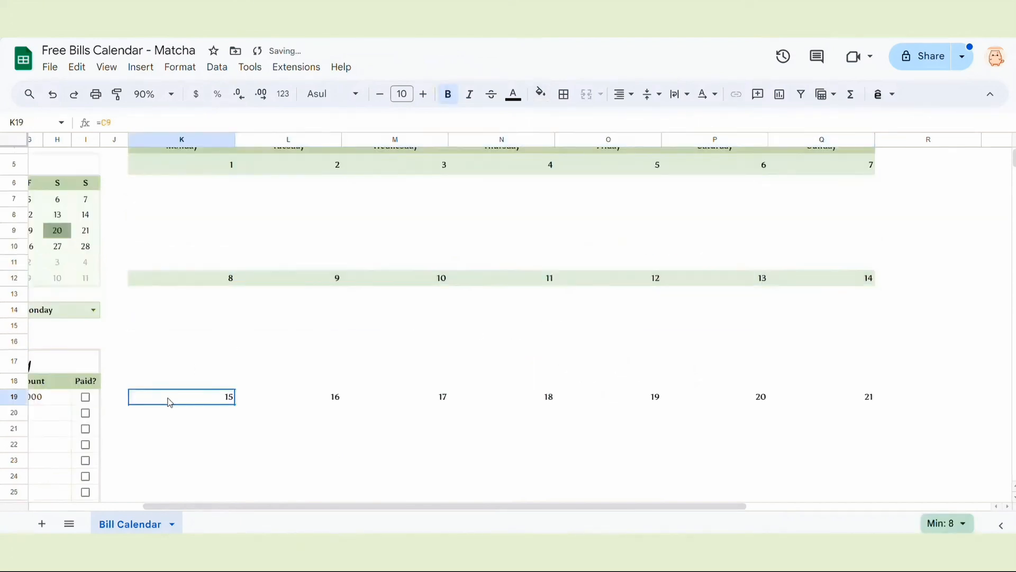
left_click(539, 94)
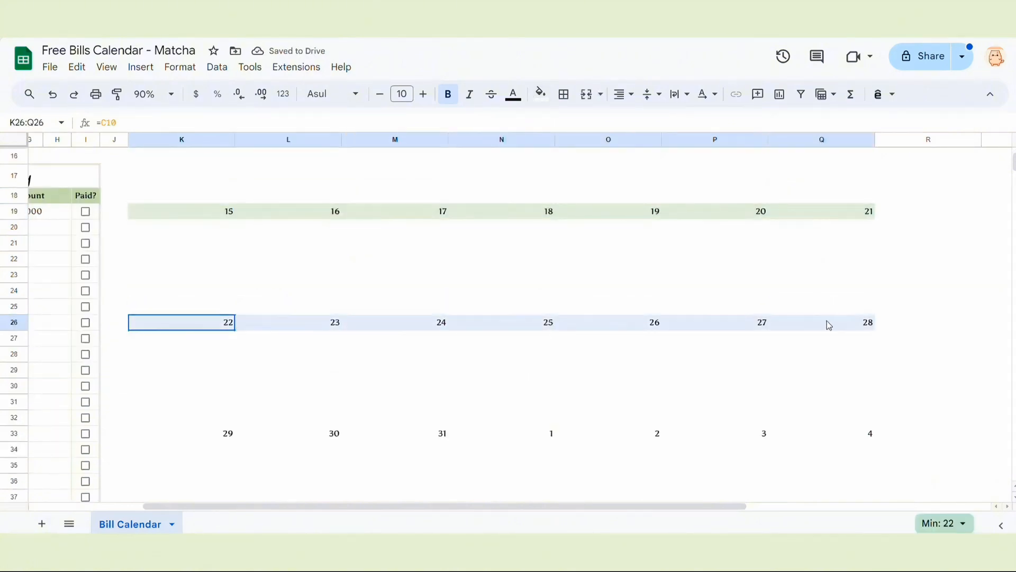
left_click(539, 94)
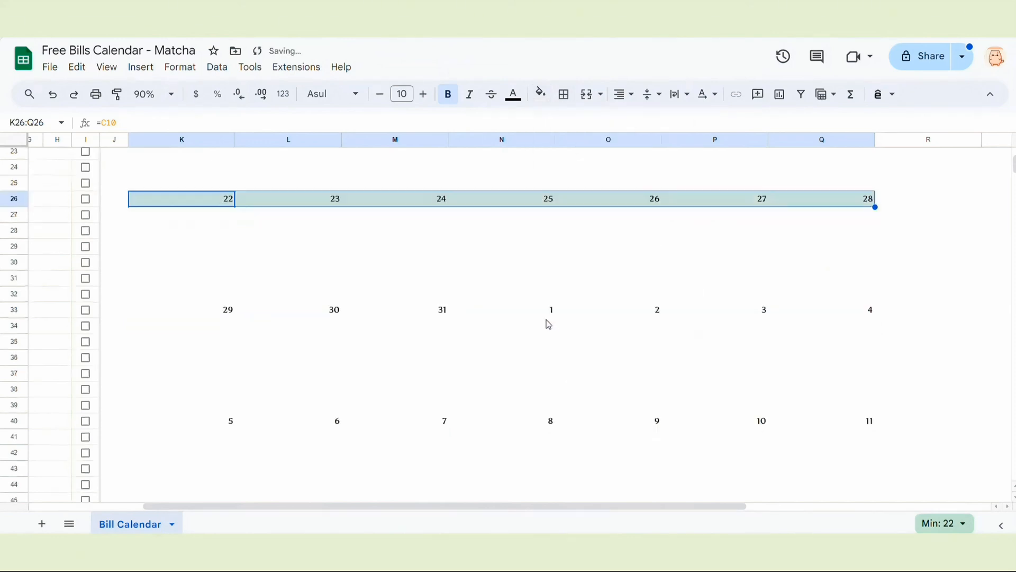
left_click(181, 309)
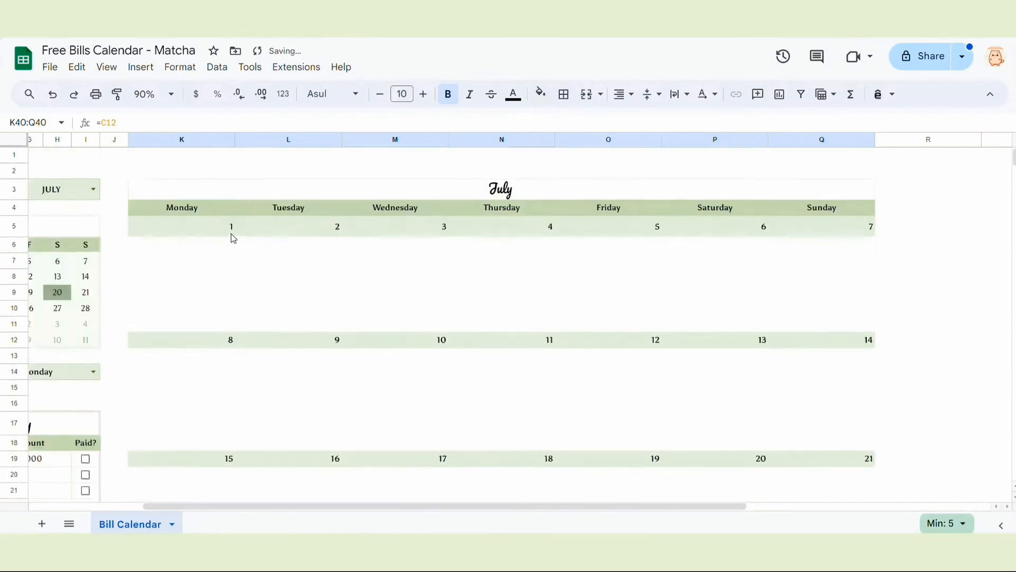
scroll("down", 3)
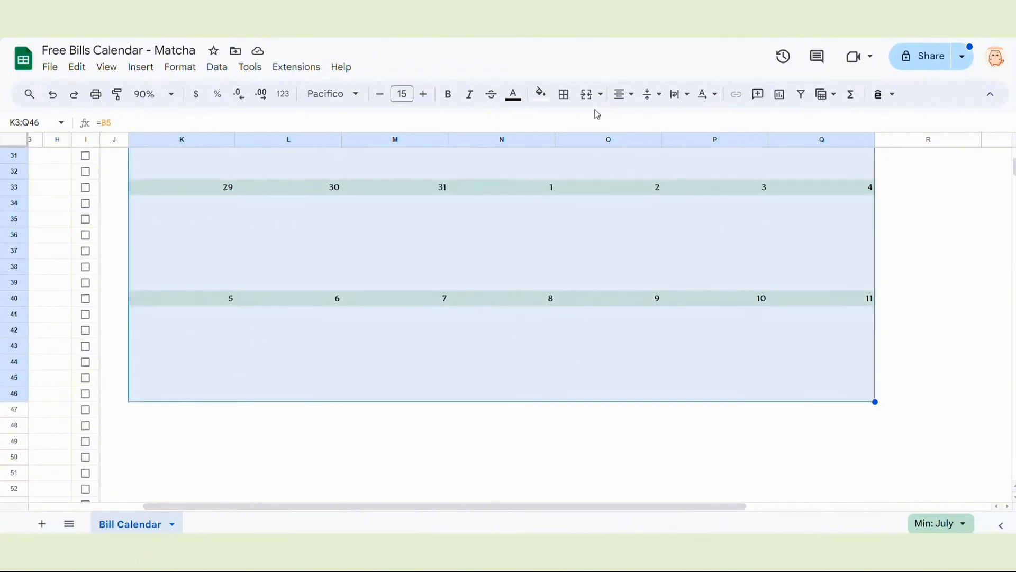
Step: Apply faint light gray borders to all cells of the calendar K4:Q46
left_click(563, 94)
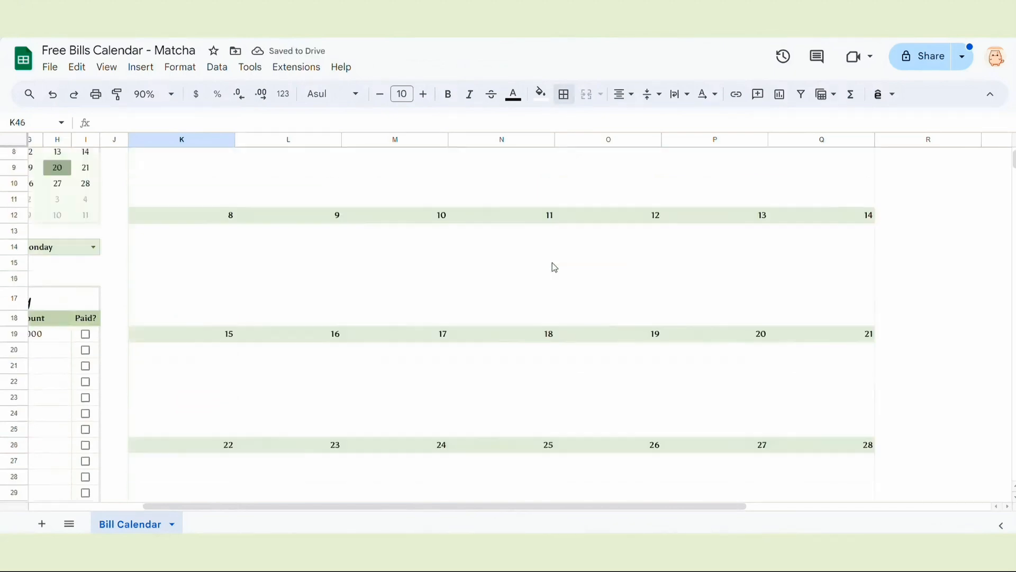
scroll("up", 3)
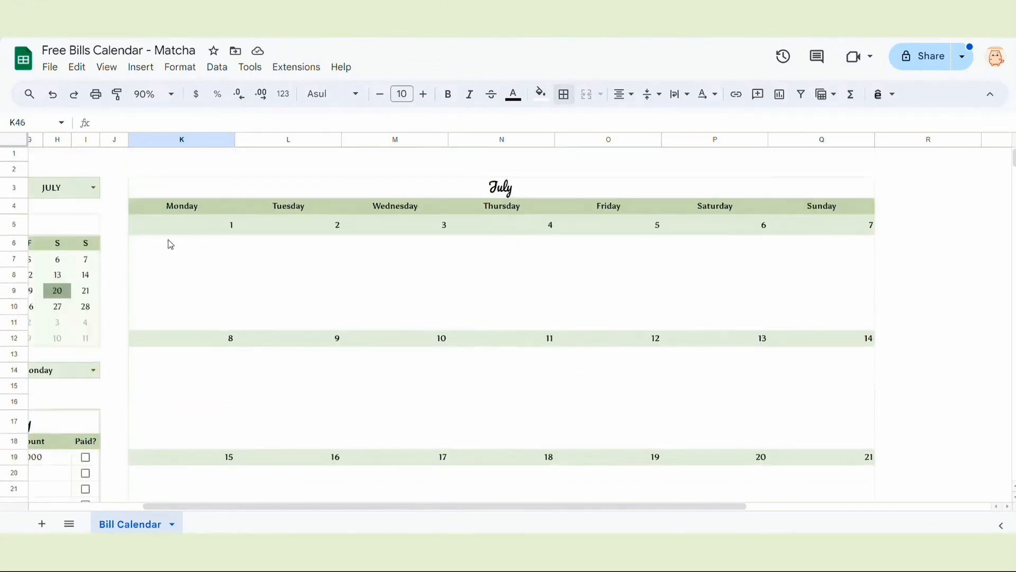
left_click_drag(181, 206, 288, 311)
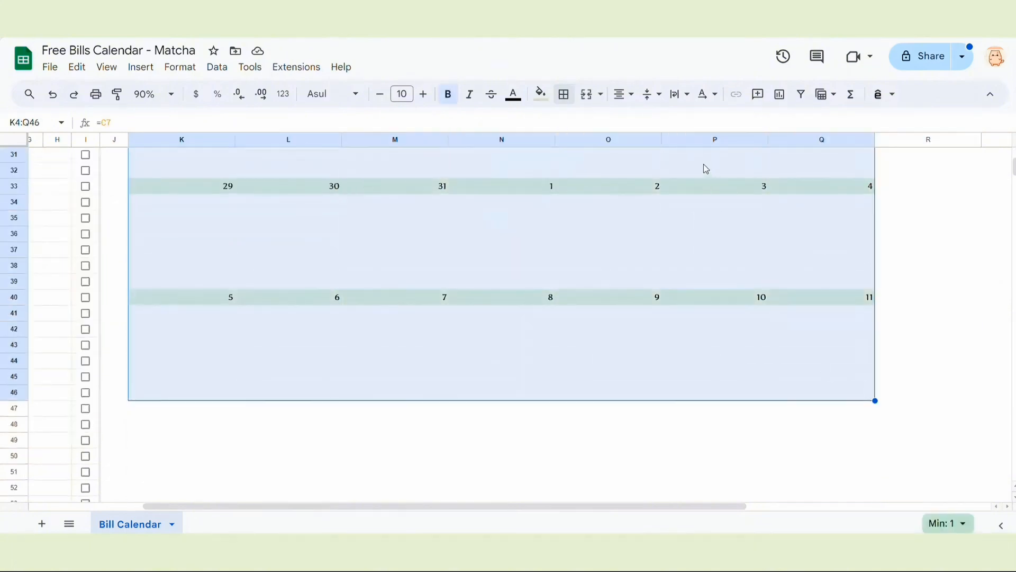
left_click(563, 94)
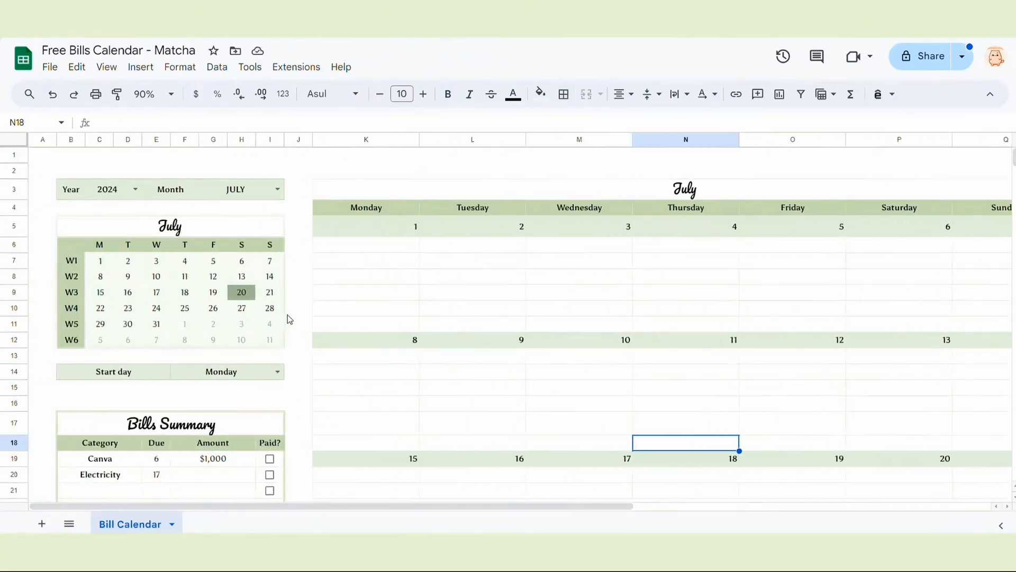
Step: Start K6's formula nesting ARRAY_CONSTRAIN, IFERROR and FILTER over bill rows $B$19:$D$60
type("=ARRAY_CONSTRAIN(")
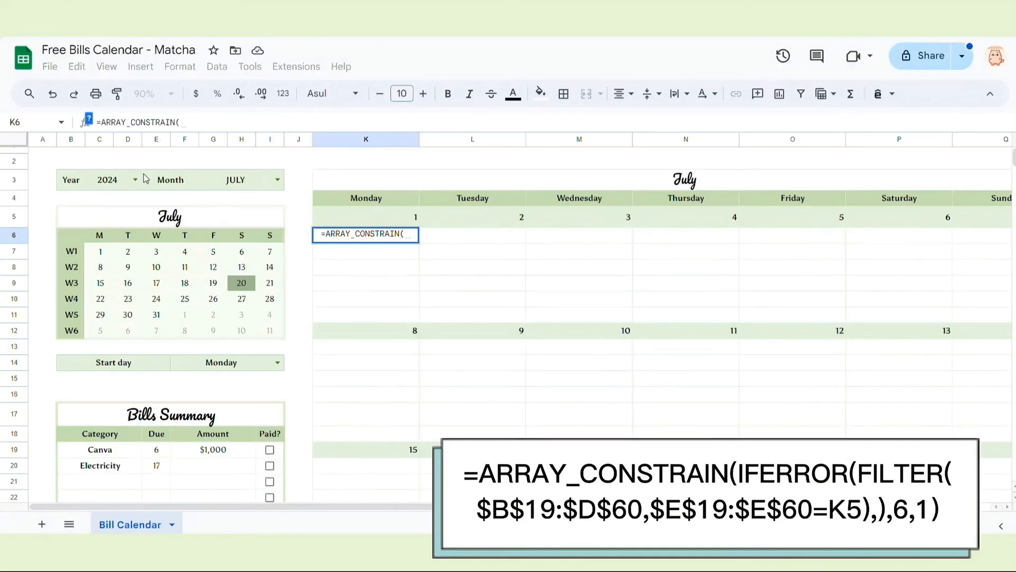
type("IFERROR(")
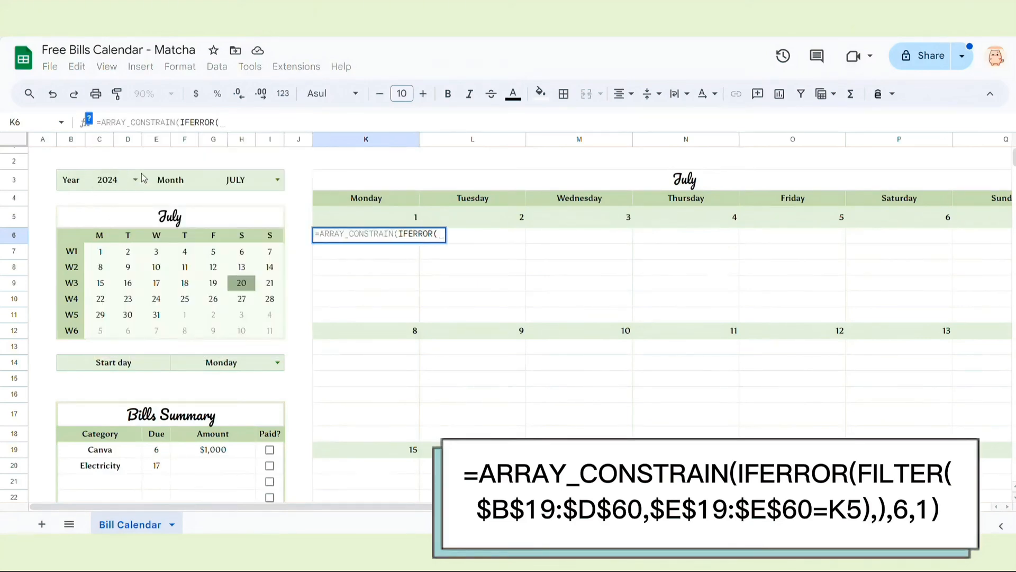
type("FIL")
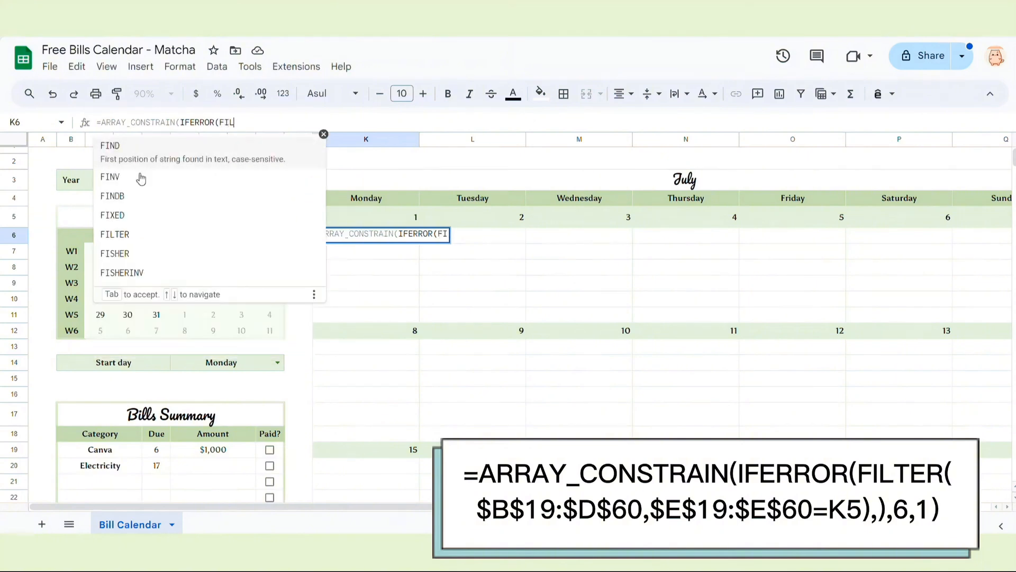
left_click(115, 234)
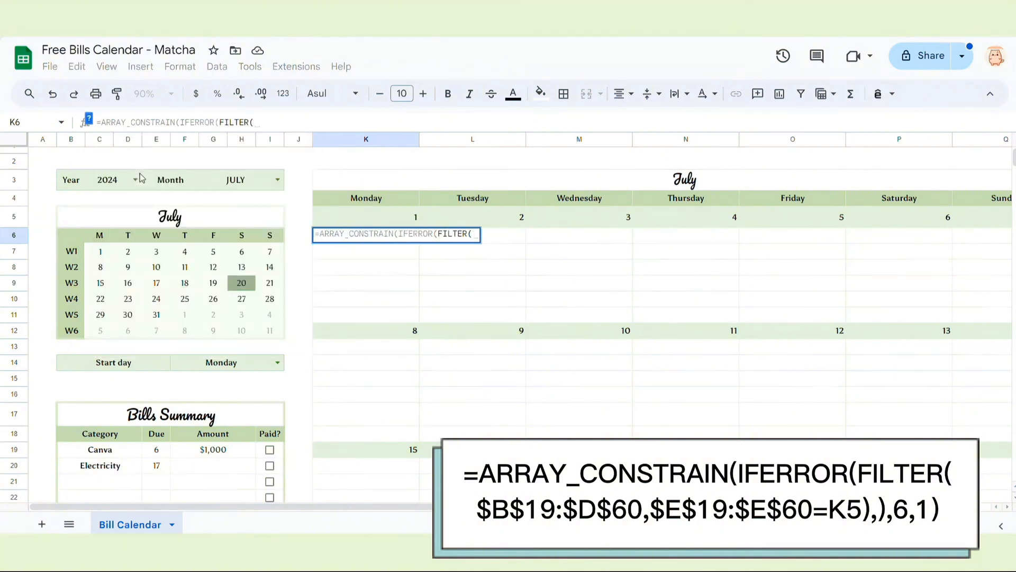
mouse_move(65, 525)
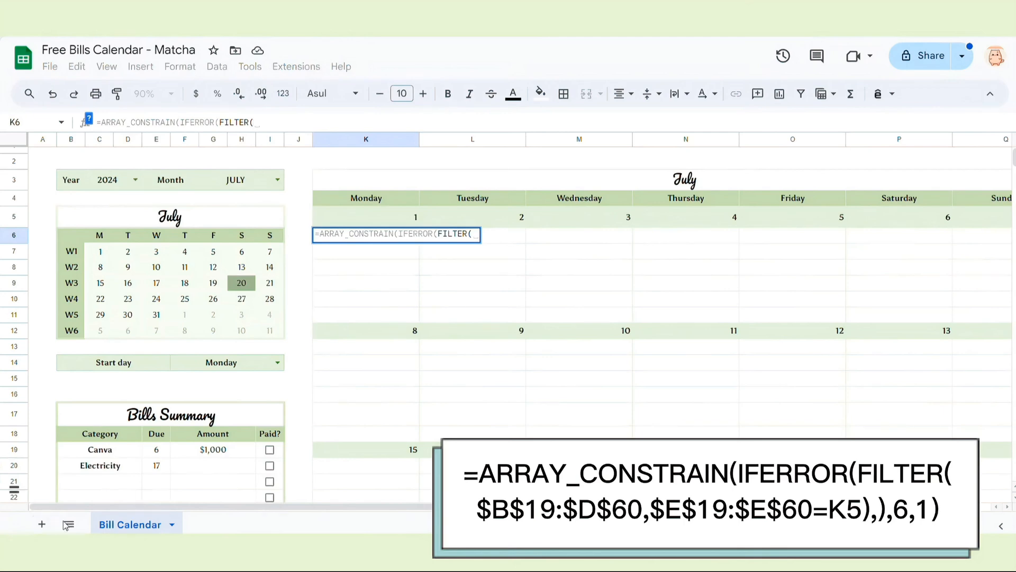
scroll("down", 3)
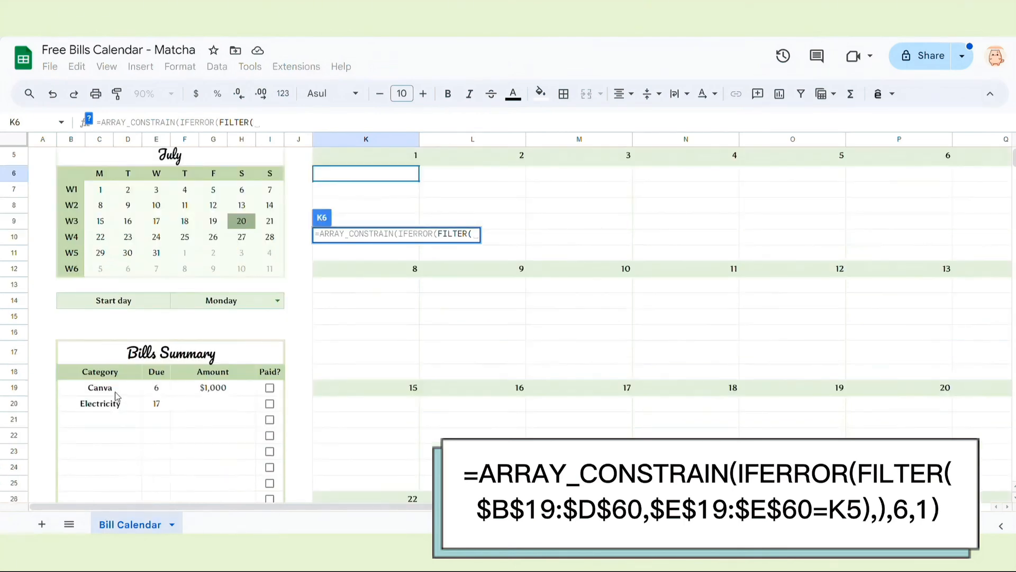
left_click_drag(71, 387, 127, 403)
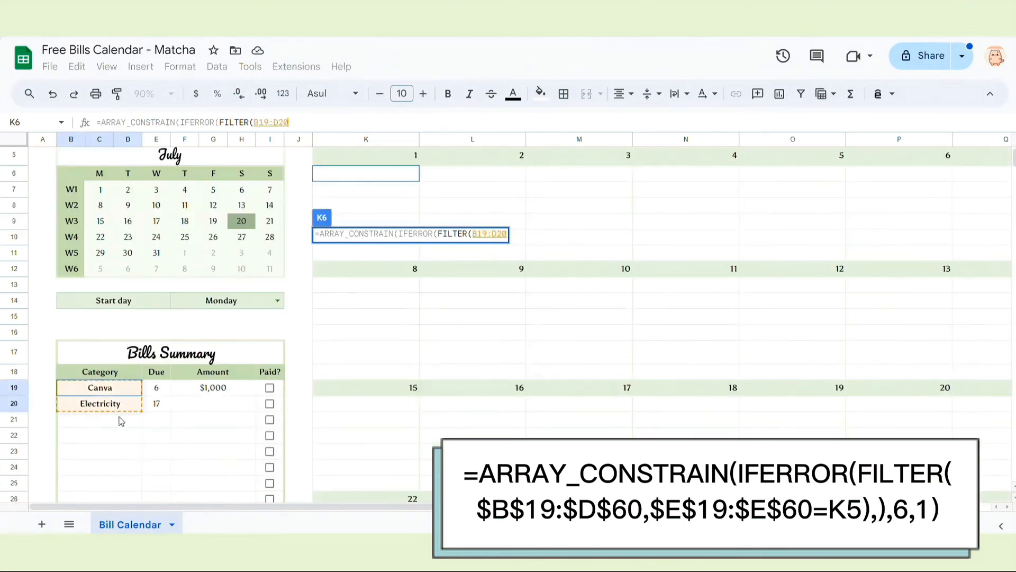
scroll("down", 3)
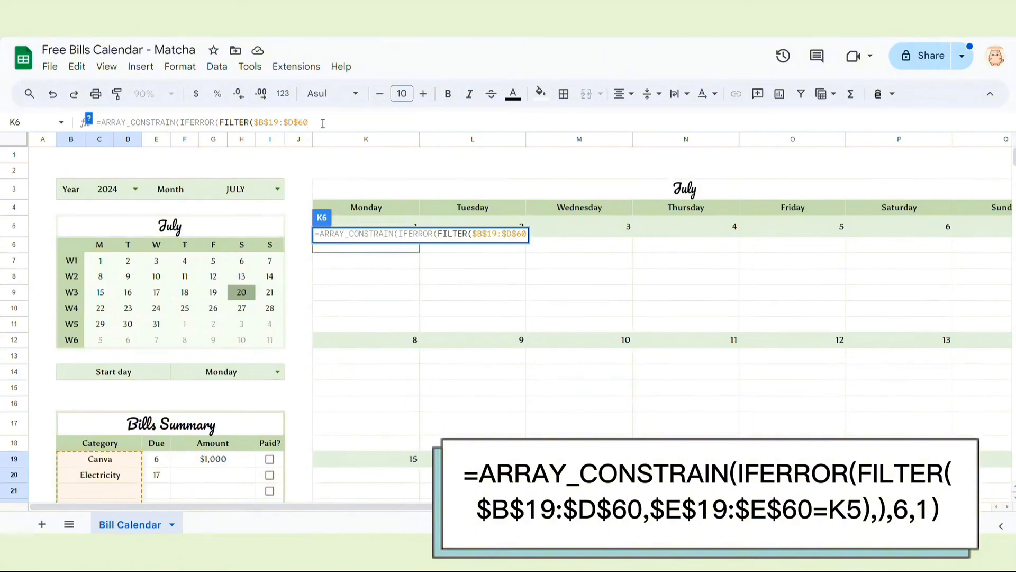
Step: Add the due-day condition $E$19:$E$60=K5, limit results to 6 rows by 1 column, and commit
type(",$E$19:$E$60")
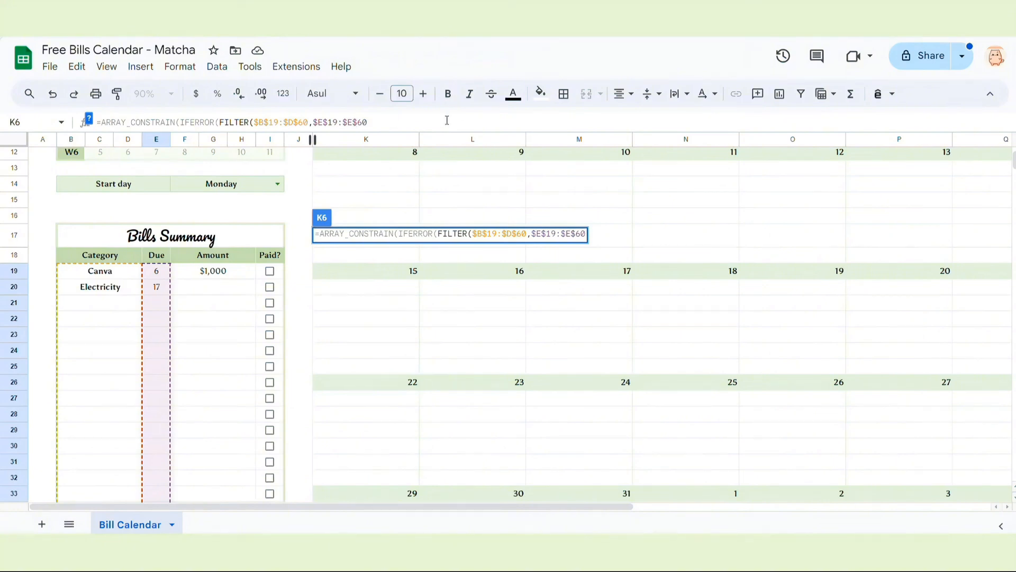
type("=K5")
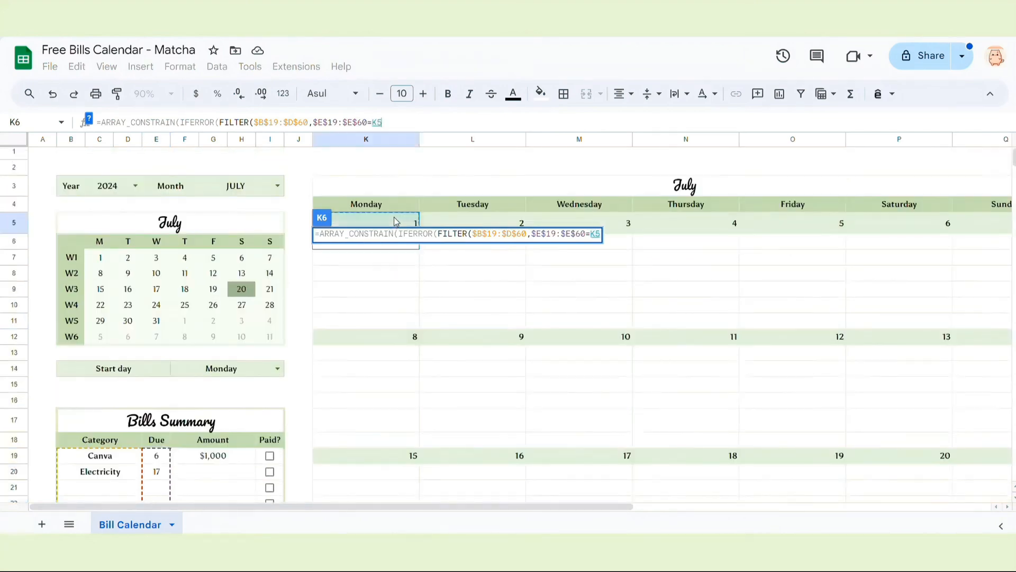
mouse_move(418, 179)
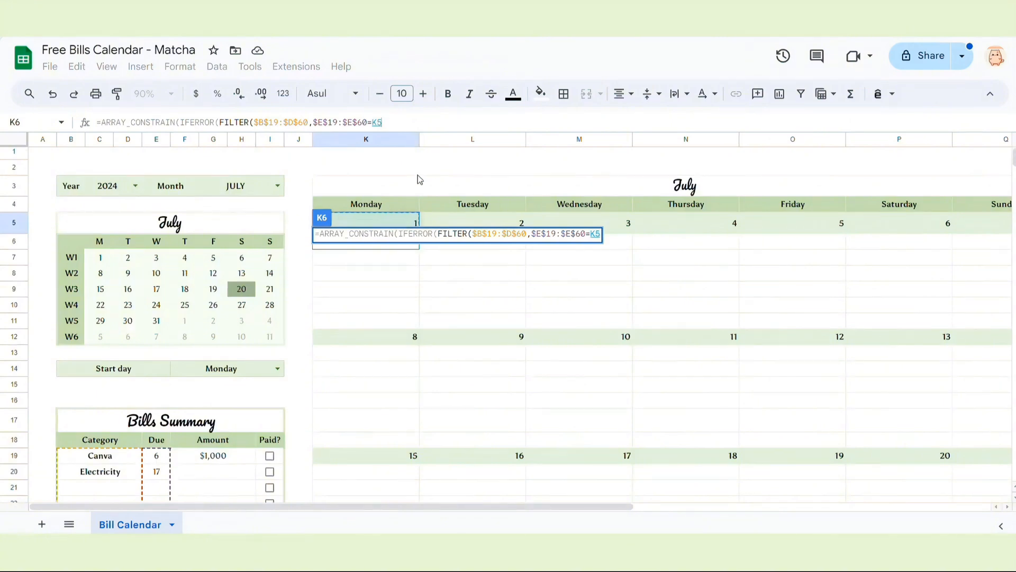
type(",")
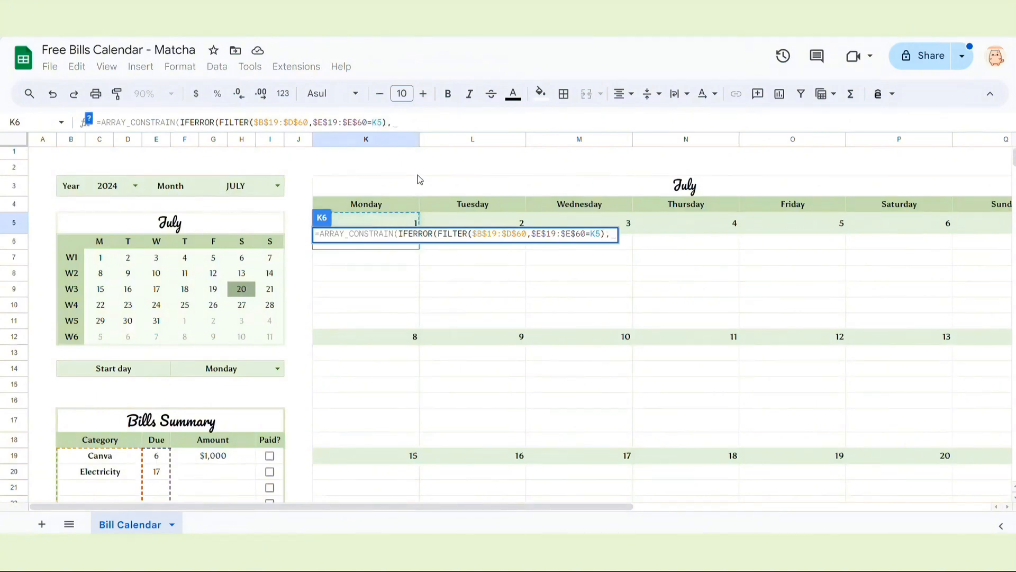
type(")")
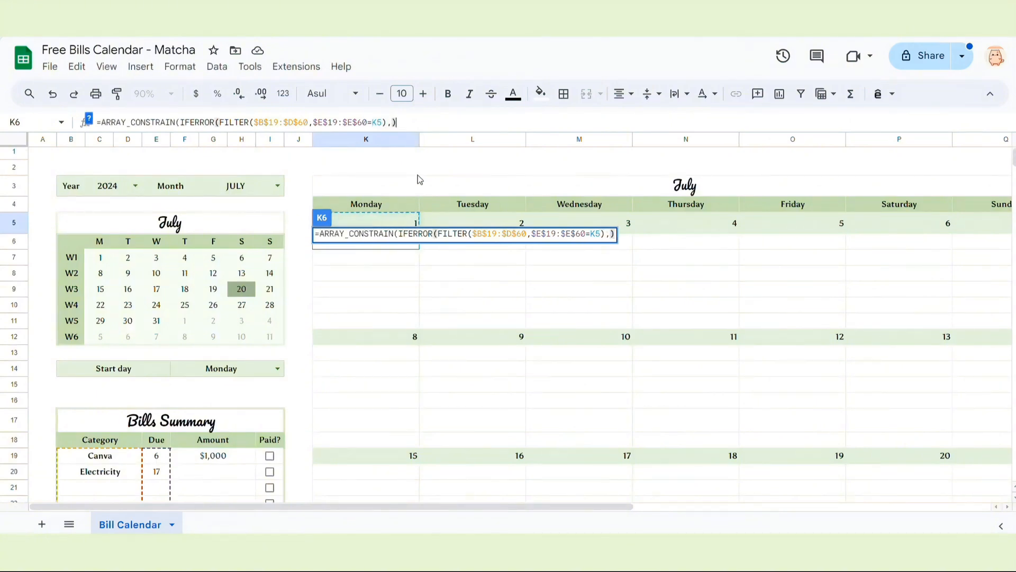
type("6")
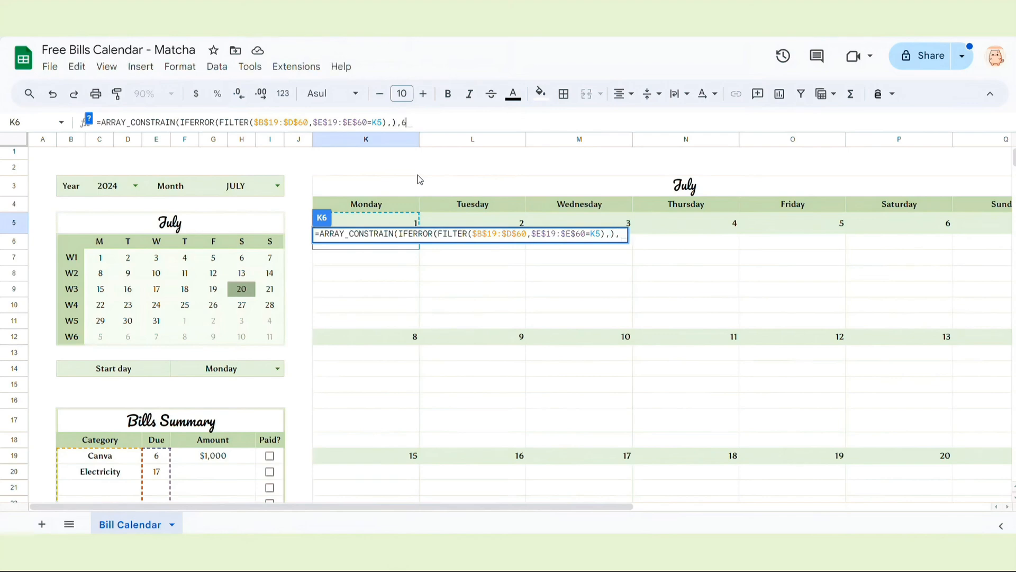
type(",1")
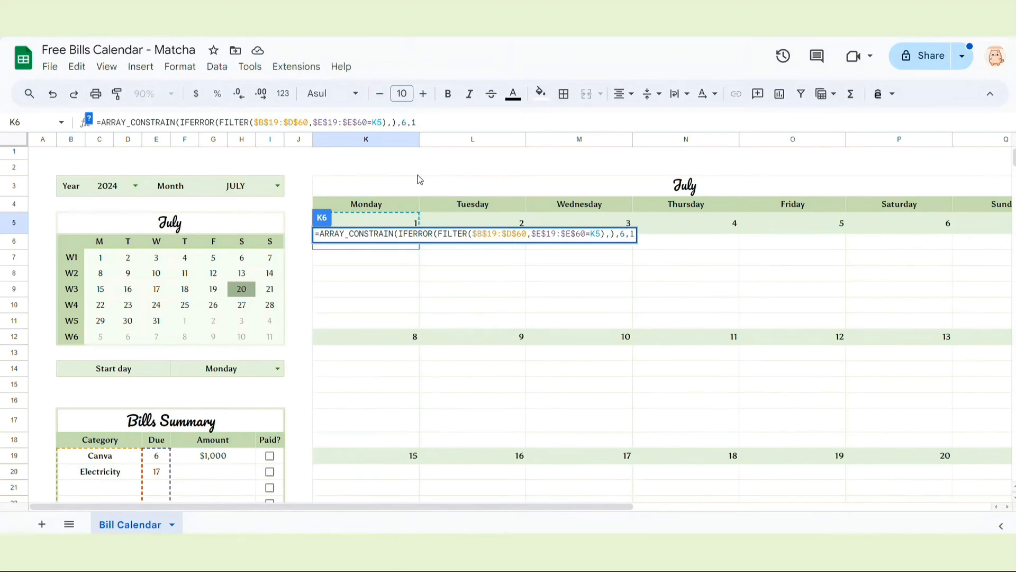
key("enter")
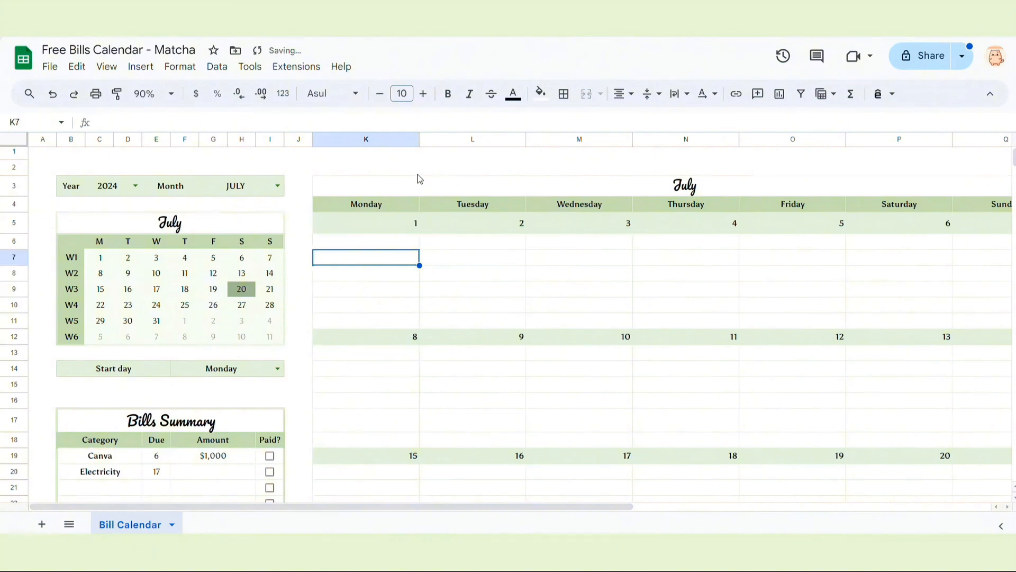
left_click(366, 240)
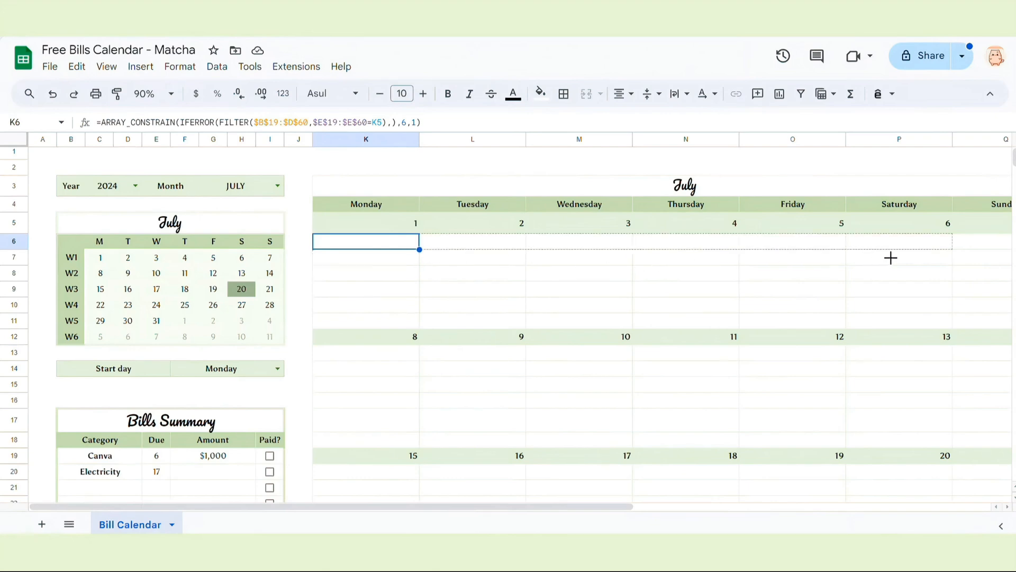
scroll("right", 3)
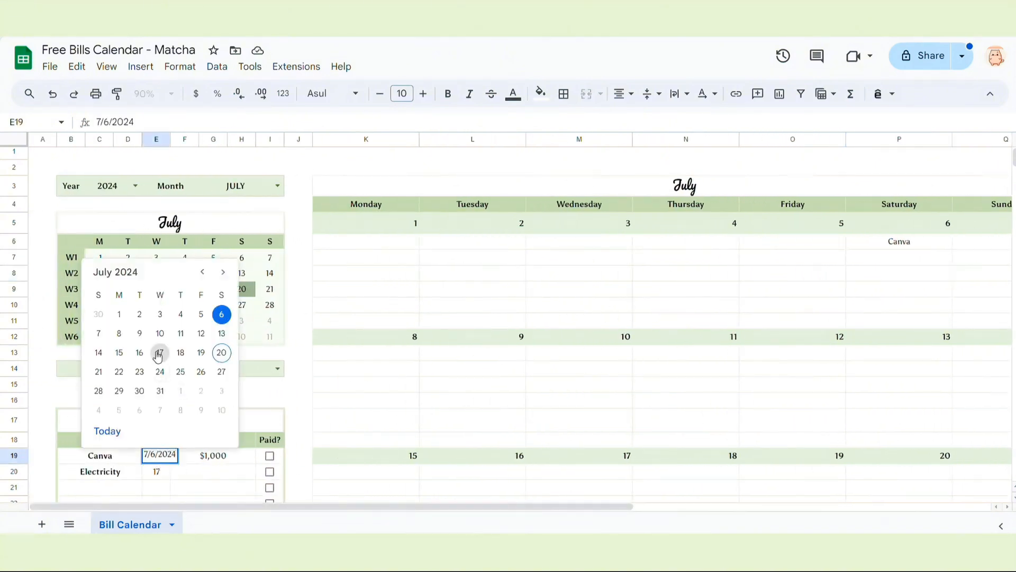
left_click(138, 314)
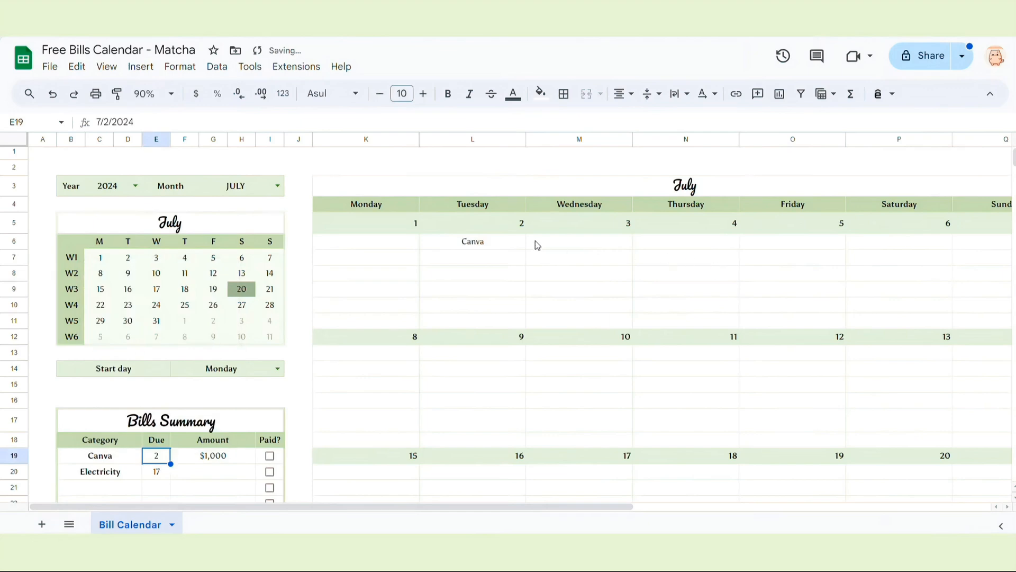
left_click(472, 244)
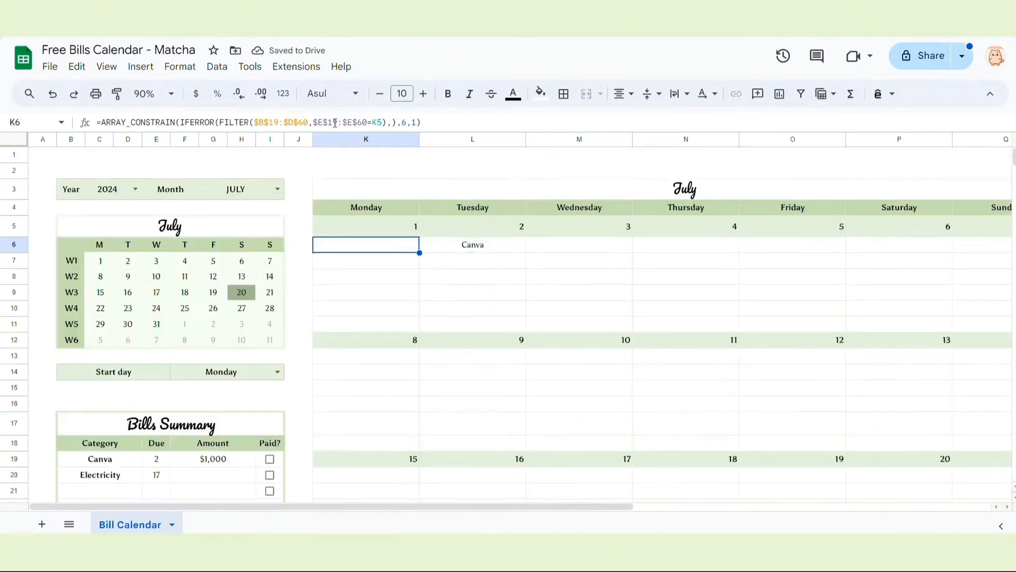
double_click(366, 244)
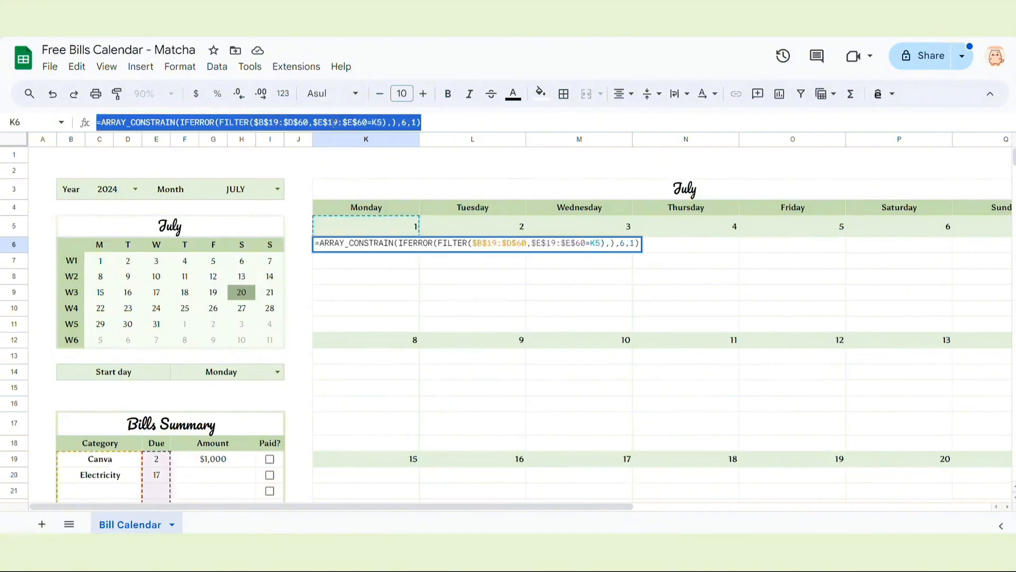
left_click(471, 308)
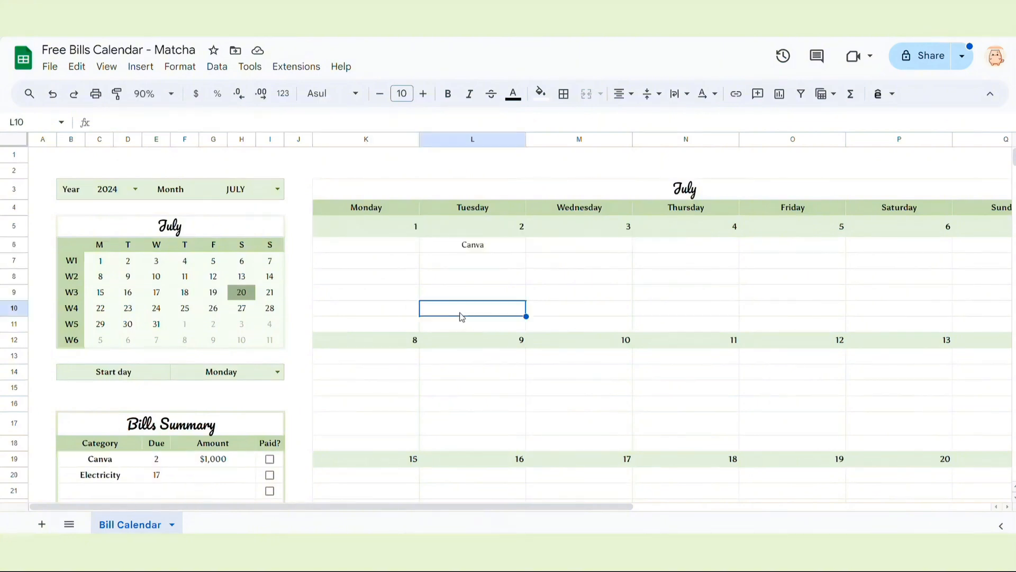
left_click(365, 355)
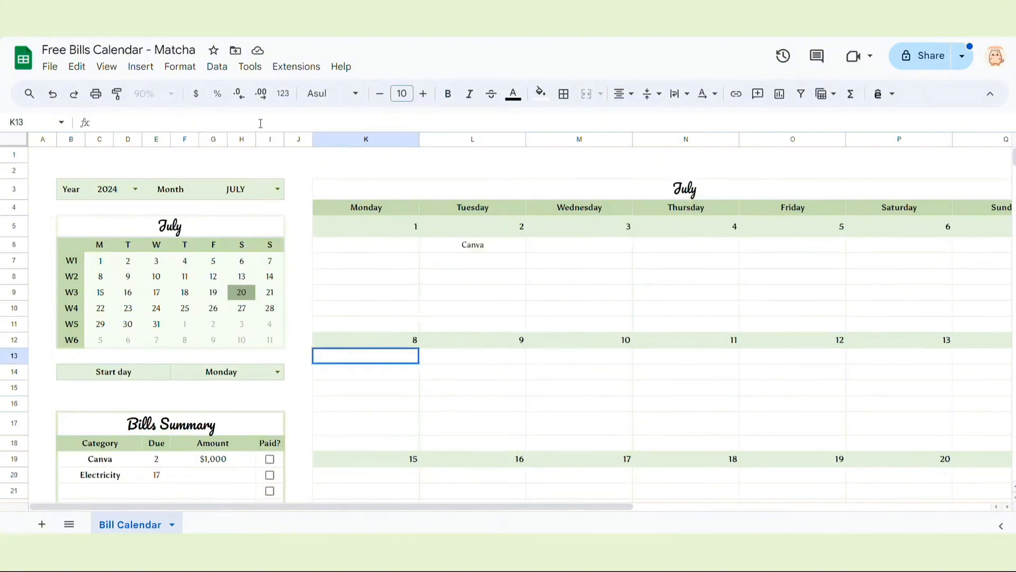
Step: Enter the bill FILTER formula under July 8 and July 15
double_click(364, 355)
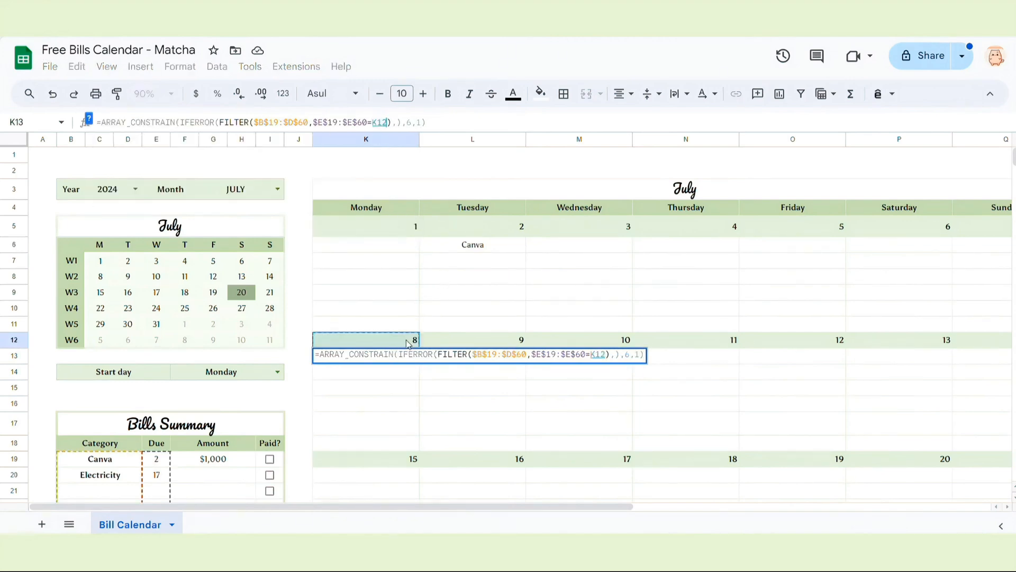
key("enter")
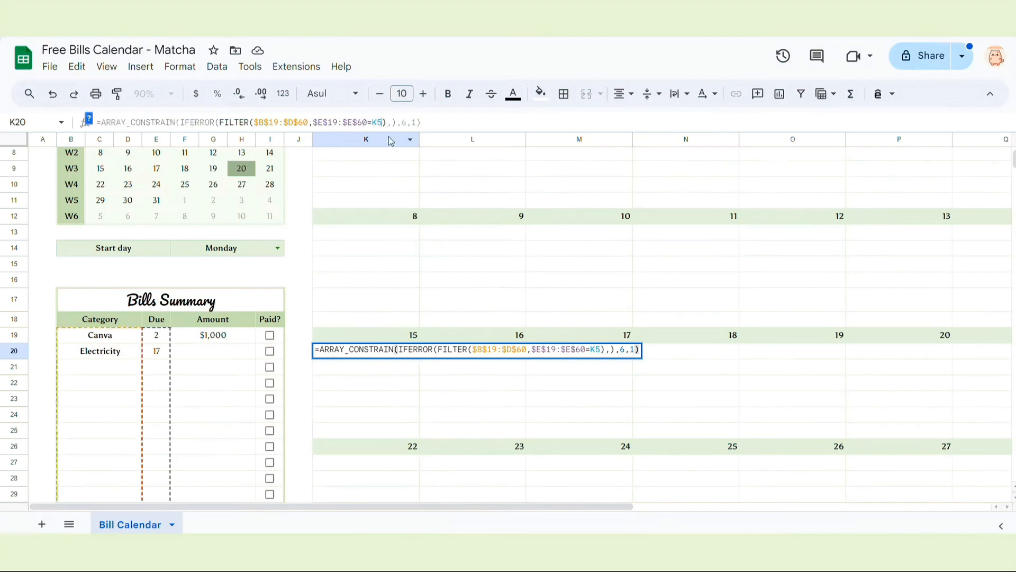
left_click(366, 335)
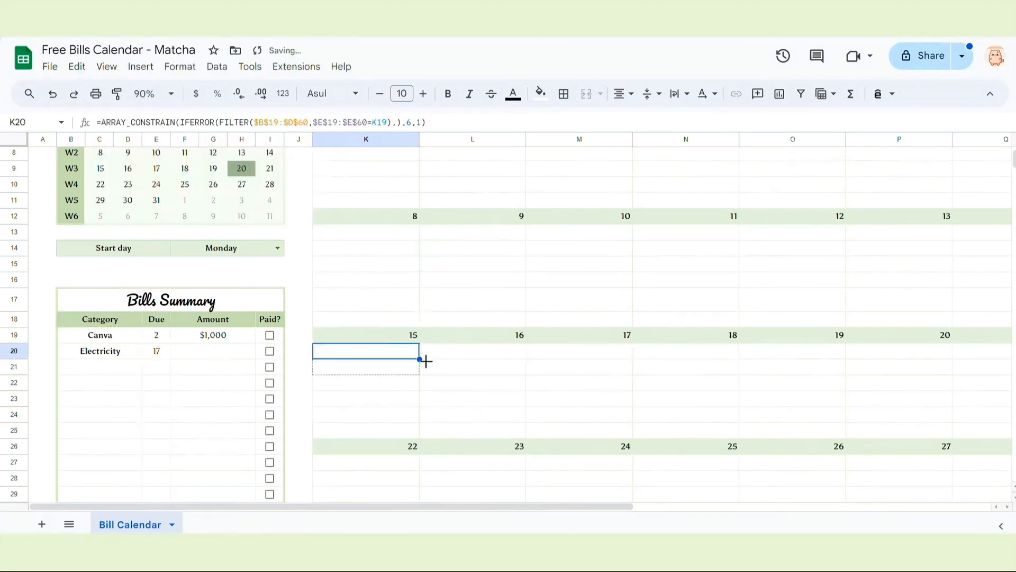
scroll("right", 3)
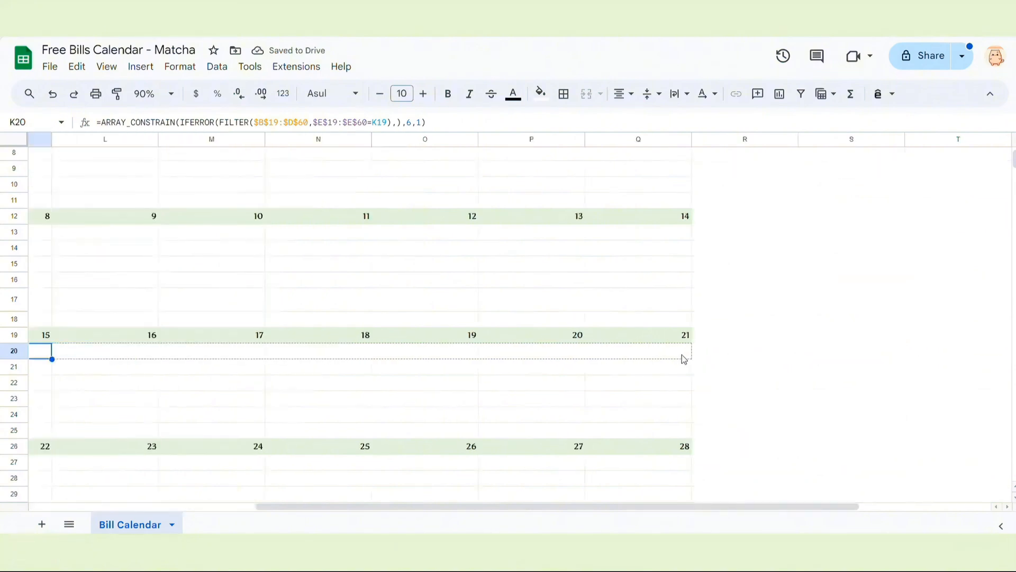
Step: Copy the bill formula into the week-five and week-six rows so Electricity shows on July 17
type("Electricity")
type("17")
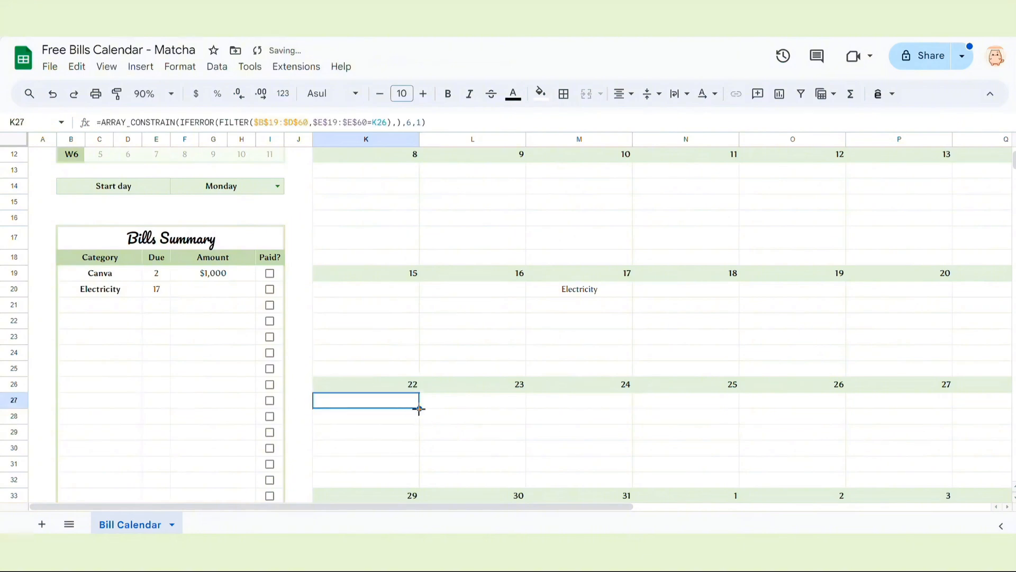
scroll("right", 3)
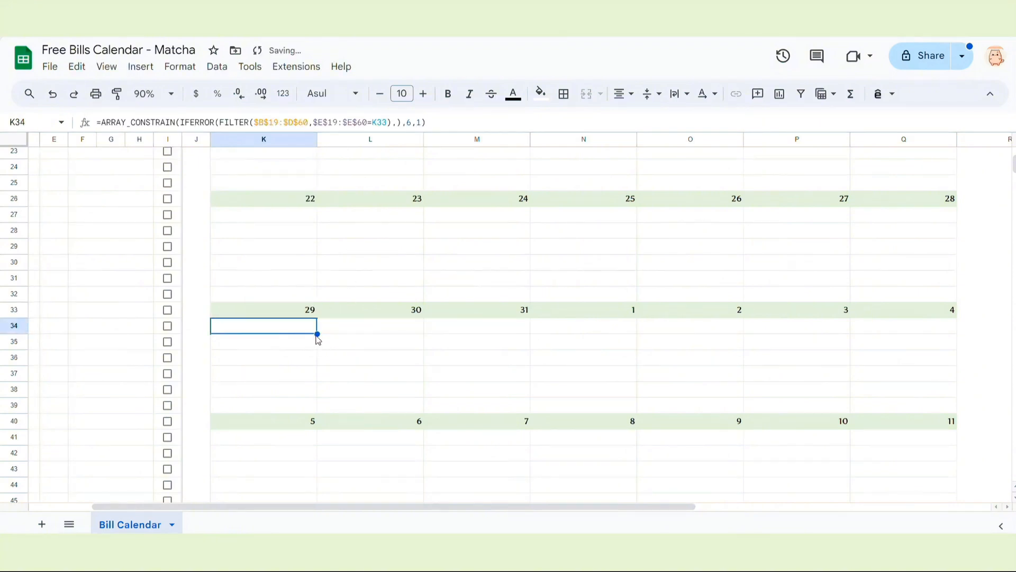
left_click(369, 389)
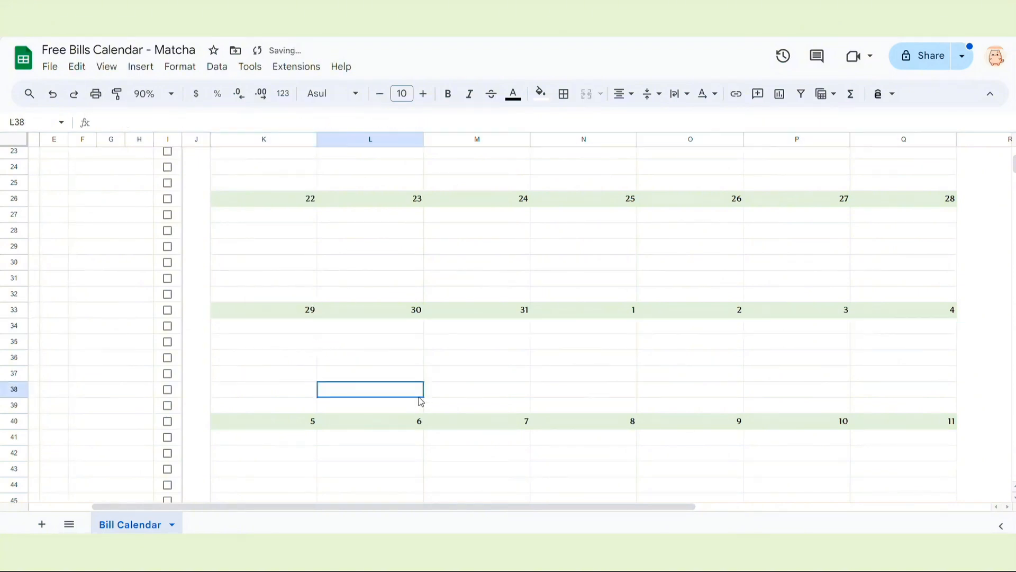
left_click(263, 436)
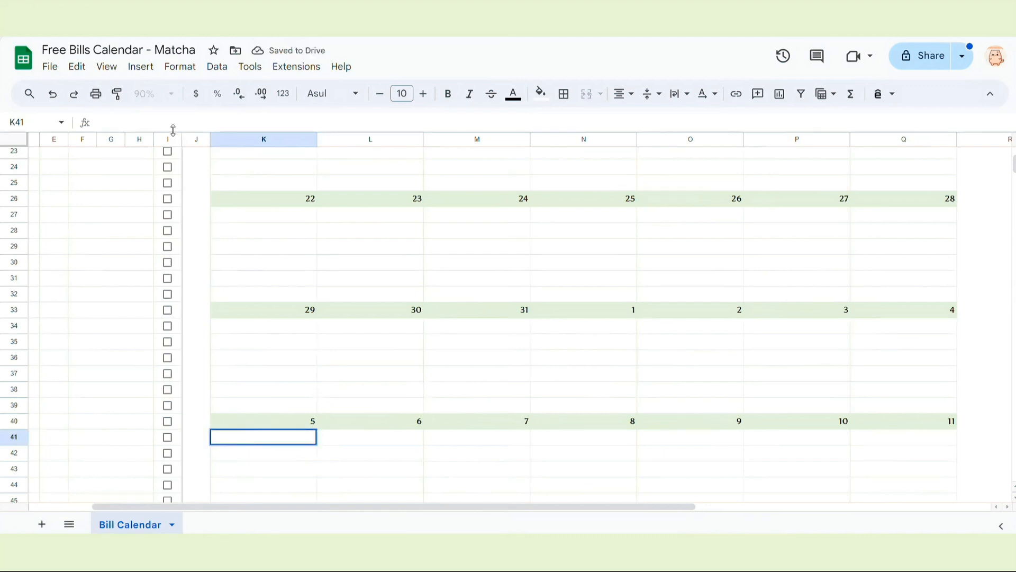
double_click(263, 436)
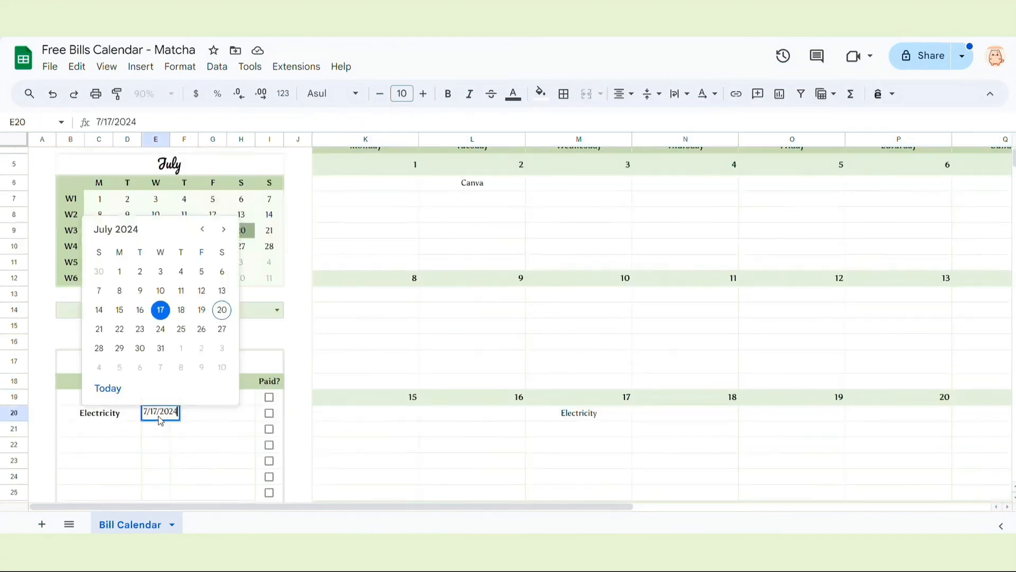
Step: Pick the 10th as Electricity's due date in the date picker
left_click(160, 291)
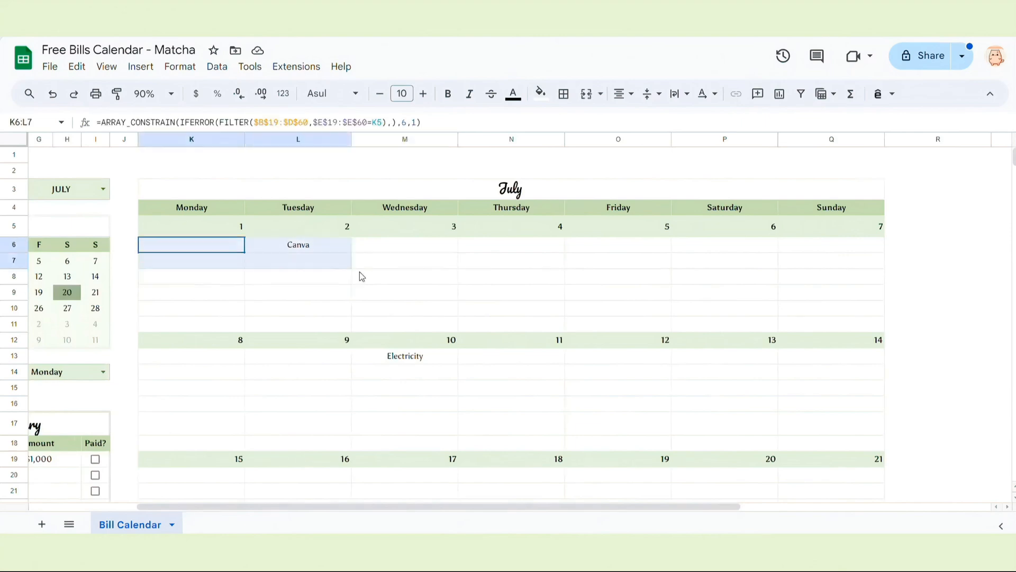
Step: Add 'Is not empty' conditional formatting with light green fill to K6:Q11 and K13:Q18
left_click(180, 66)
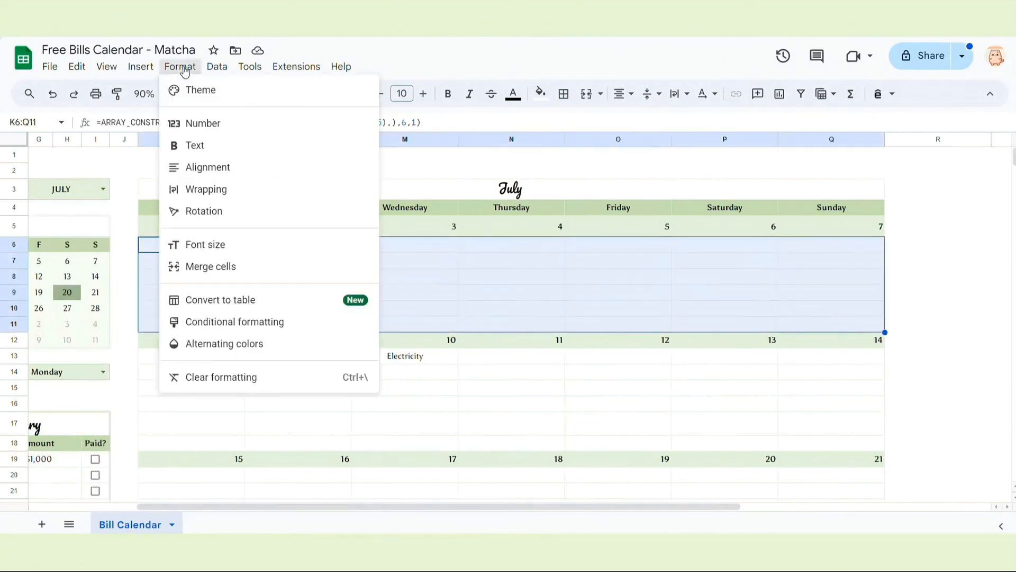
left_click(234, 321)
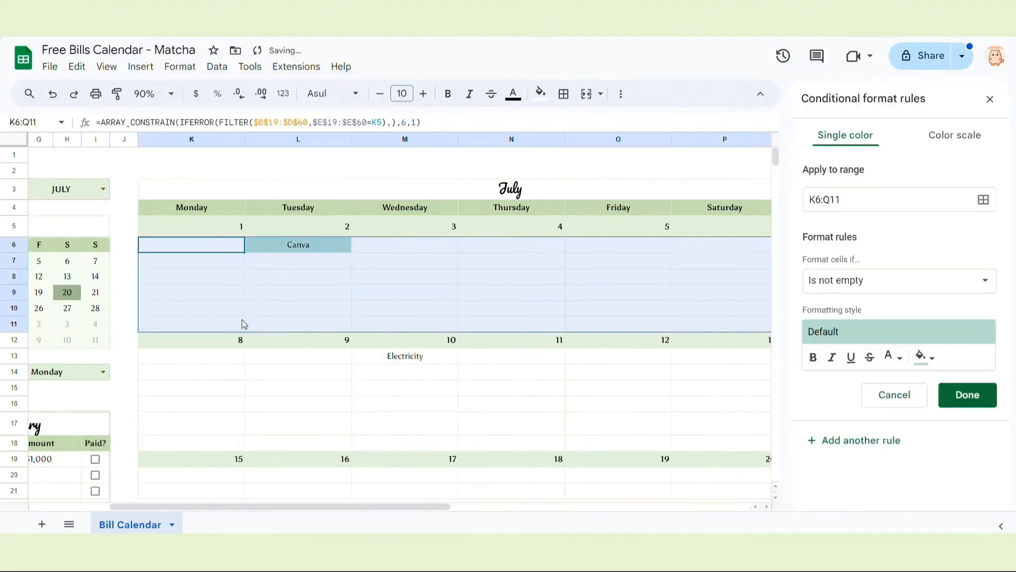
left_click(921, 357)
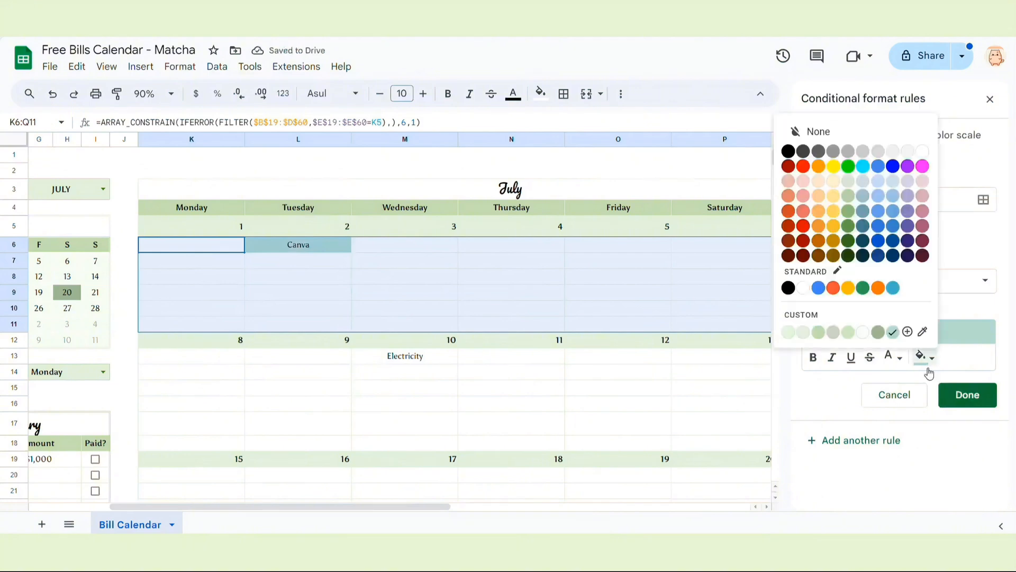
left_click(919, 356)
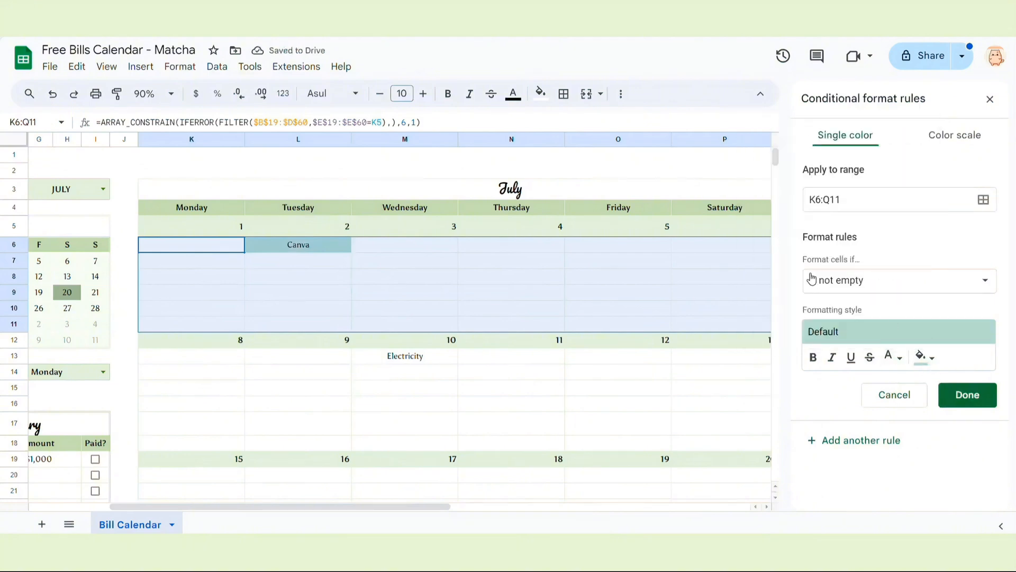
left_click(928, 356)
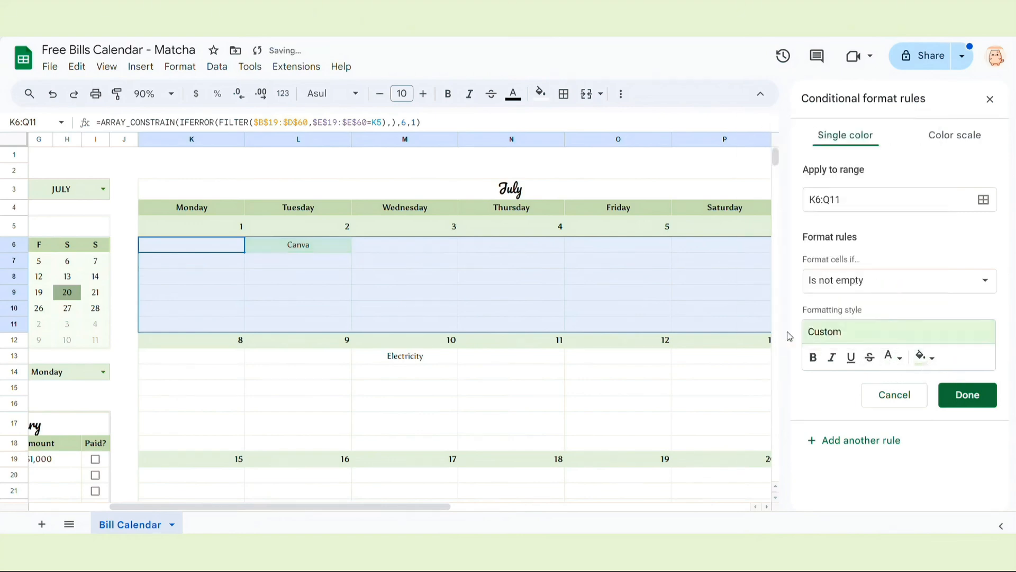
left_click(923, 357)
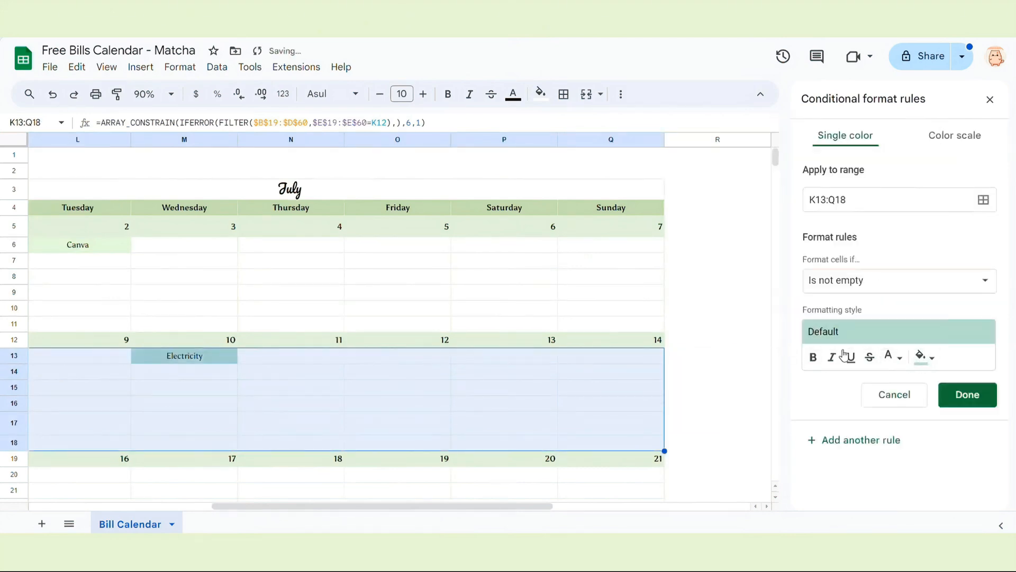
left_click(920, 356)
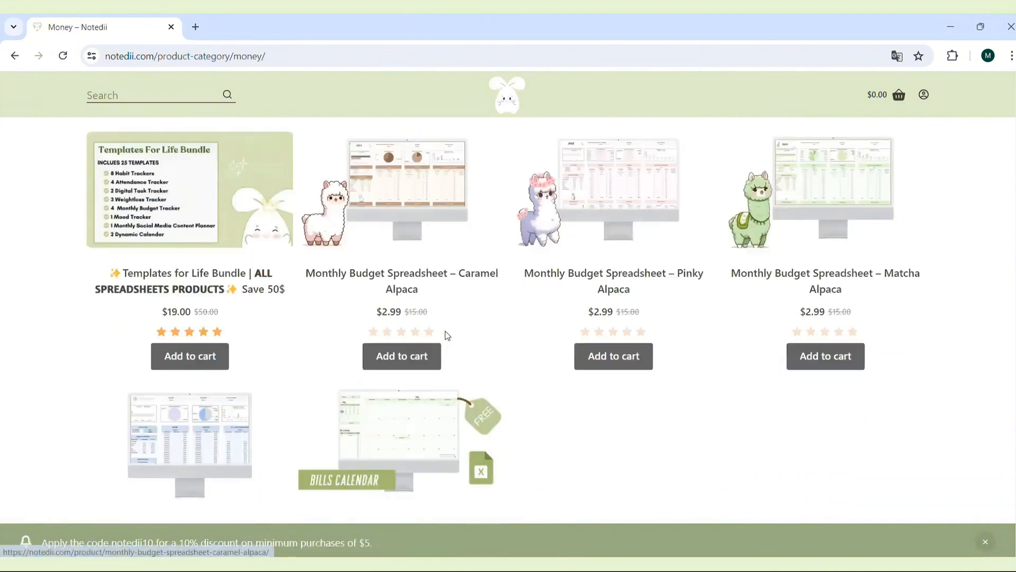
Step: Open the Pinky Alpaca Monthly Budget Spreadsheet page and scroll to its Bills Calendar description
scroll("down", 3)
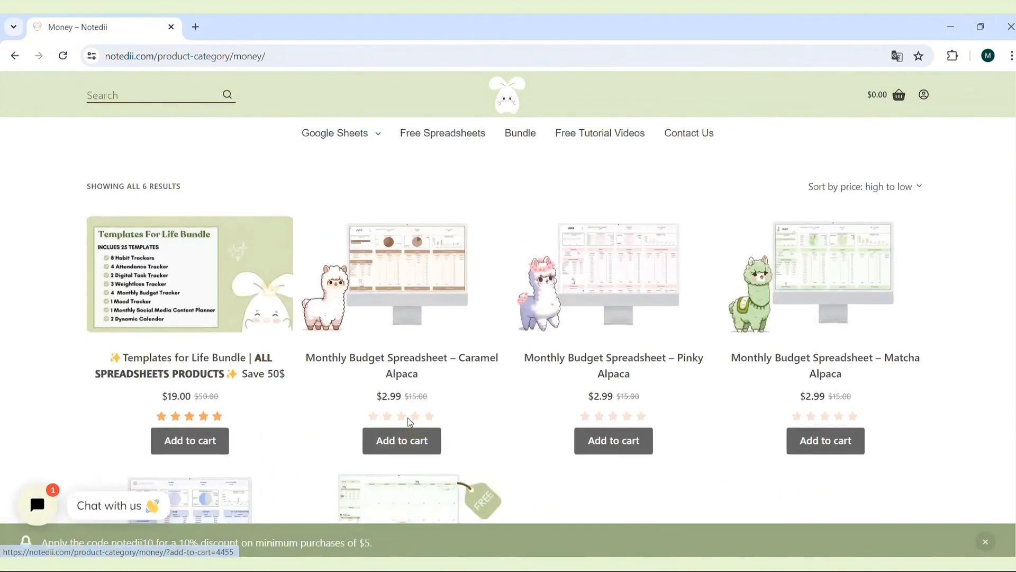
left_click(613, 357)
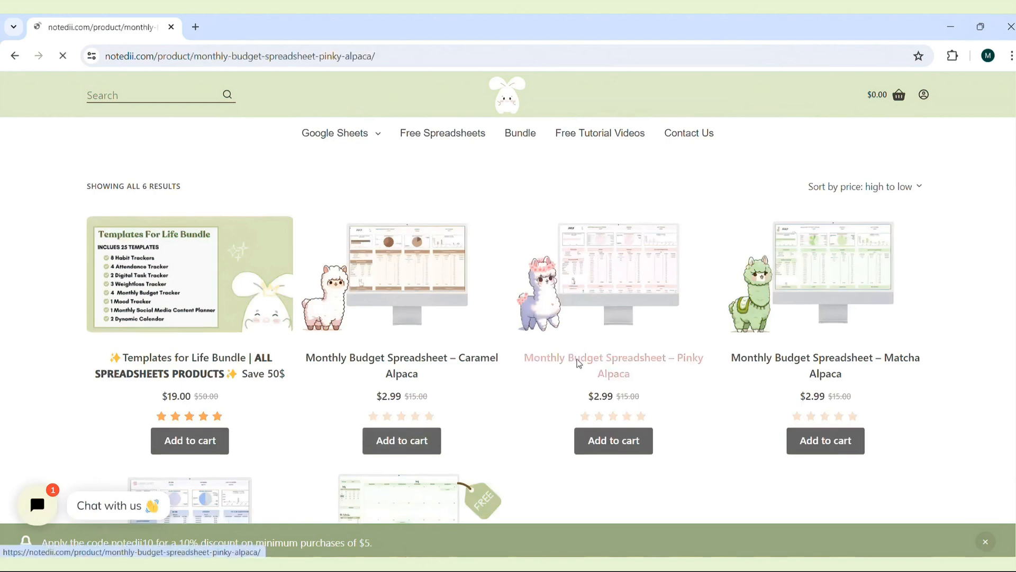
left_click(613, 365)
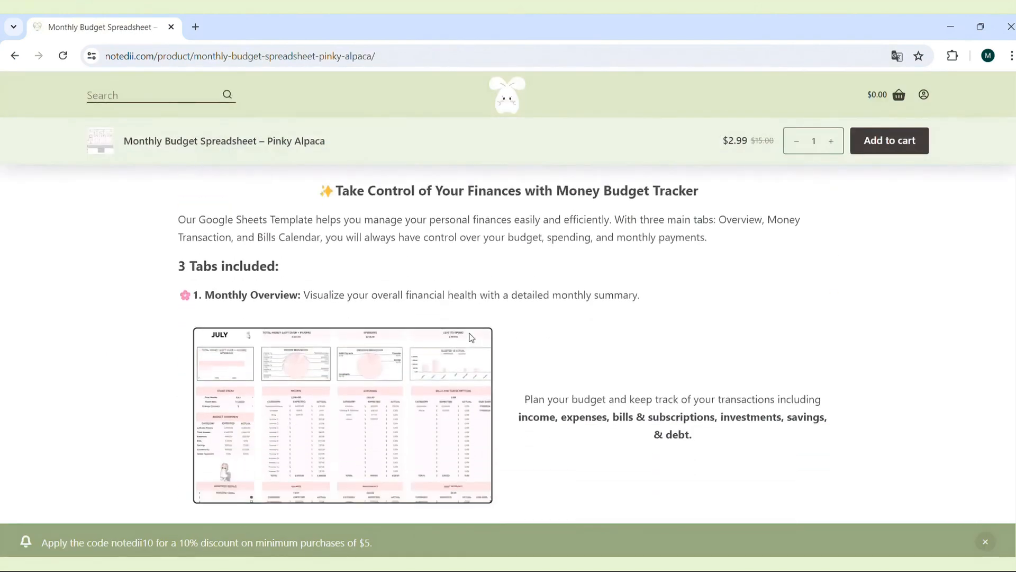
scroll("down", 3)
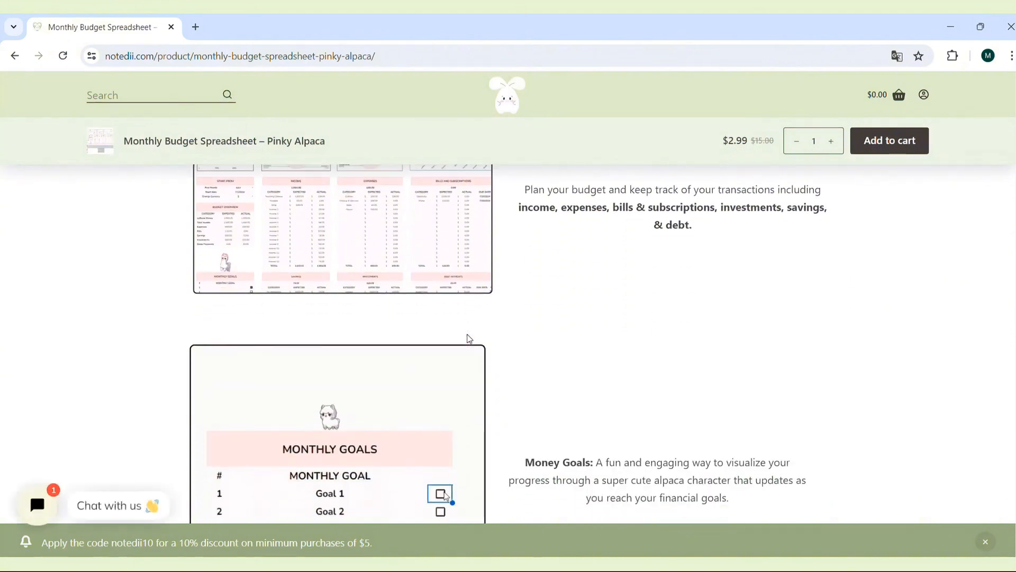
scroll("down", 3)
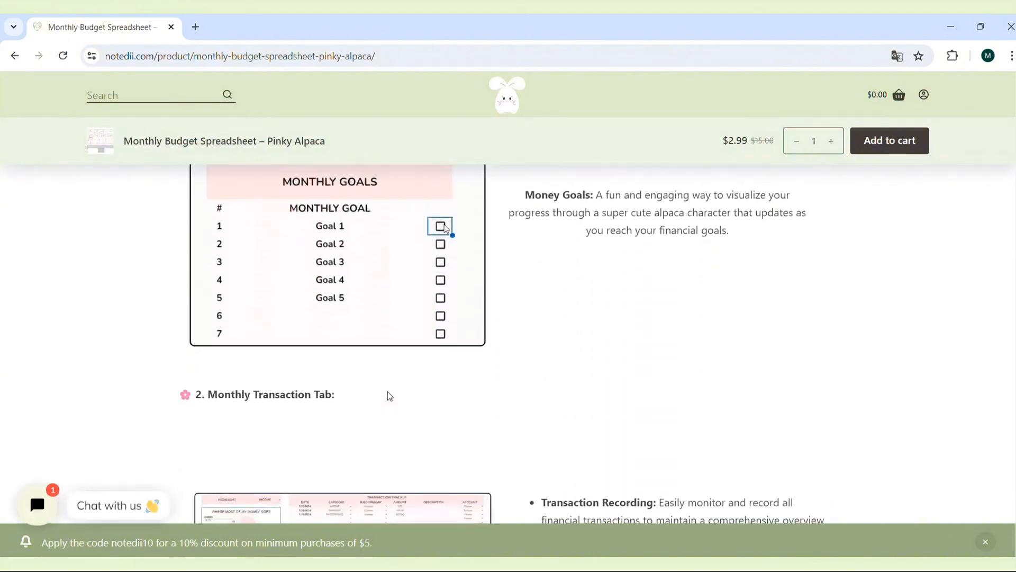
scroll("down", 3)
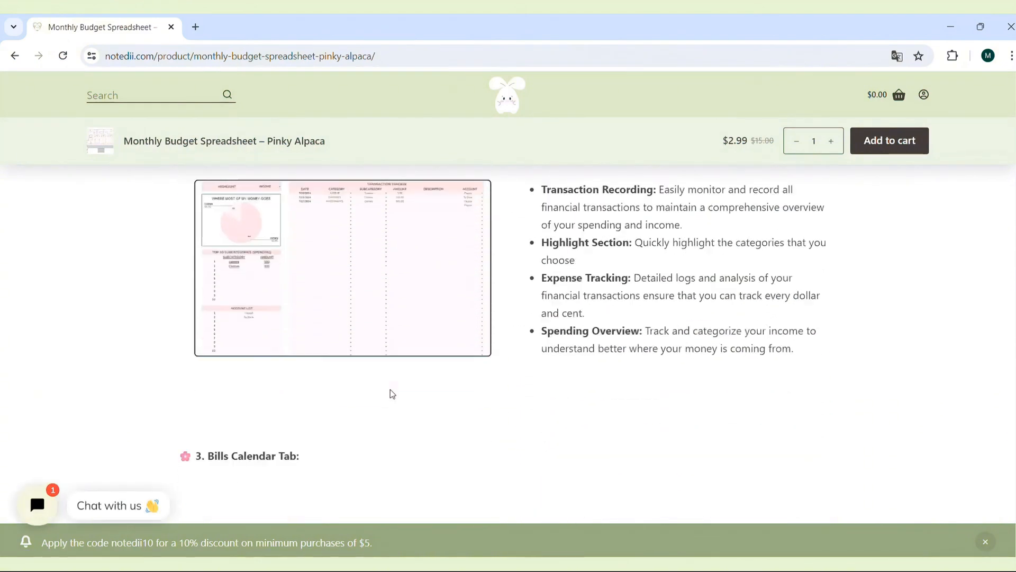
scroll("down", 3)
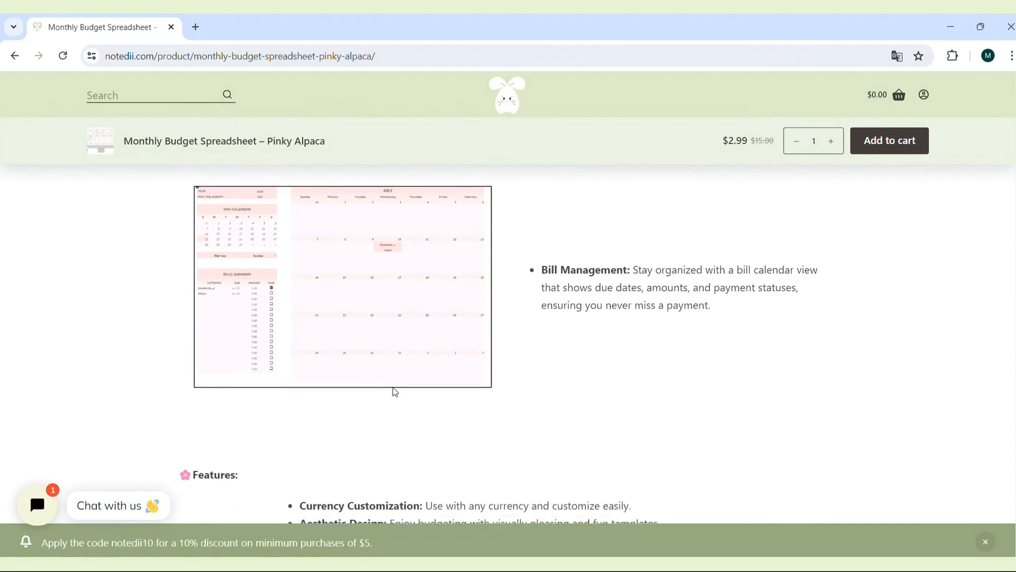